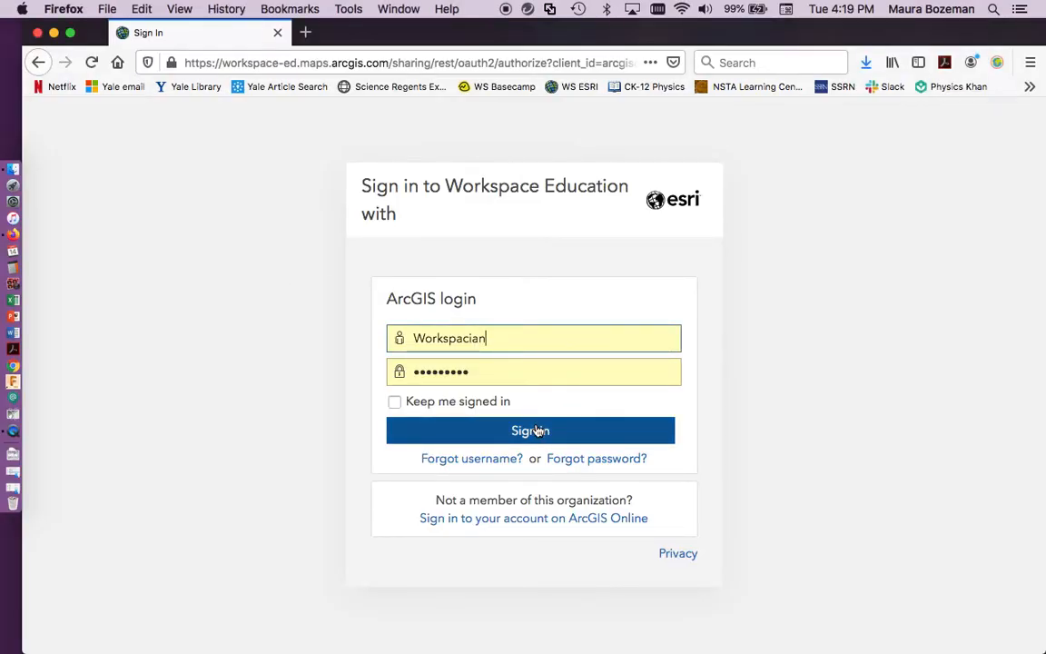
- Sign in to the Workspace Education ArcGIS Online organization
click(530, 431)
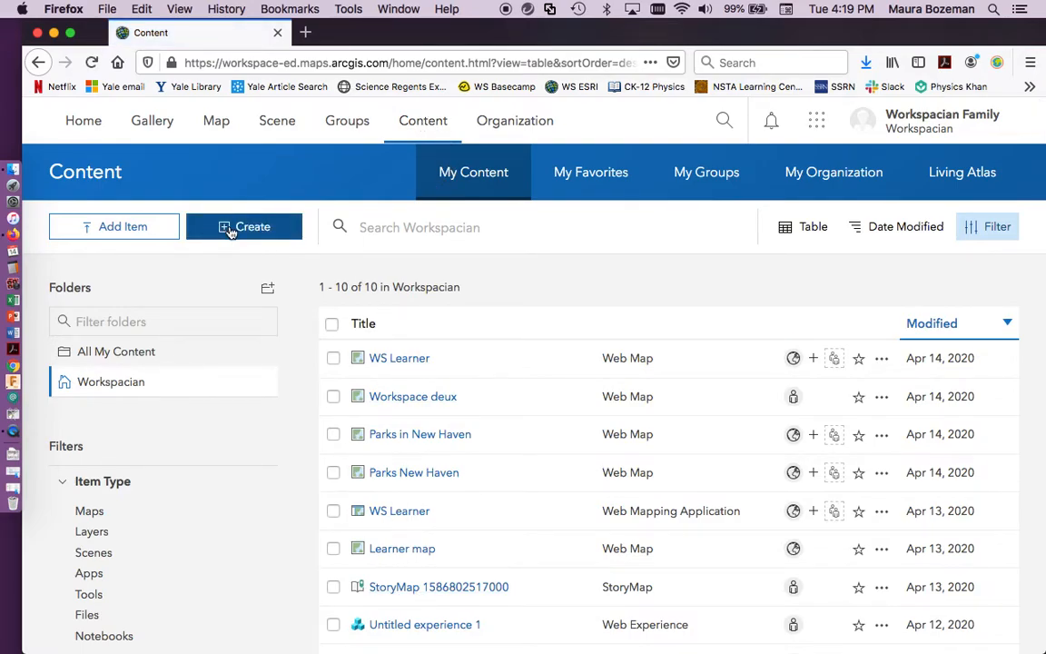
- Start a new feature layer from the Build a layer 'Points, lines, and polygons' template
click(244, 226)
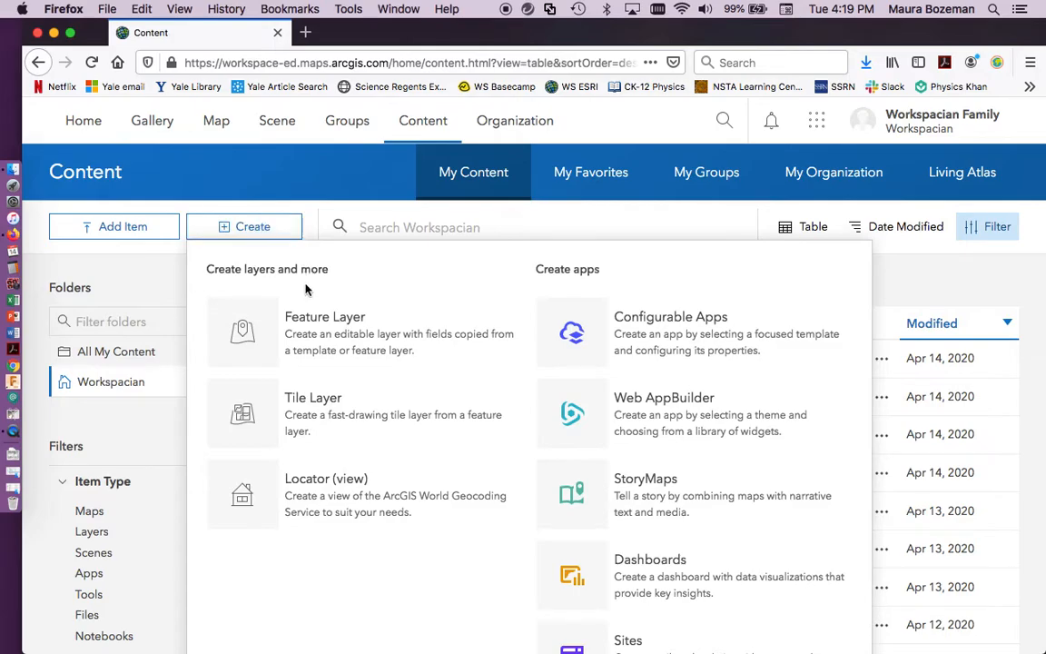
mouse_move(336, 331)
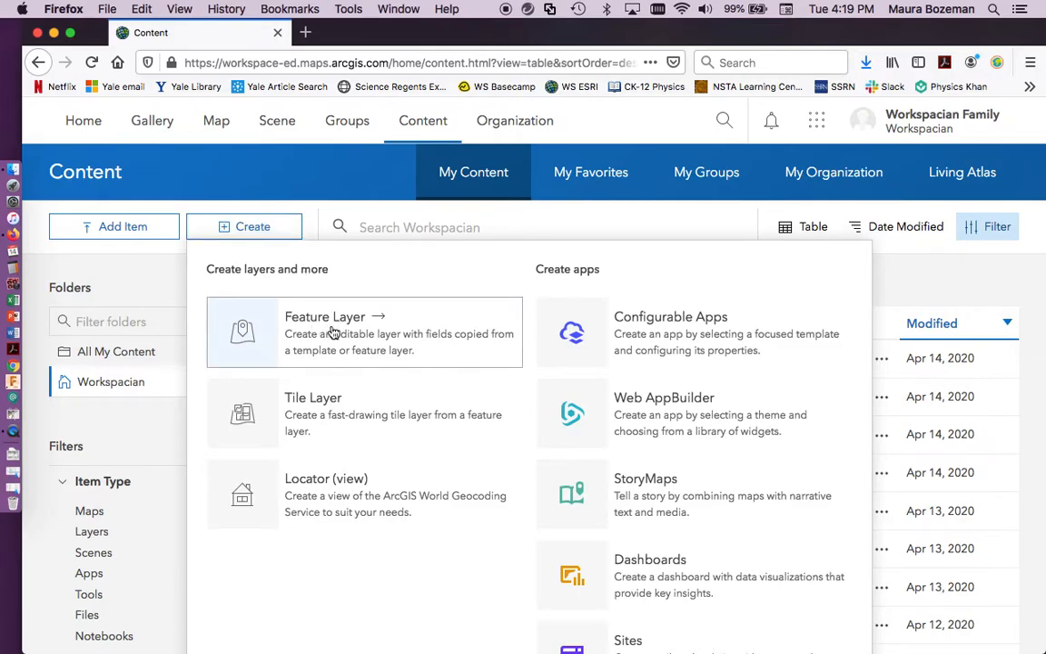
click(325, 316)
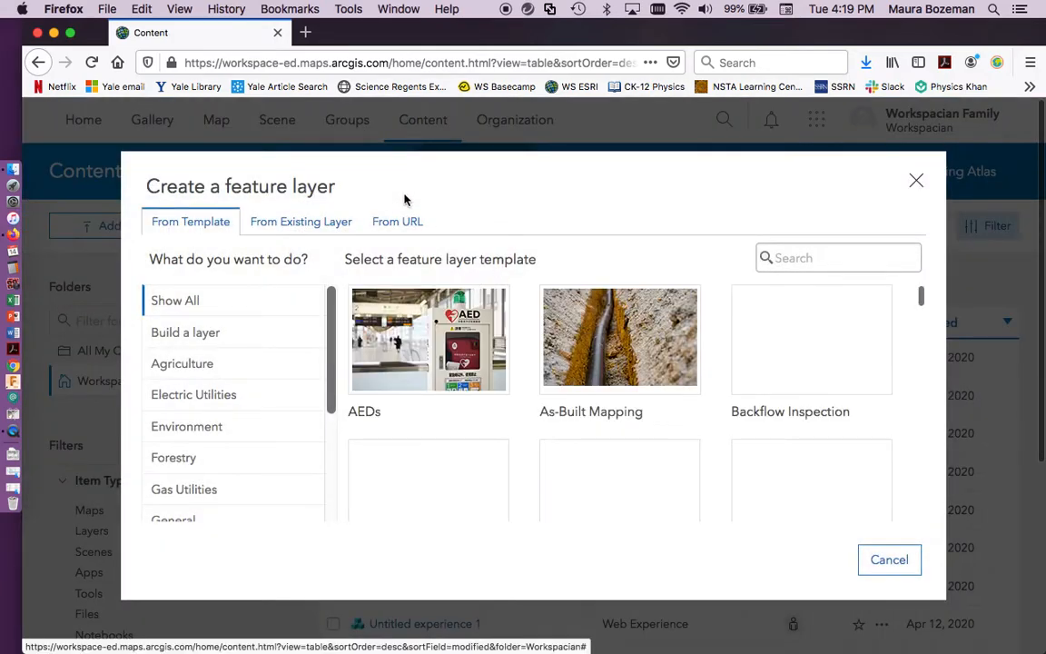
mouse_move(378, 164)
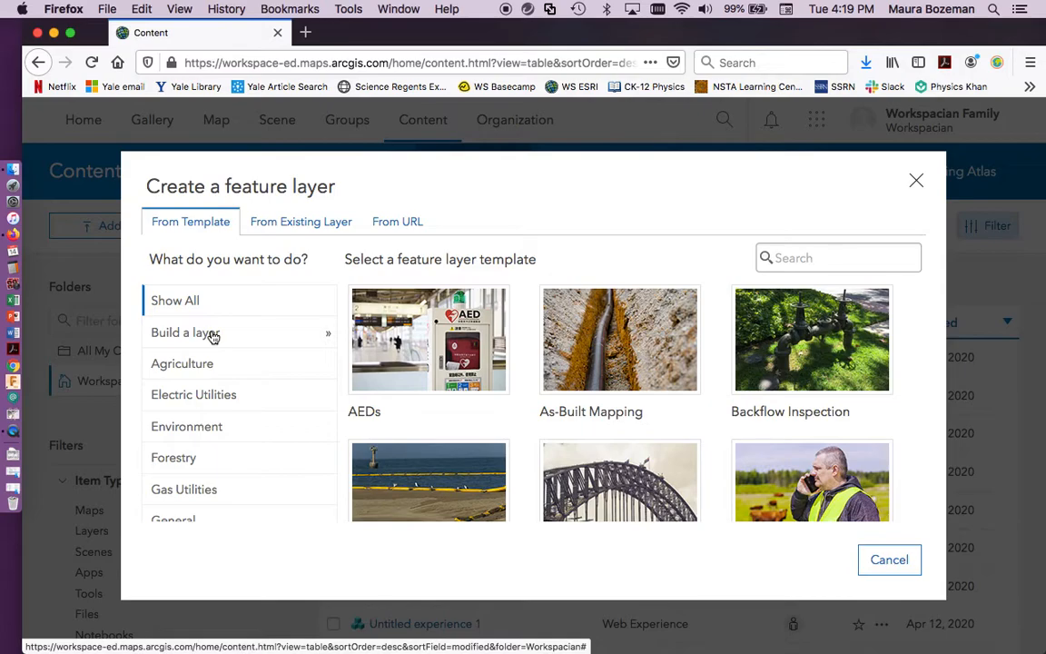
click(186, 333)
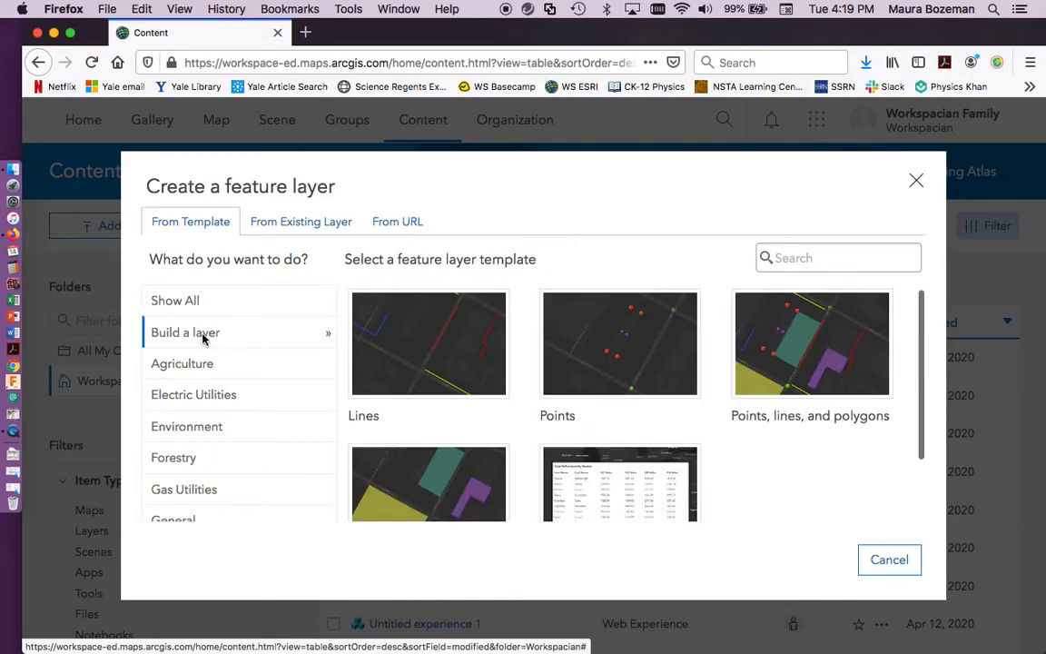
mouse_move(216, 318)
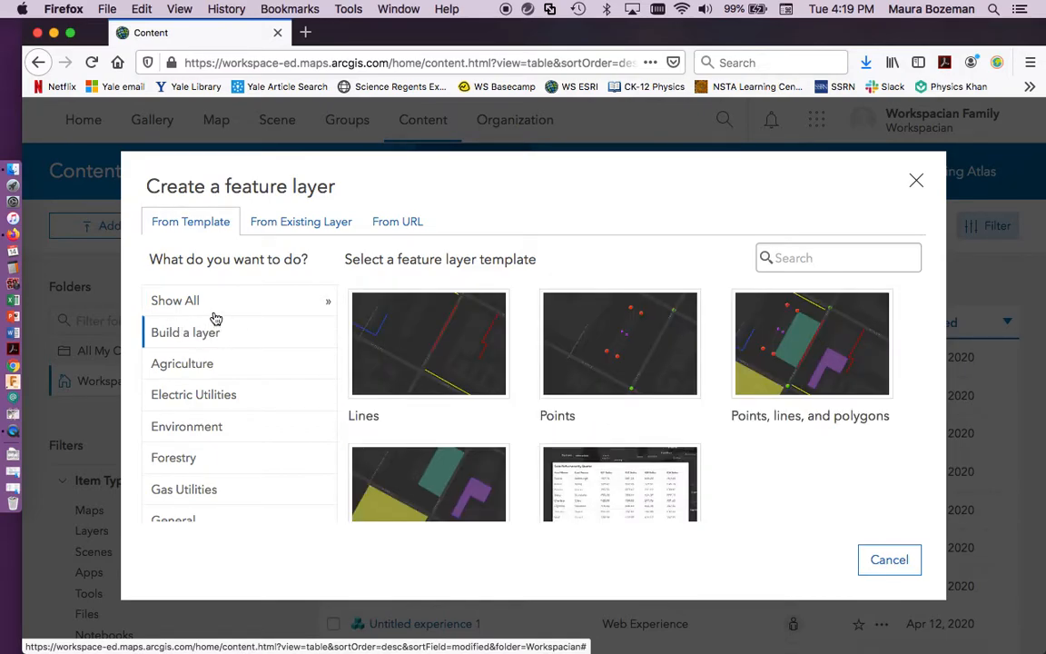
mouse_move(200, 398)
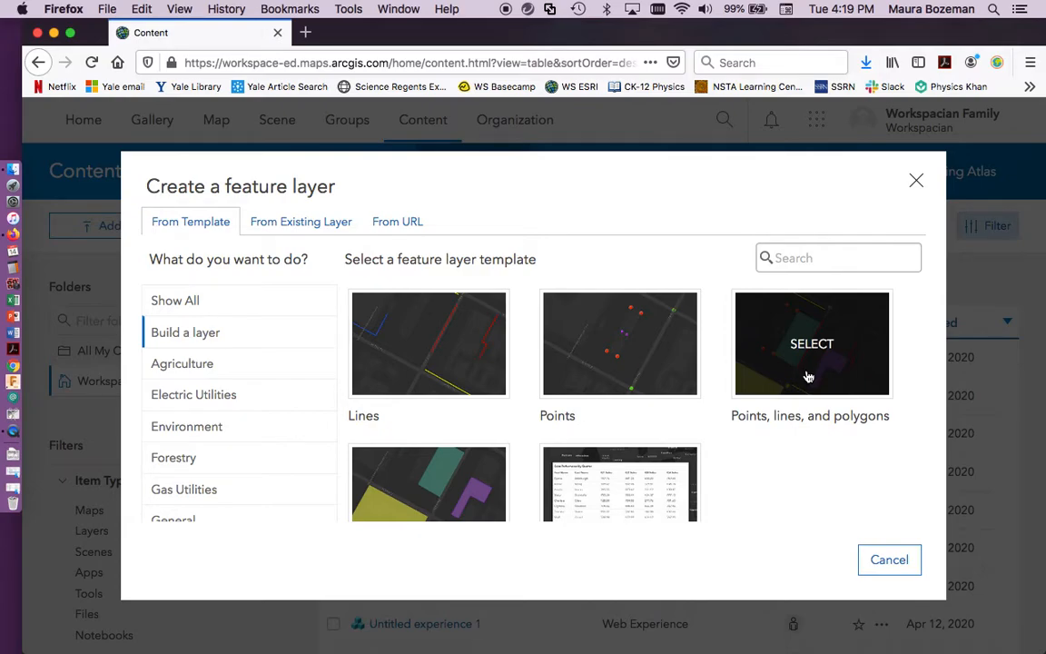
mouse_move(805, 383)
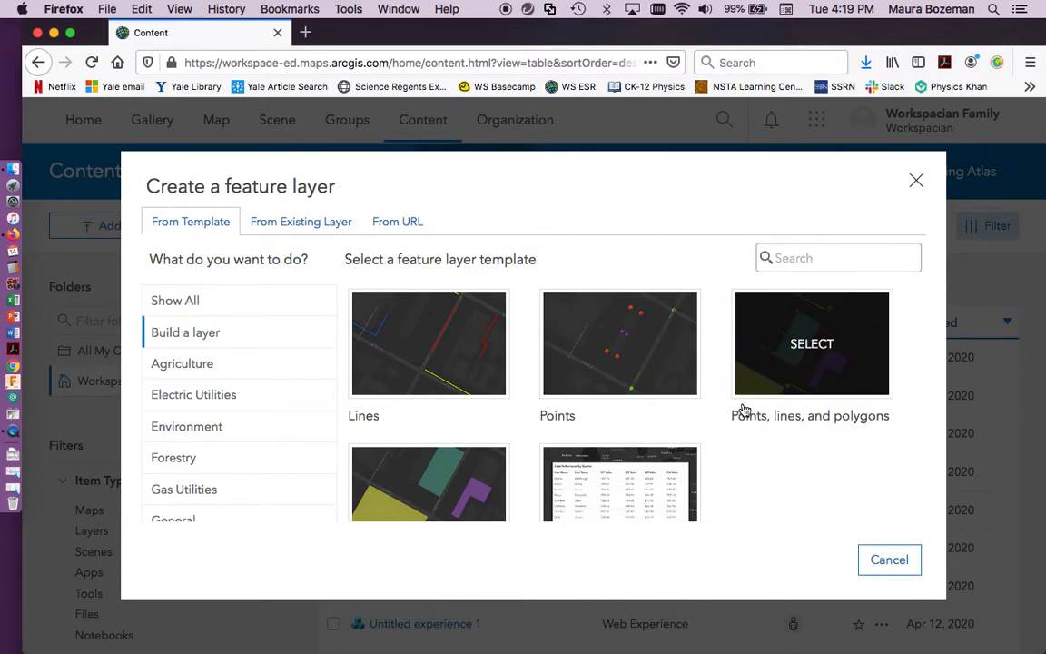
mouse_move(773, 389)
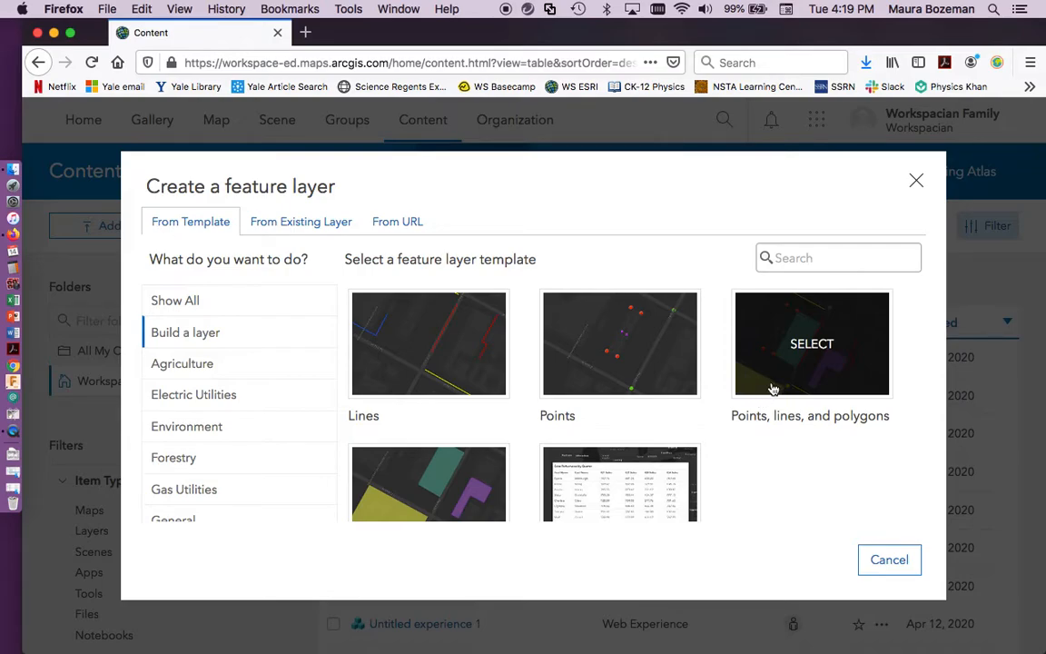
mouse_move(775, 387)
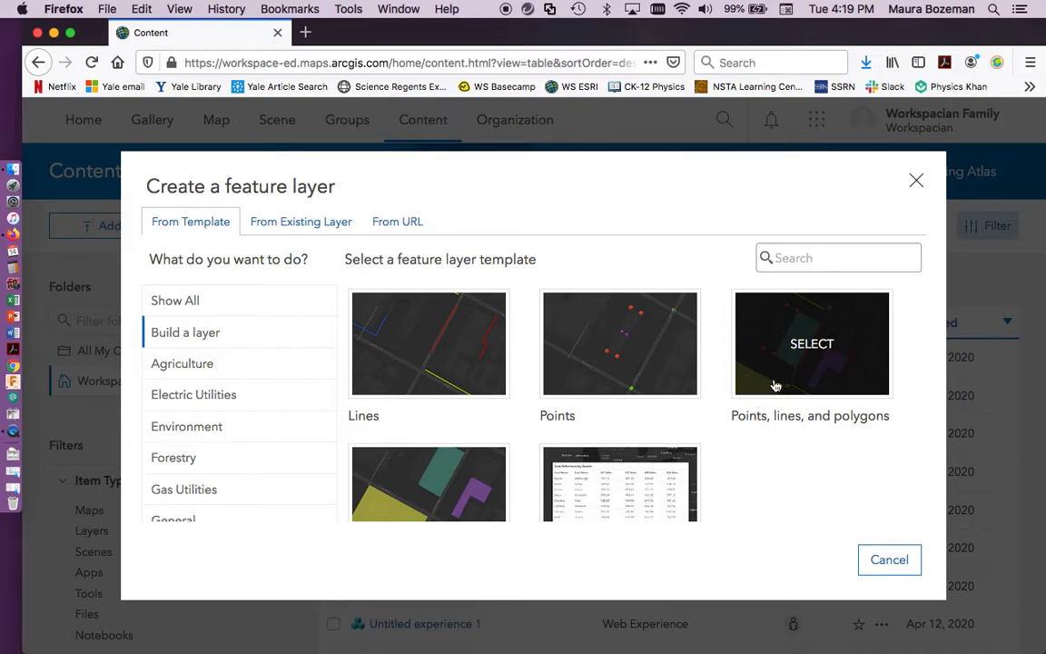
click(812, 343)
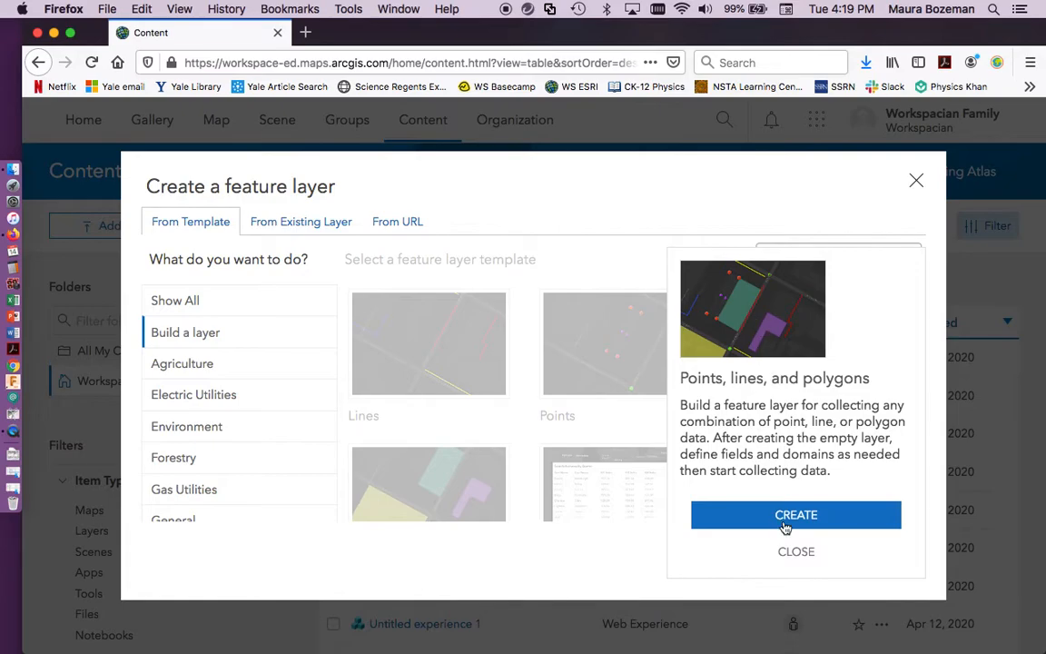
- Create the layer from the template and rename its sublayers Places, Paths and Areas
click(796, 515)
text(P)
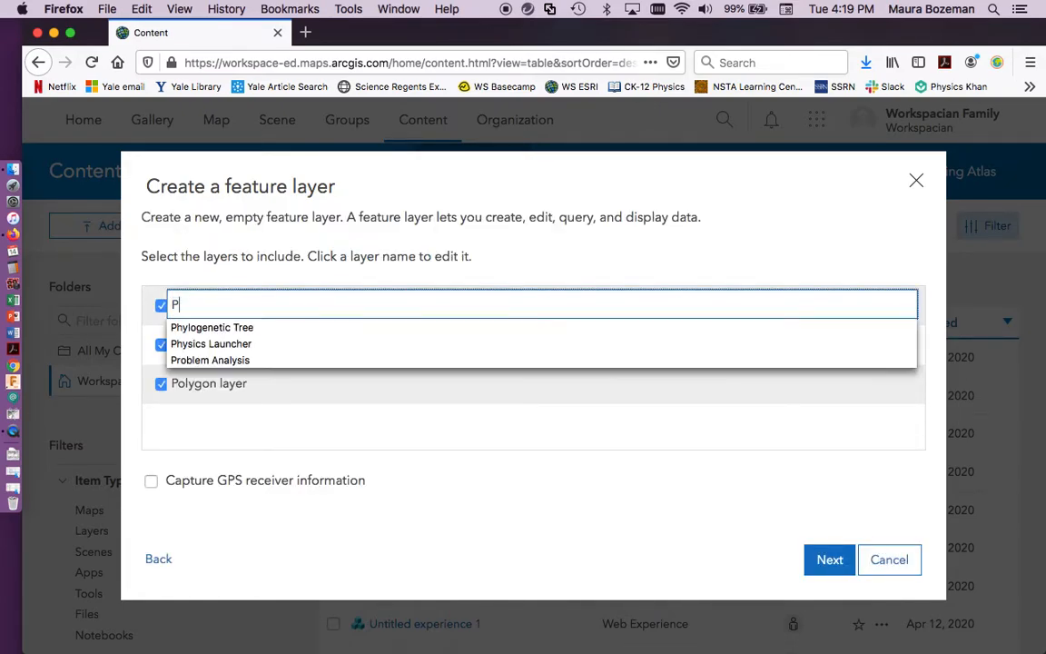
text(laces)
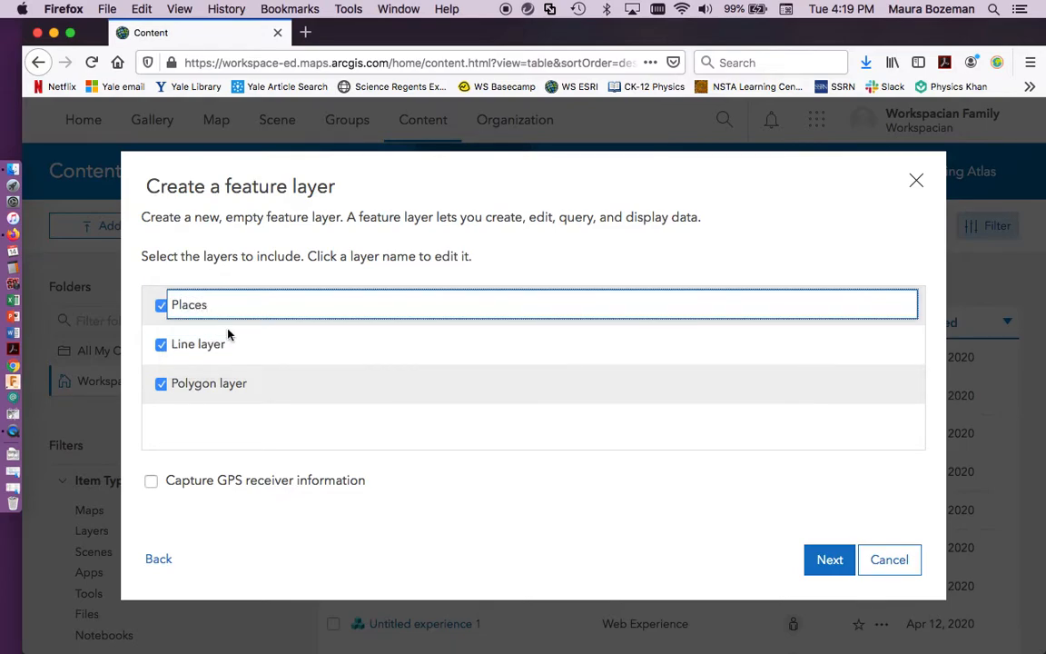
click(197, 343)
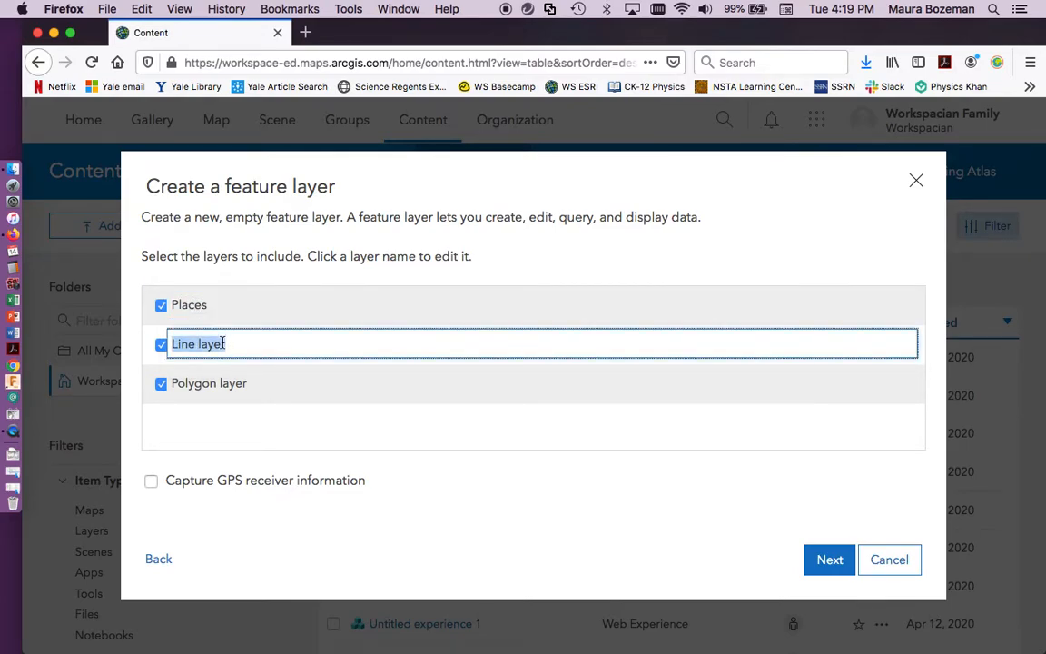
text(Paths)
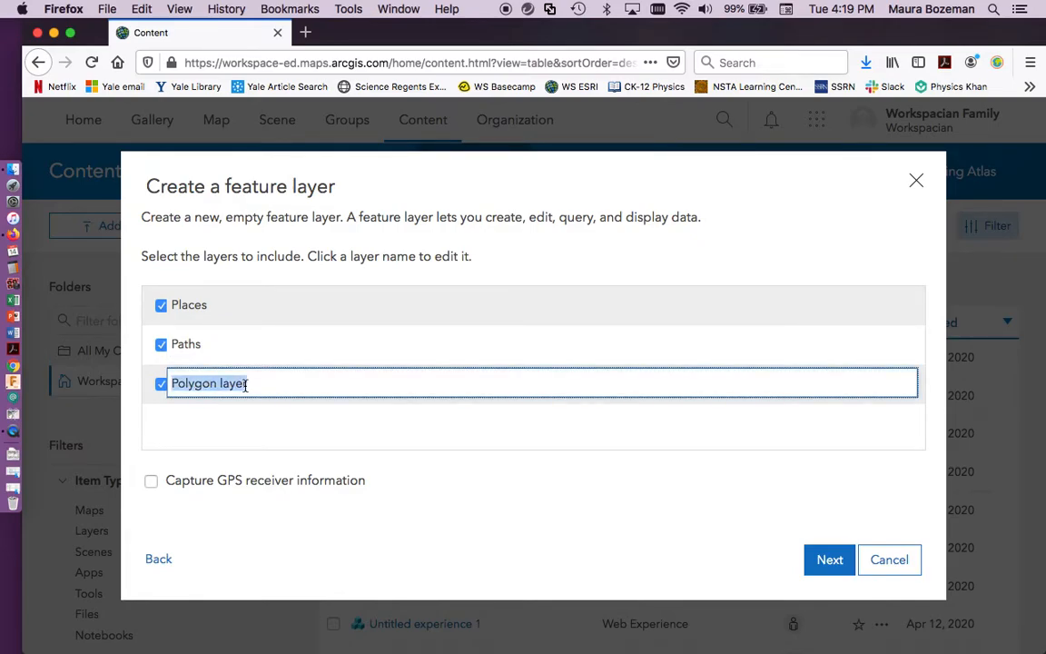
text(Area)
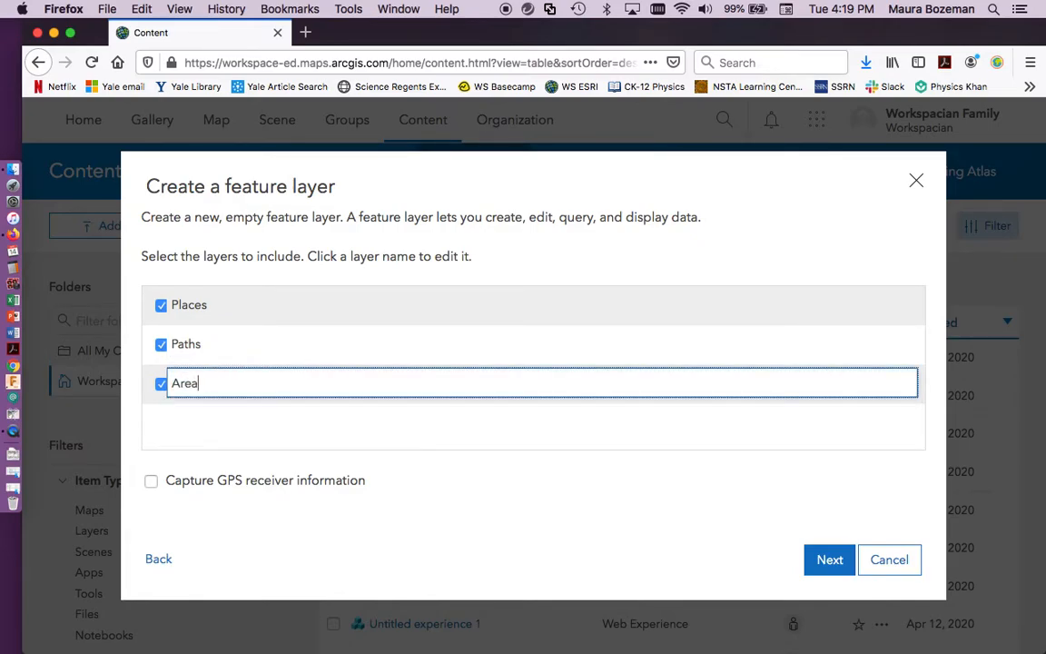
text(s)
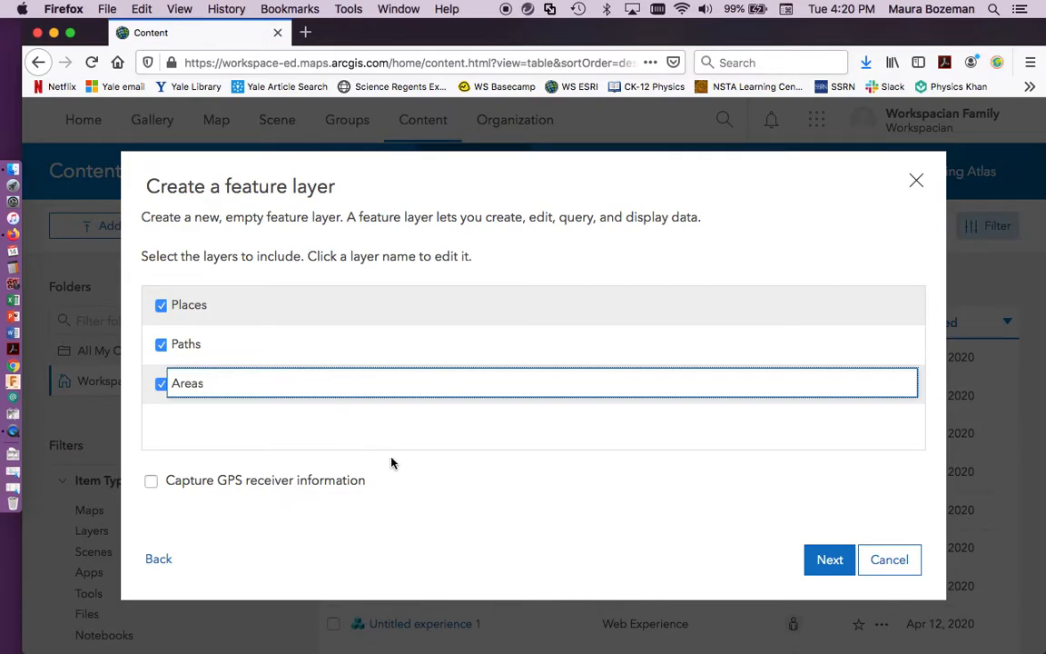
- Zoom and pan the extent map to frame East Rock Park in New Haven
click(828, 558)
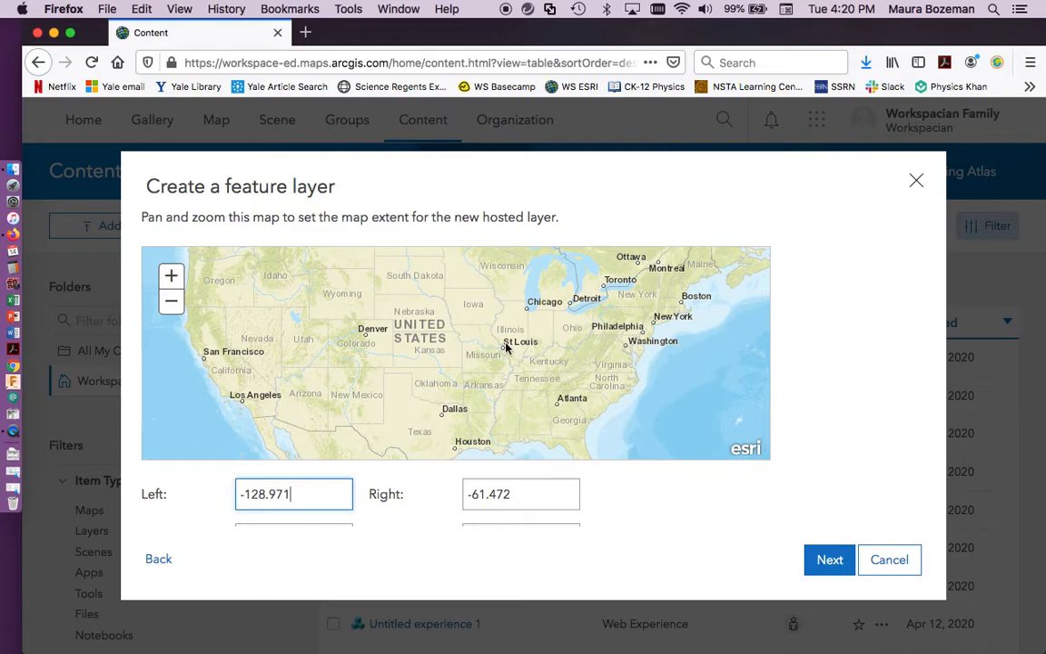
mouse_move(172, 275)
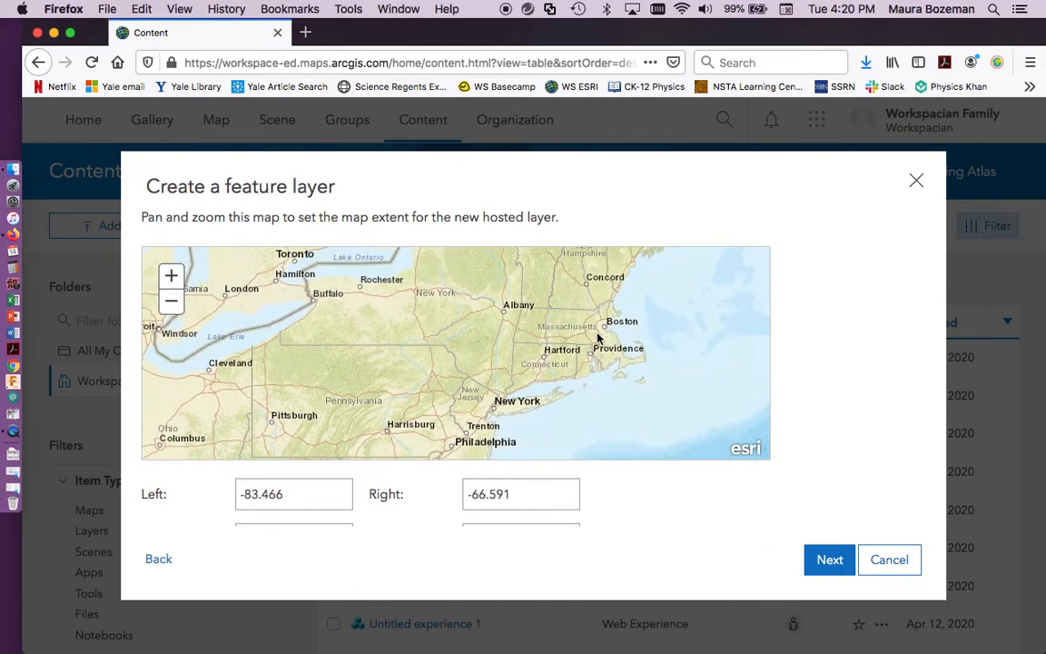
click(172, 276)
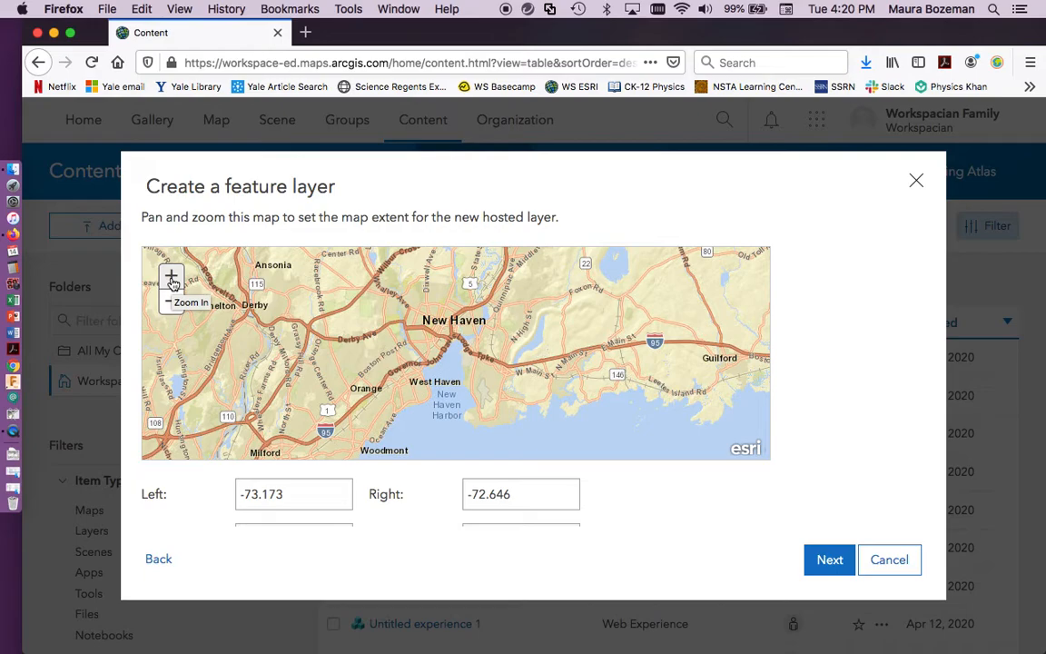
click(171, 276)
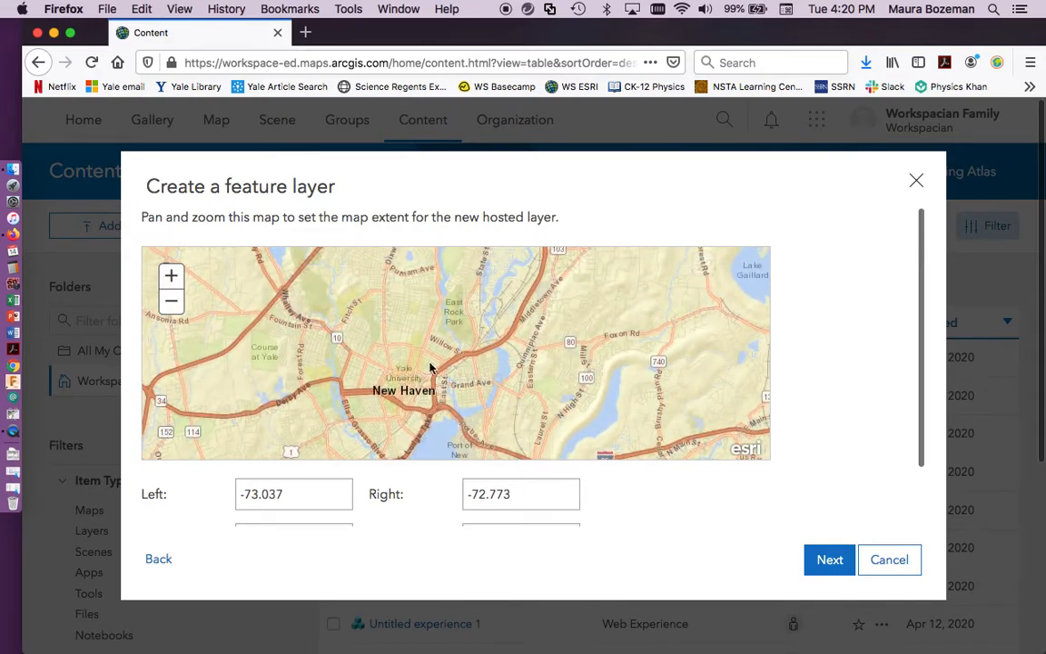
click(171, 276)
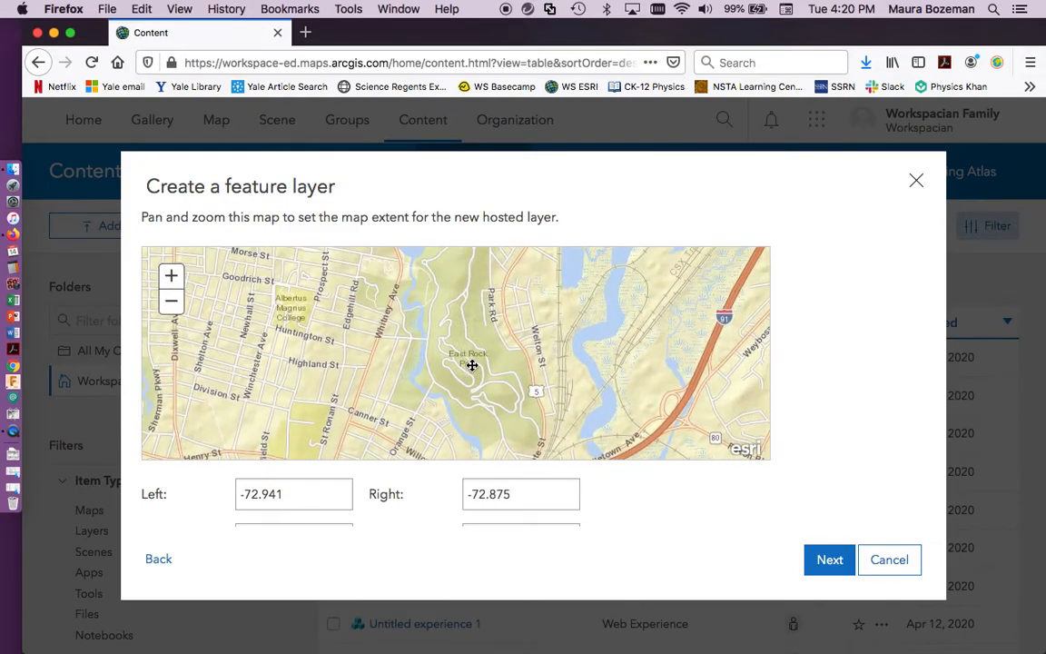
click(171, 276)
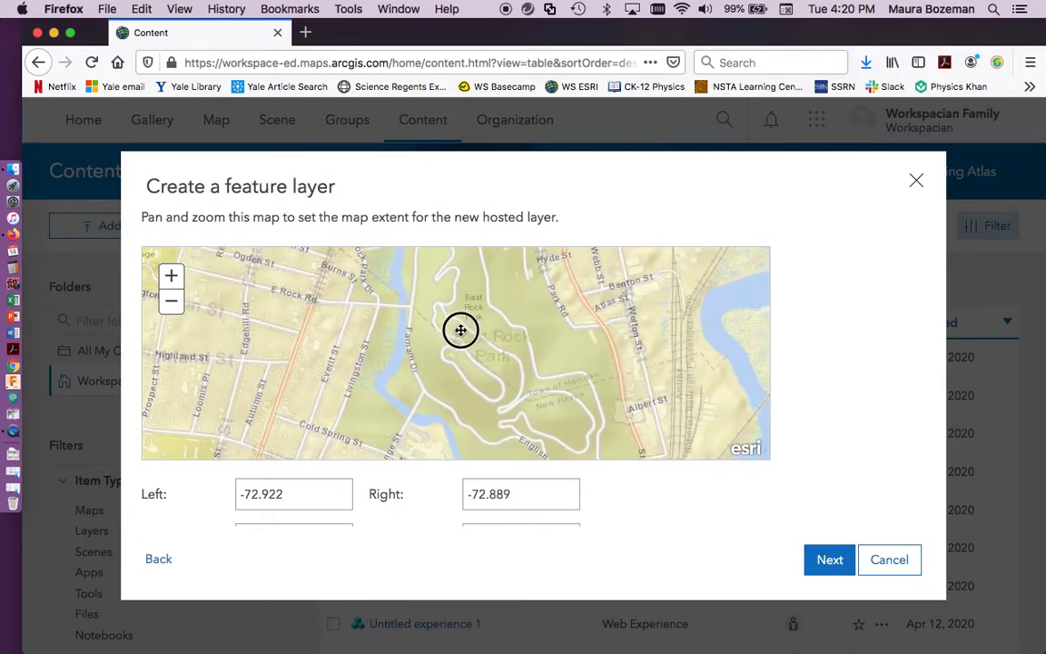
drag(461, 330, 440, 445)
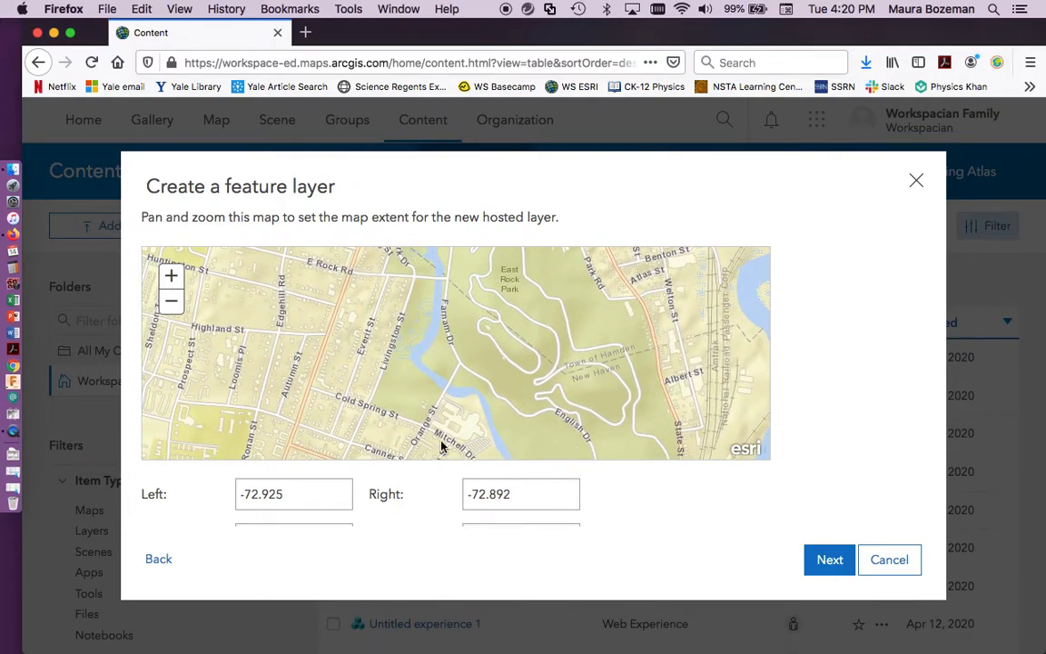
mouse_move(410, 302)
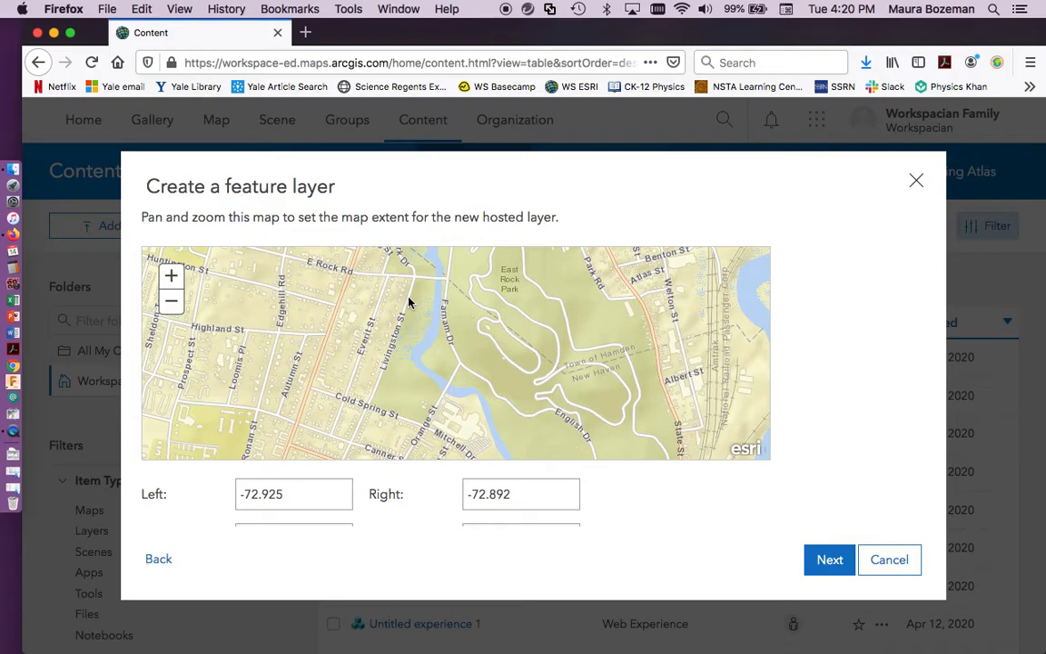
mouse_move(394, 372)
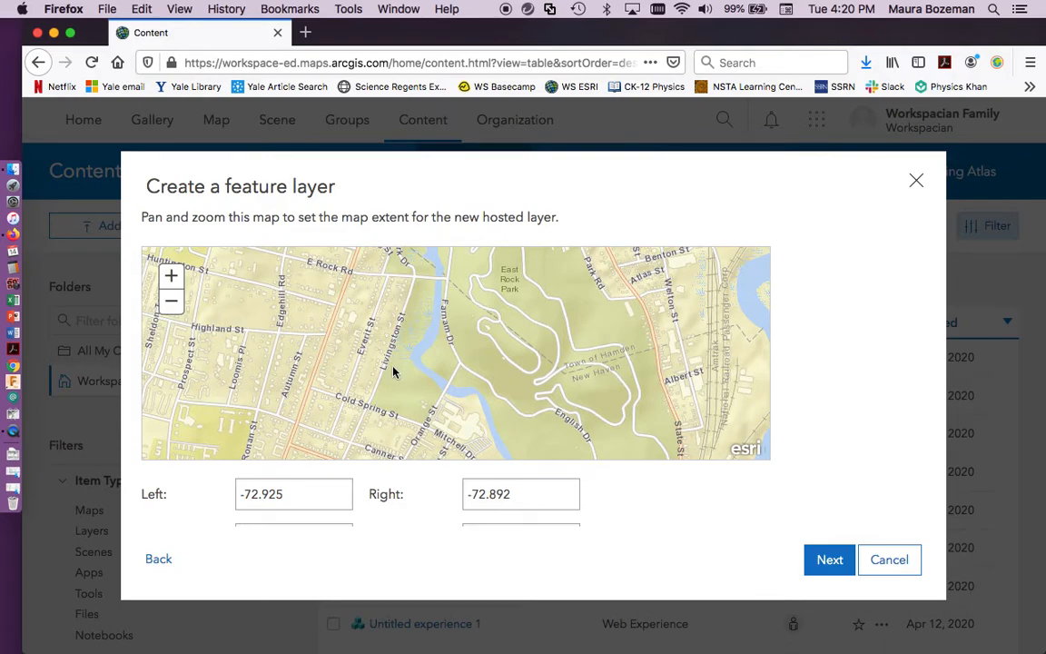
mouse_move(362, 351)
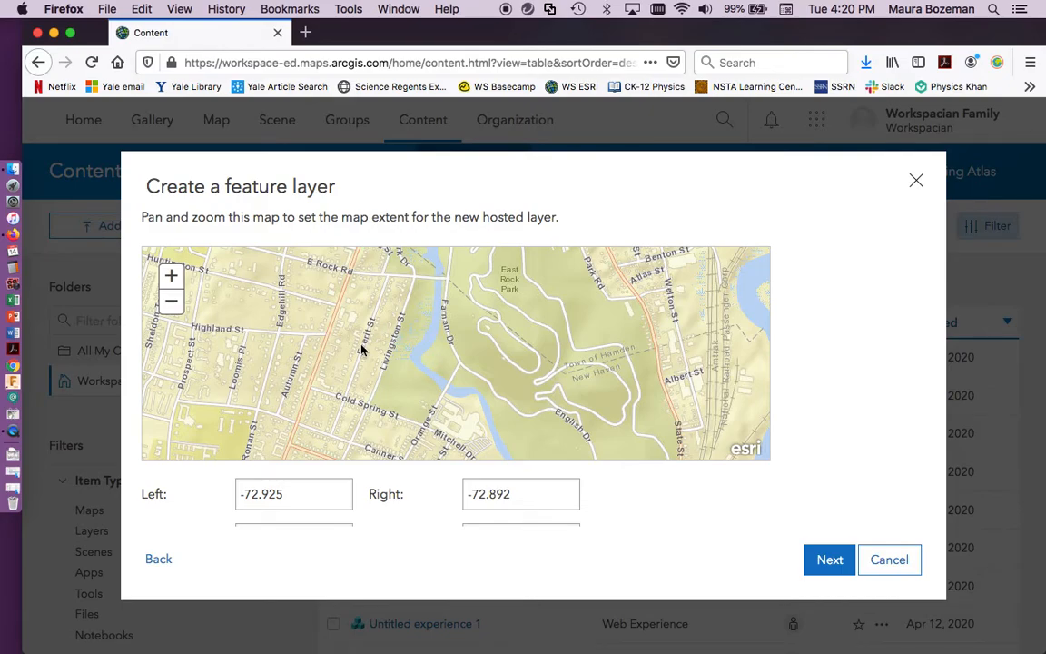
mouse_move(624, 408)
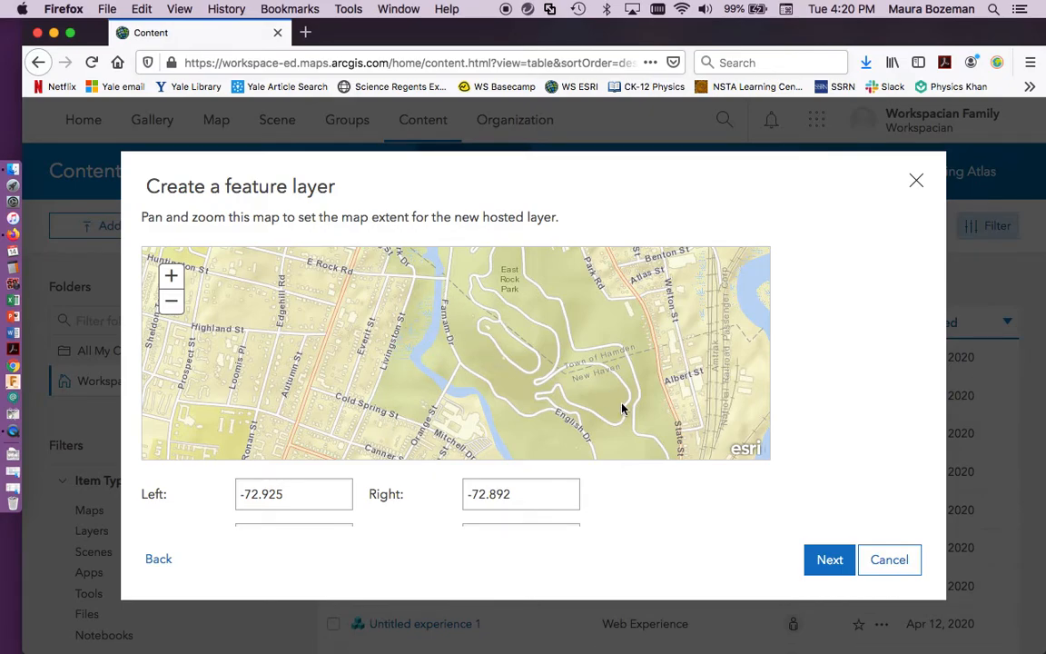
click(829, 558)
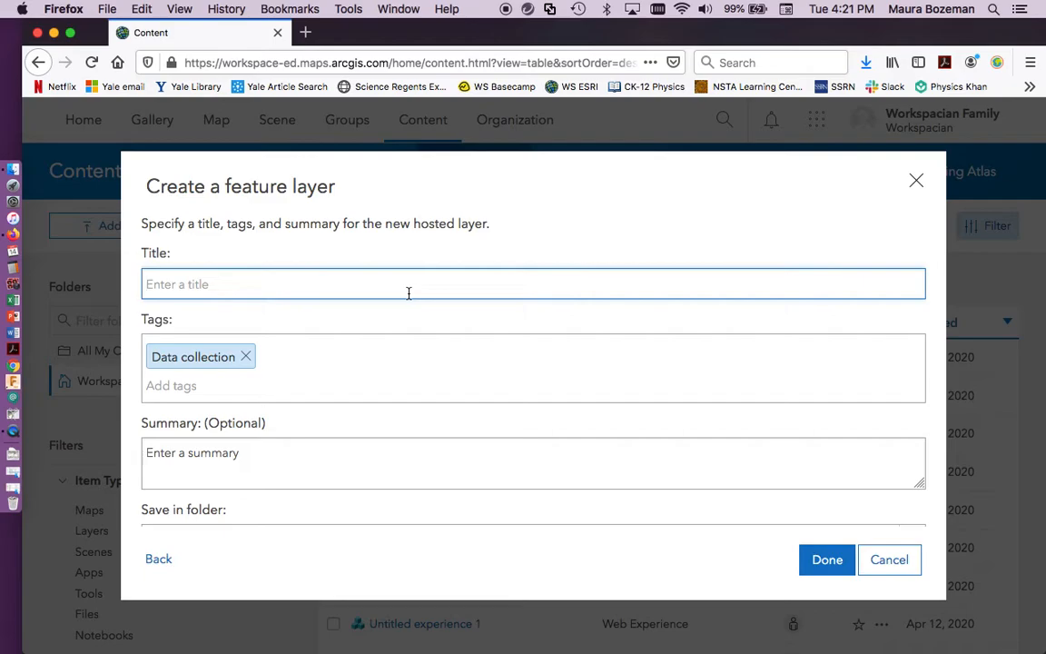
- Title the layer 'East Rock Park New Haven CT' and finish creating it
text(East Rac)
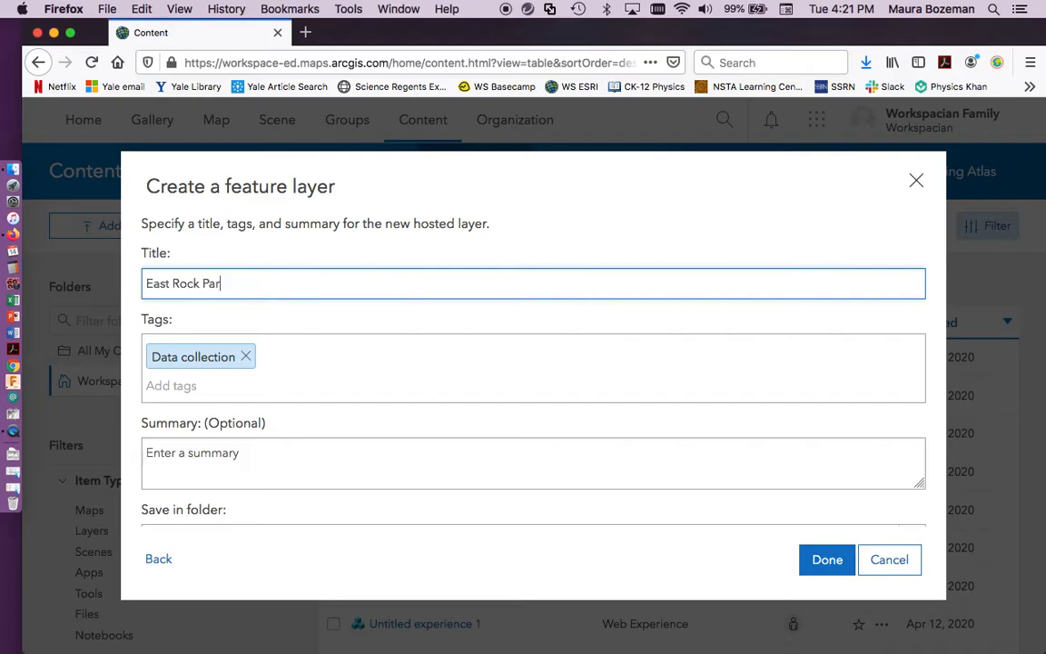
text(k New Haven CT)
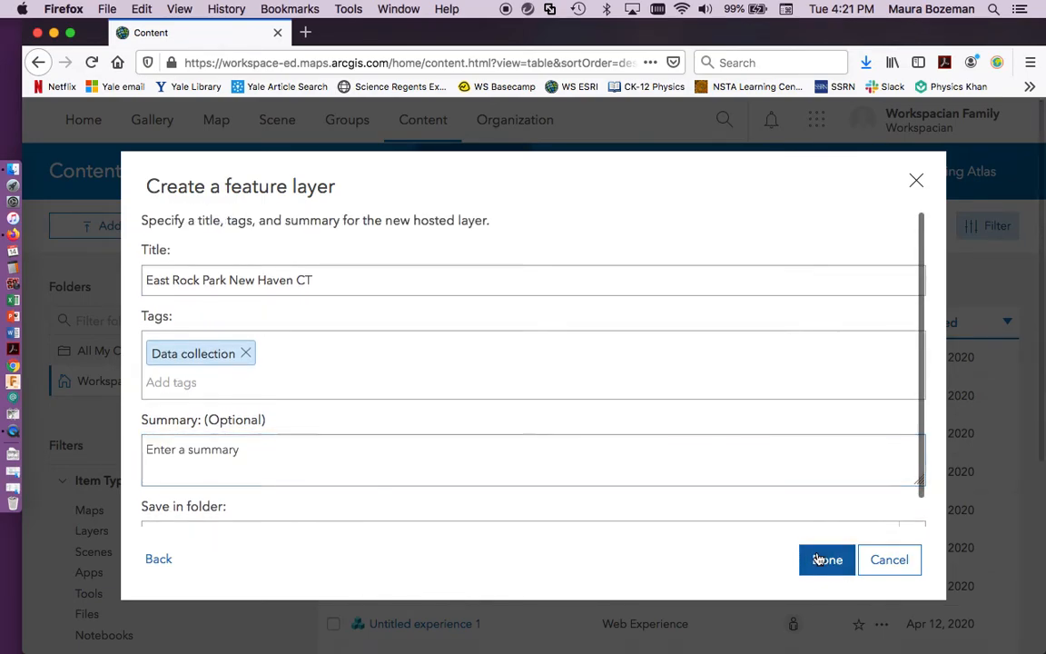
click(827, 560)
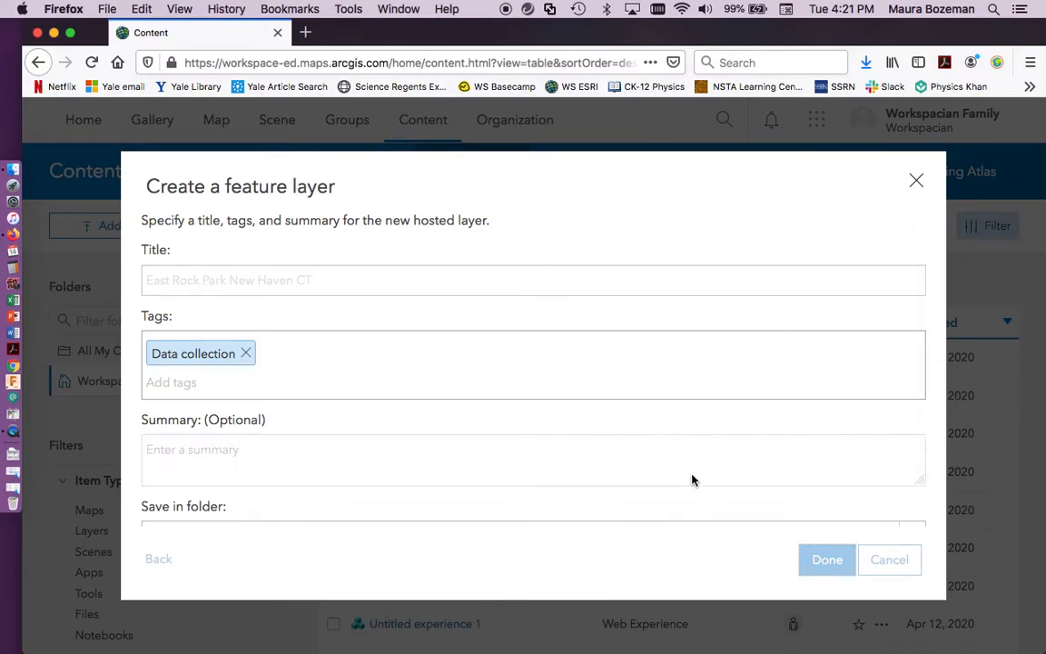
mouse_move(425, 215)
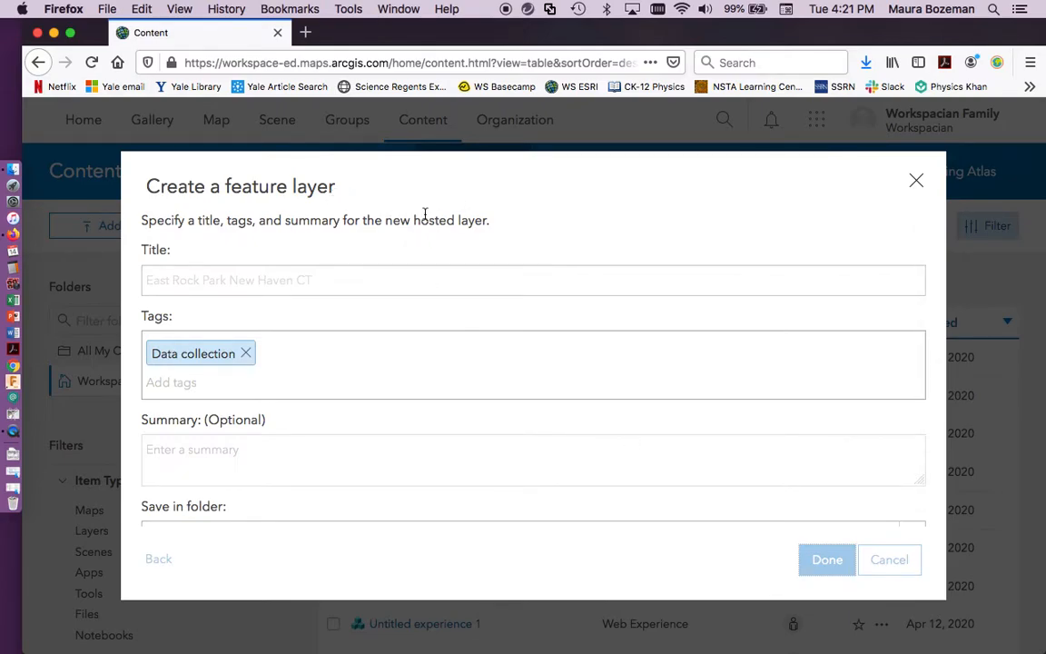
mouse_move(510, 333)
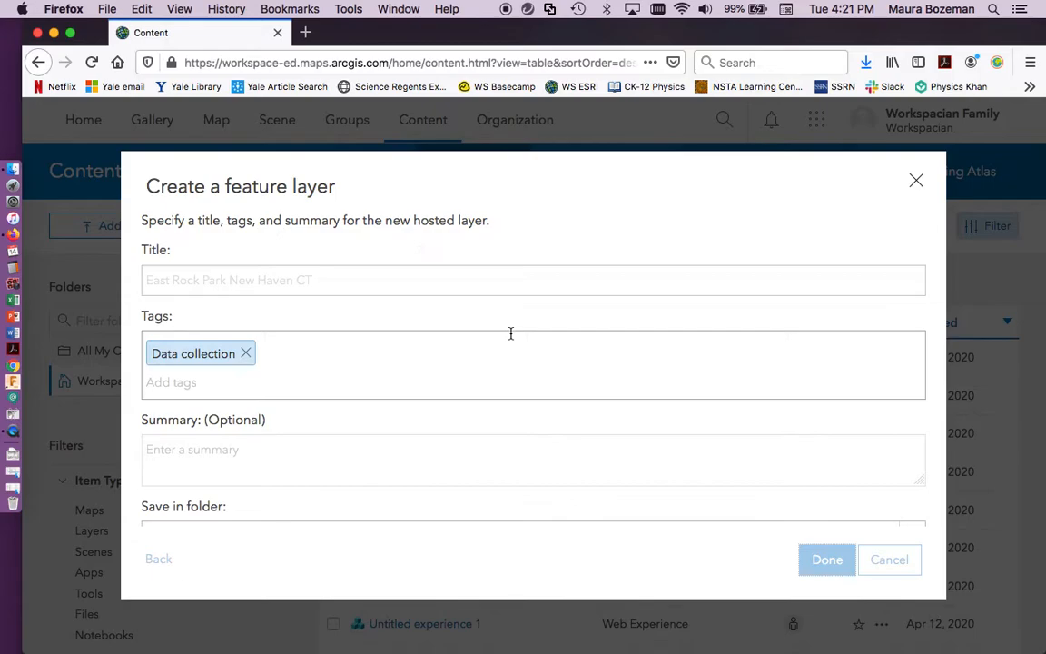
mouse_move(544, 374)
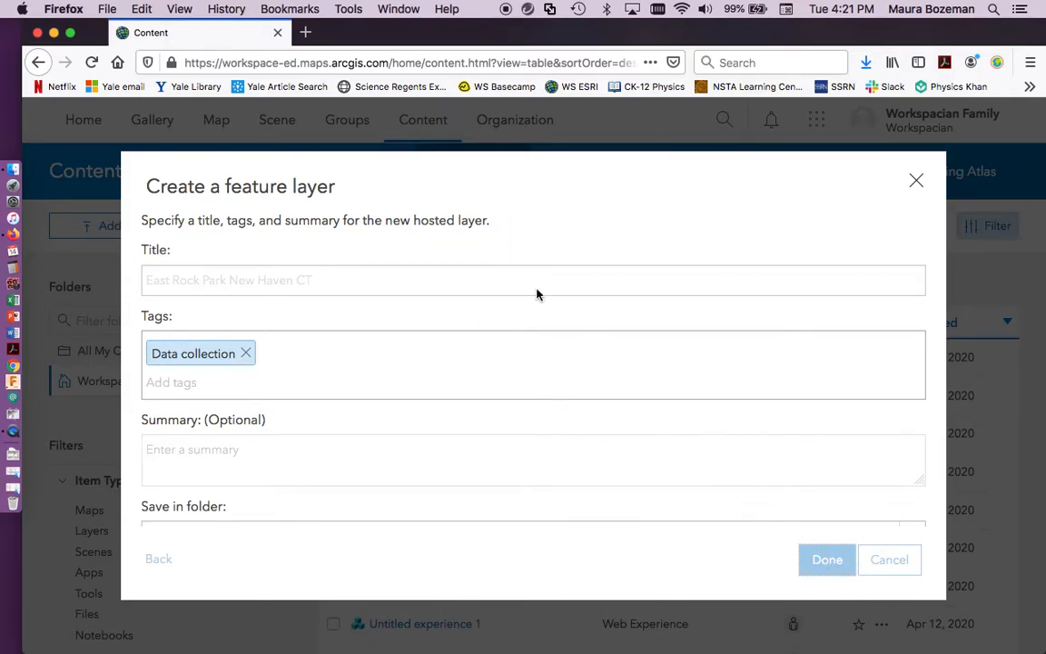
mouse_move(344, 209)
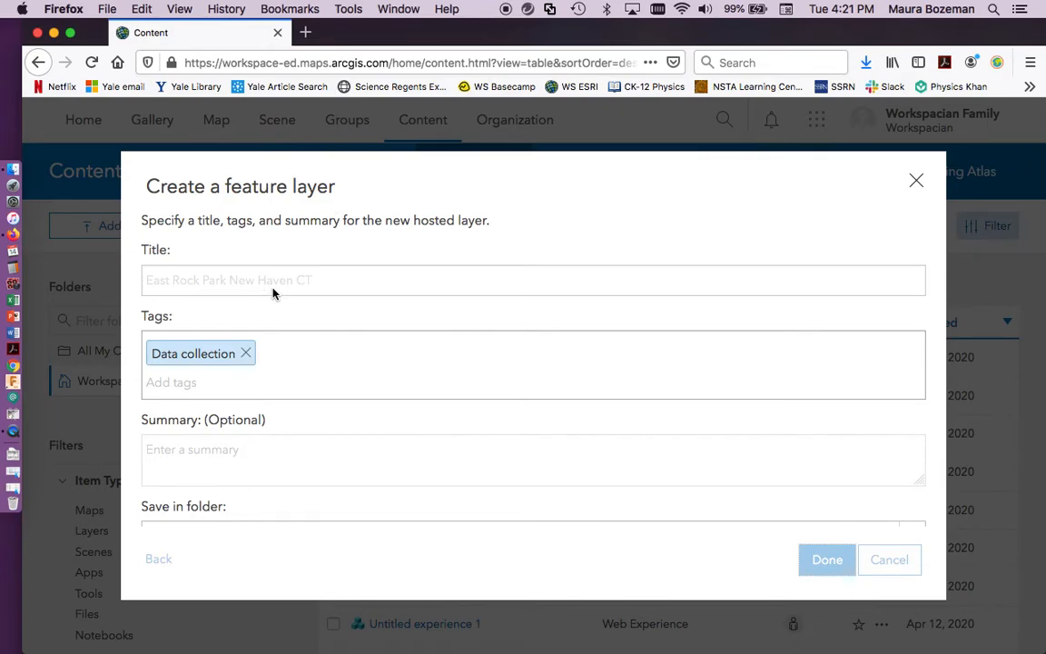
mouse_move(288, 238)
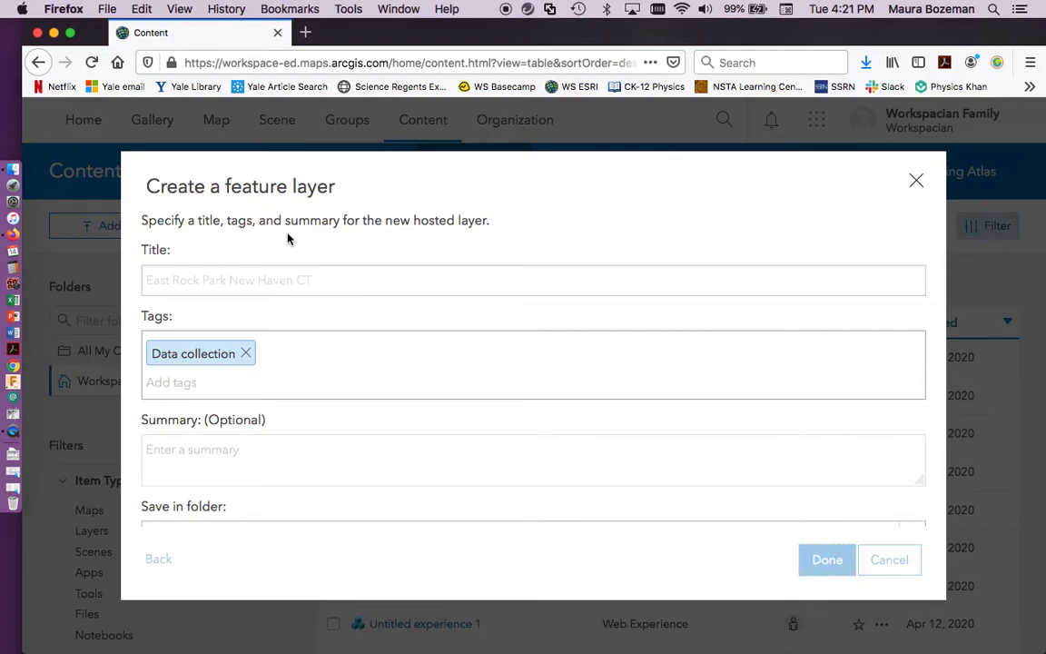
click(826, 558)
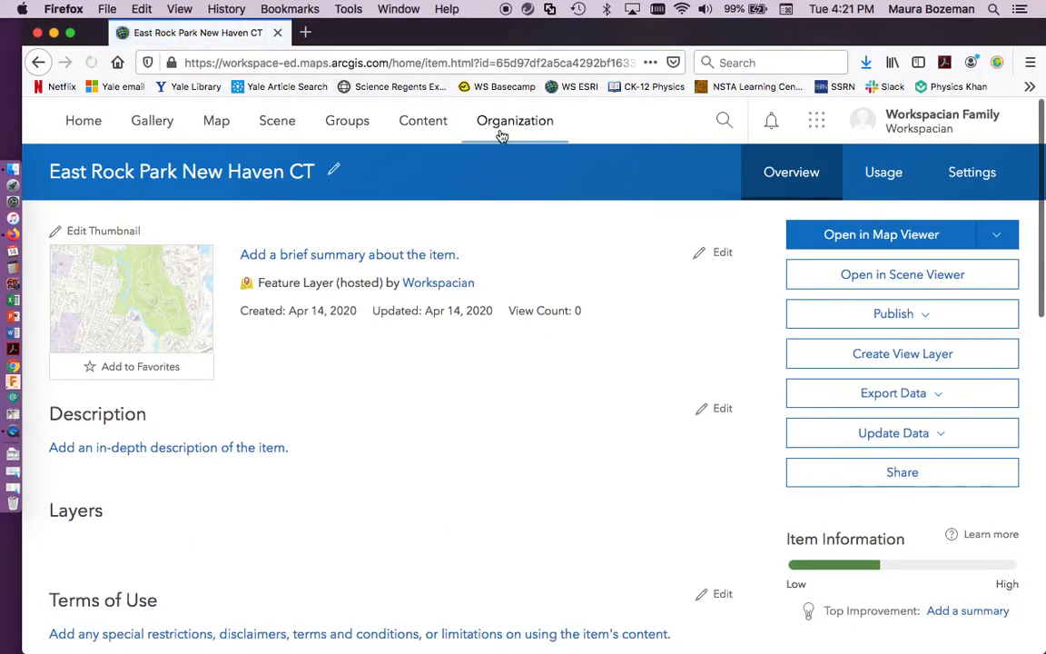
- Open the East Rock Park New Haven CT item from My Content and review its layers
click(423, 120)
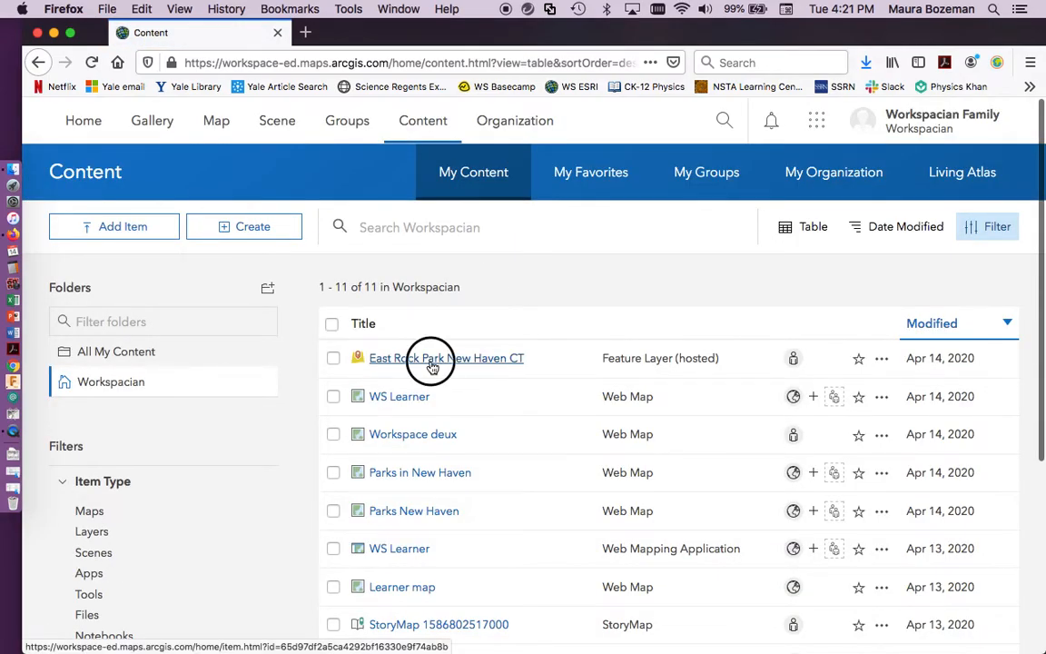
click(446, 358)
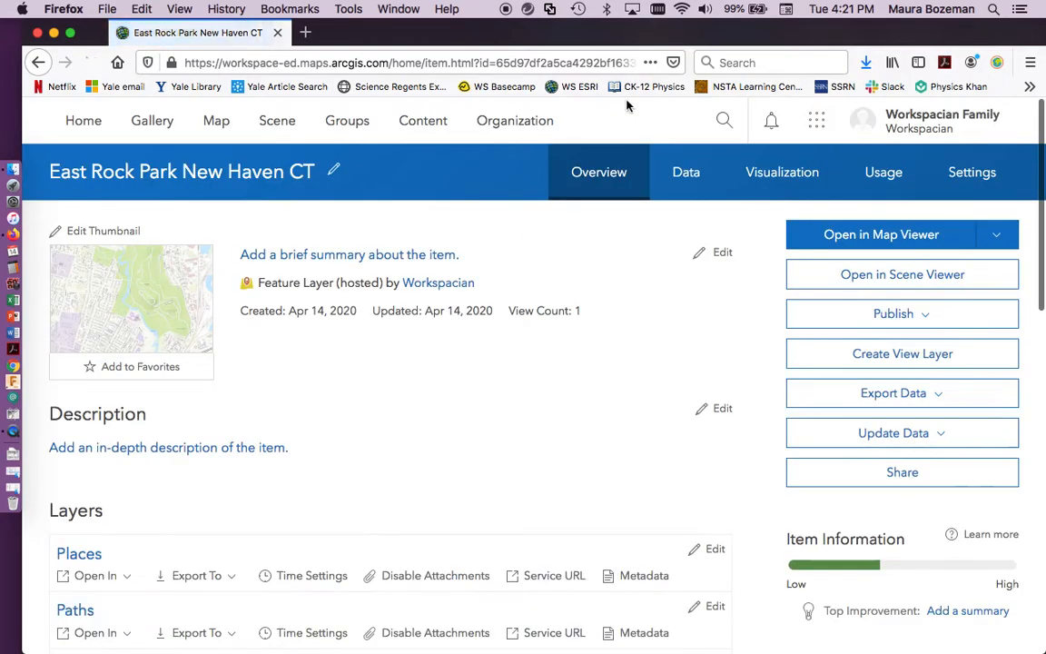
mouse_move(132, 297)
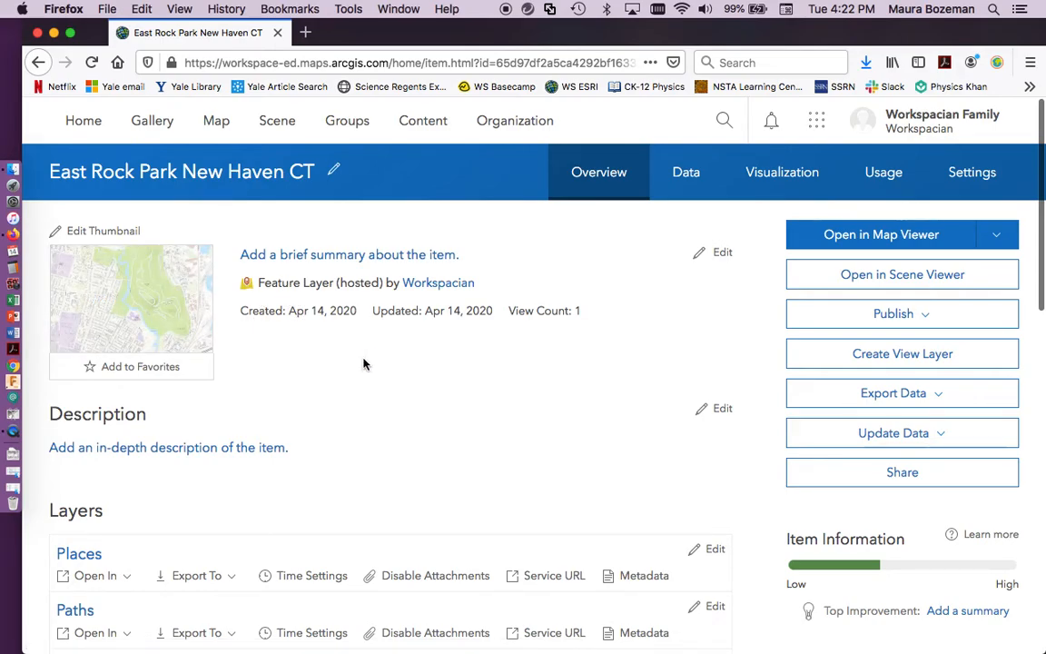
scroll(down, 3)
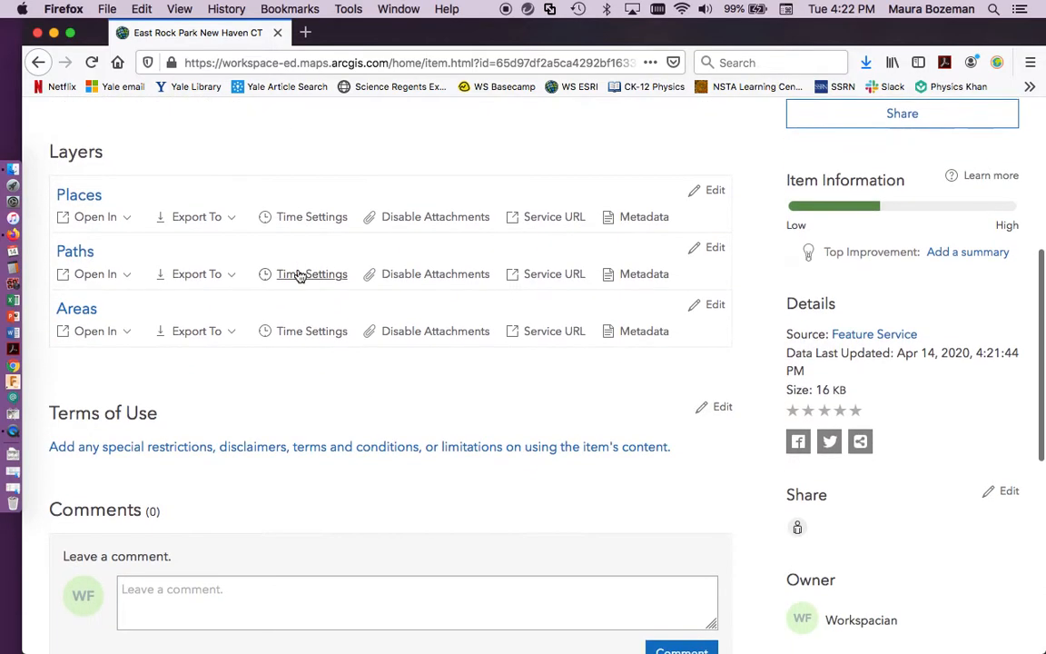
mouse_move(394, 195)
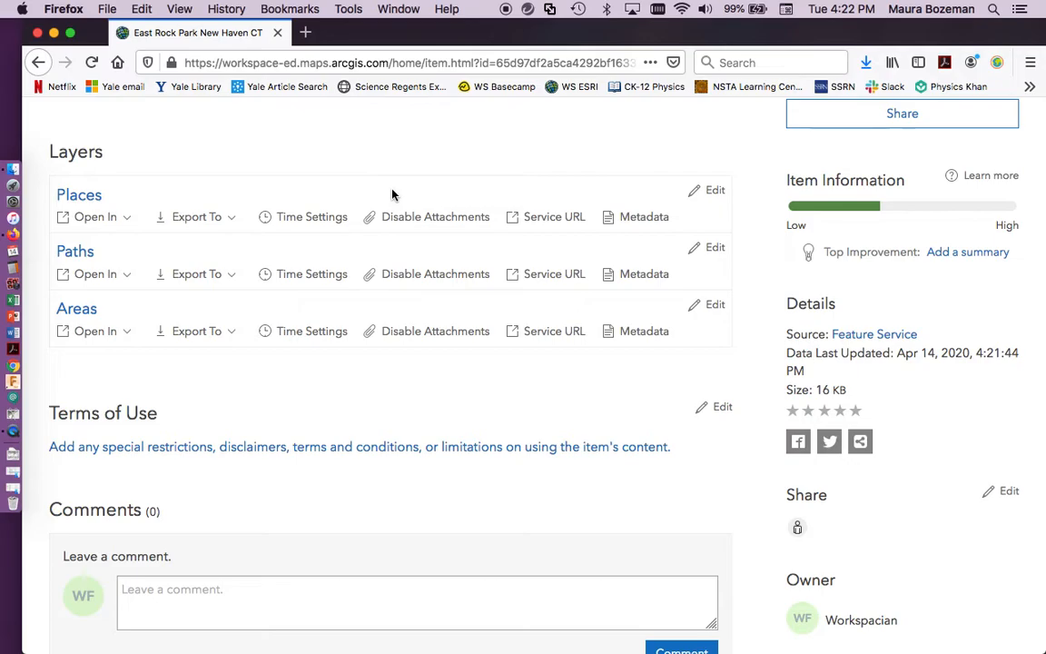
scroll(down, 3)
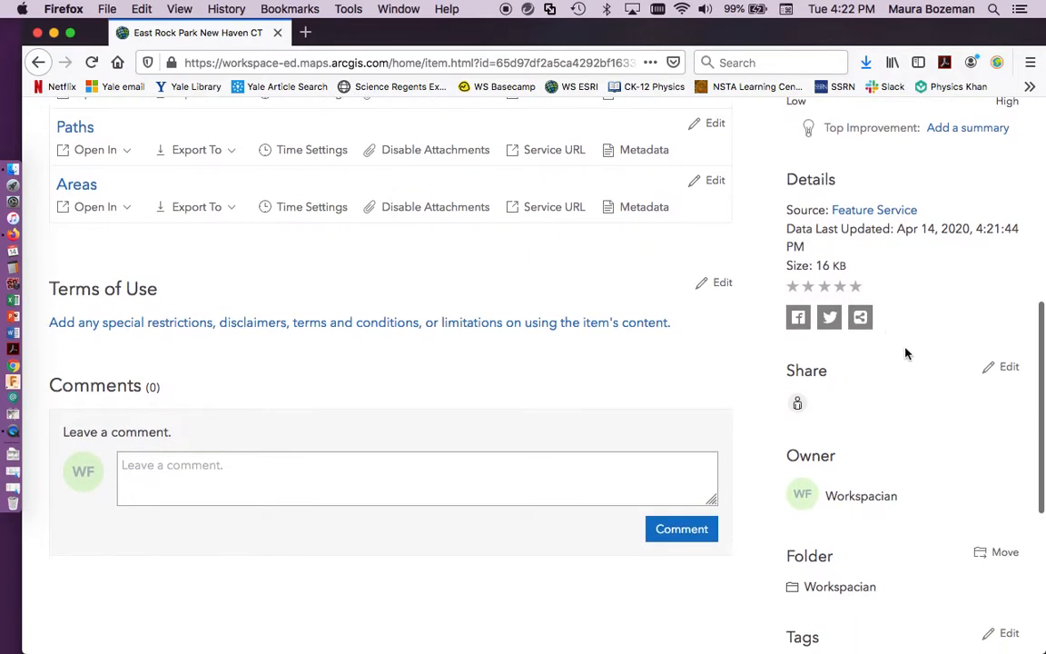
scroll(up, 3)
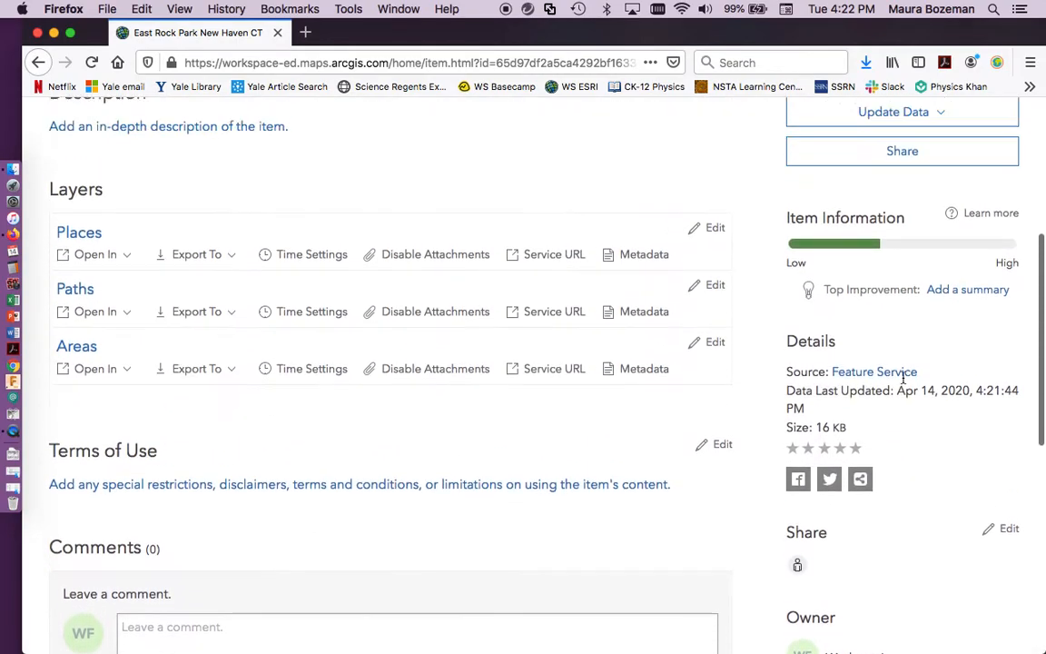
scroll(up, 3)
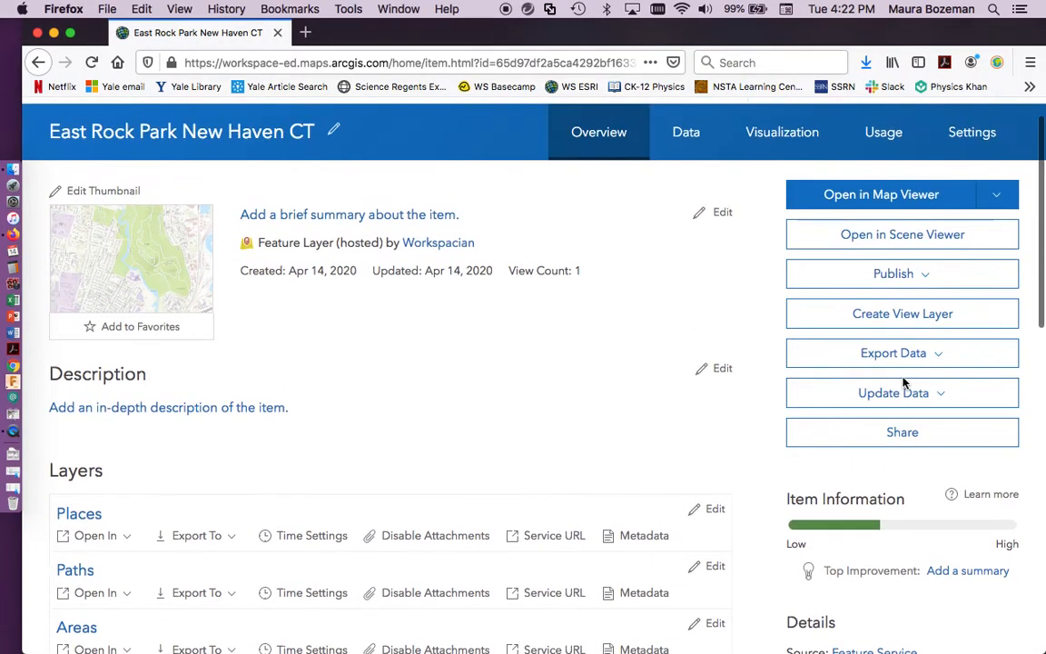
mouse_move(677, 250)
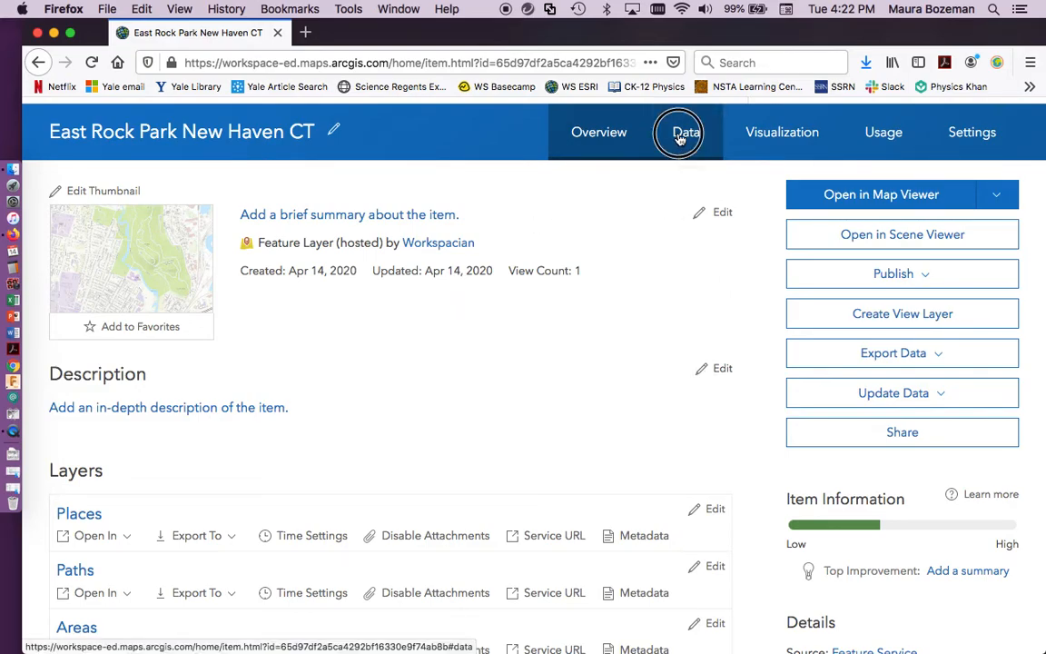
- Show the item's Data tab with the Places layer selected
click(686, 132)
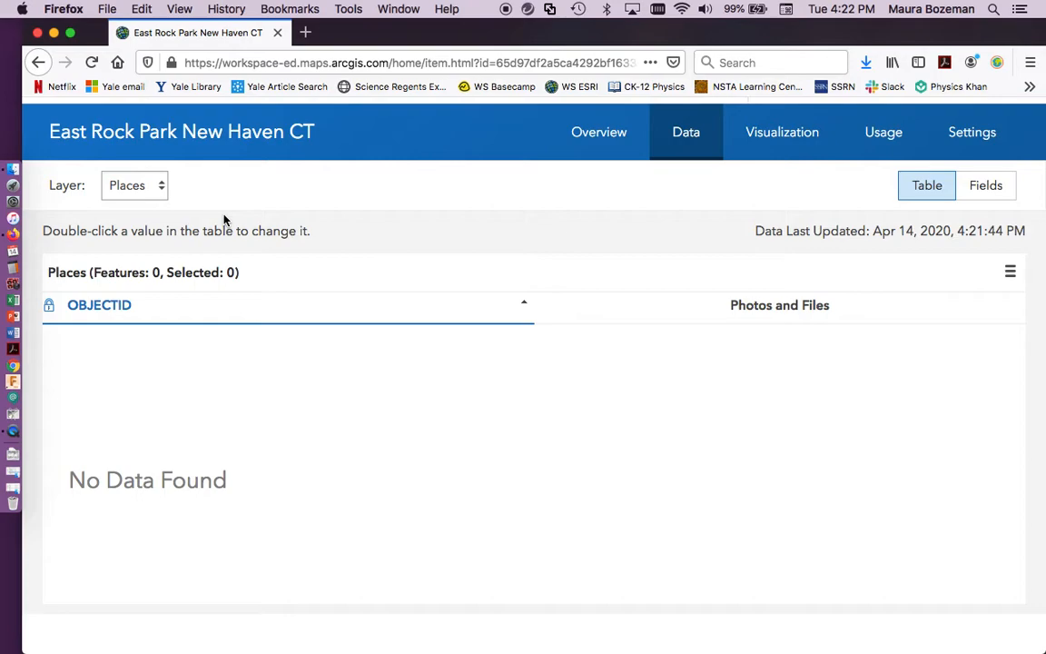
mouse_move(134, 159)
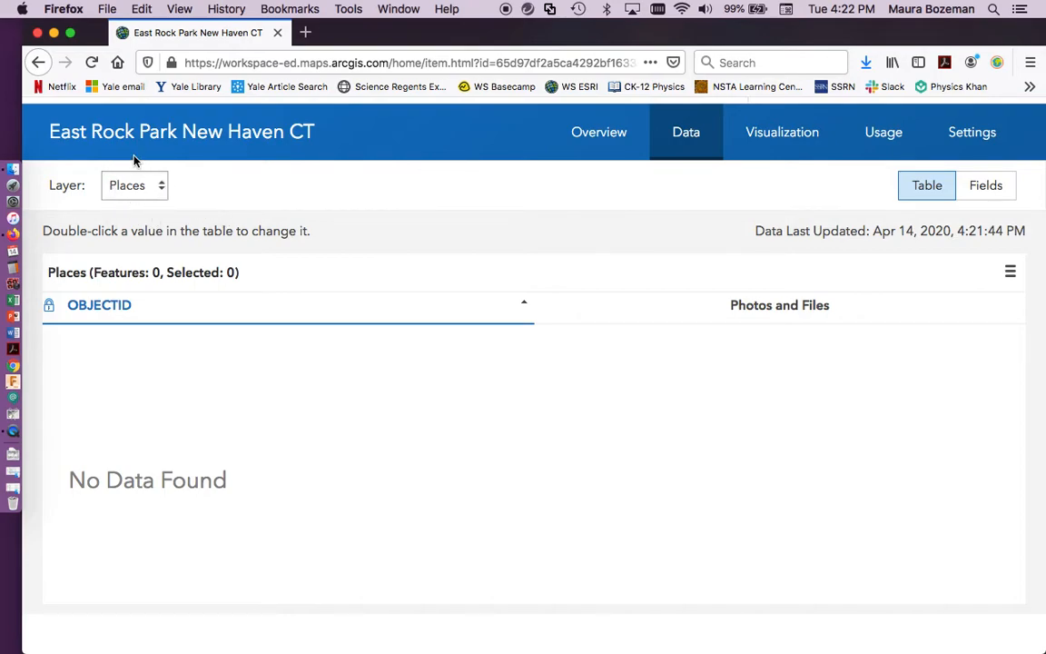
click(135, 185)
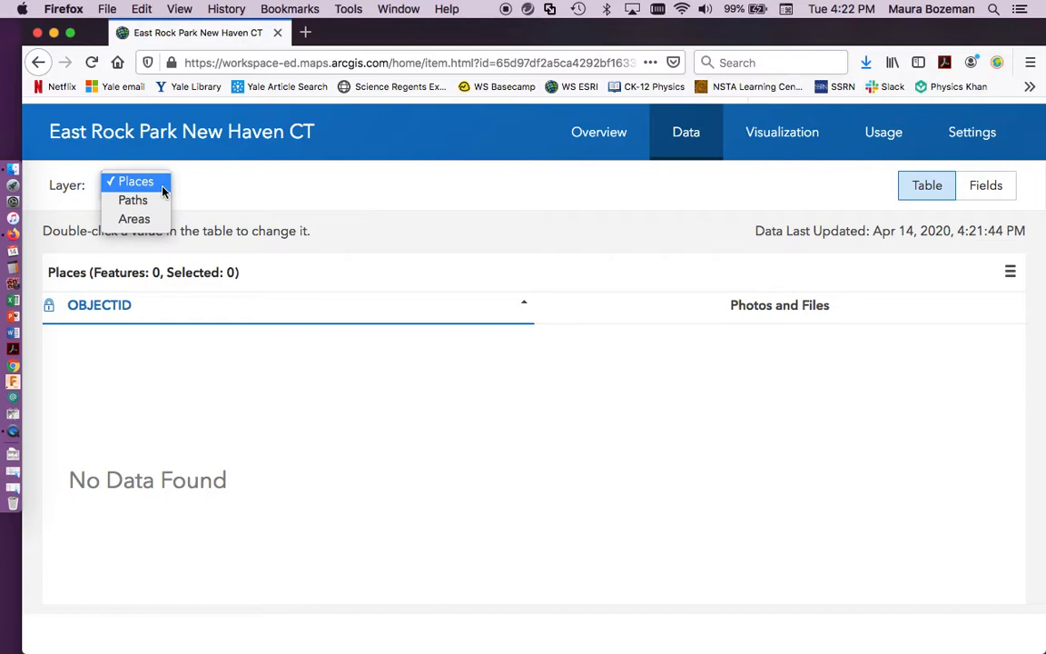
click(134, 180)
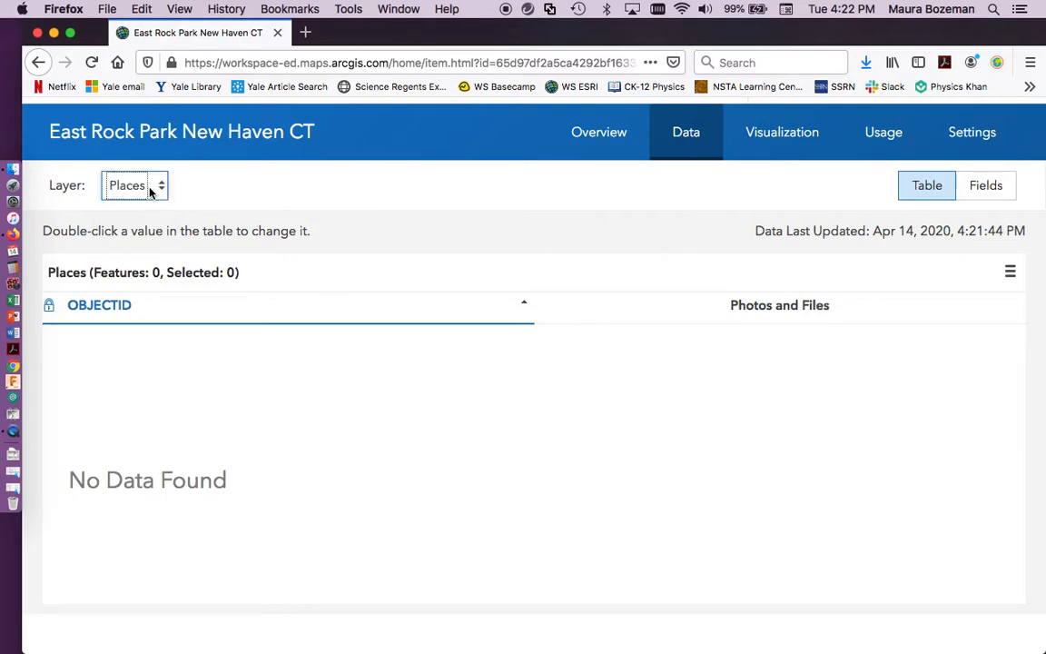
mouse_move(208, 191)
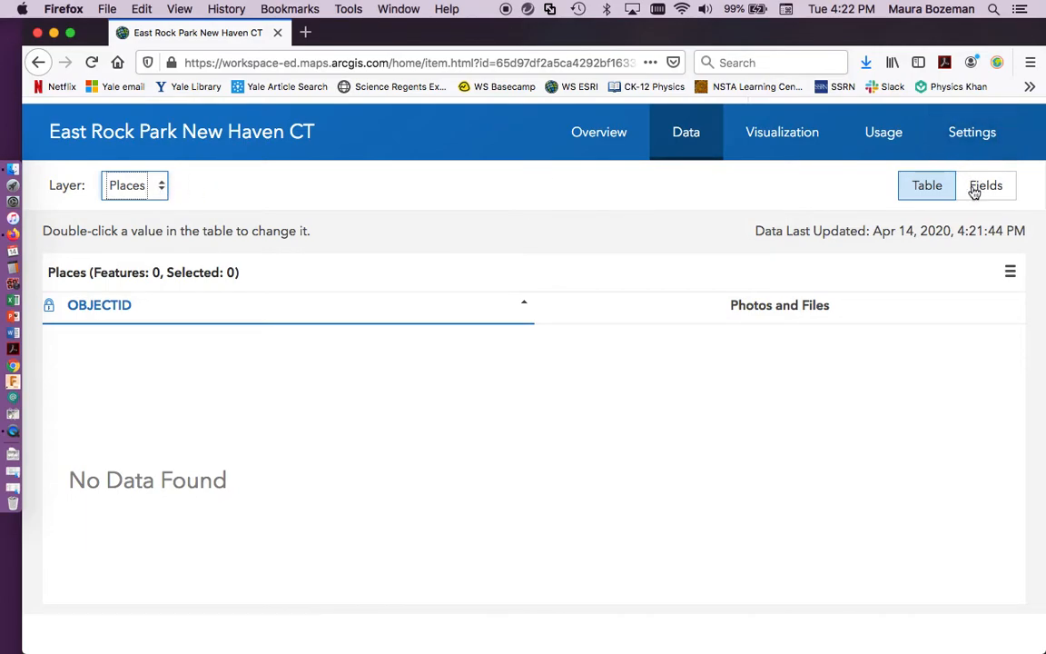
- Add an Integer field AssetType, displayed as 'Type of Amenity', to Places
click(986, 185)
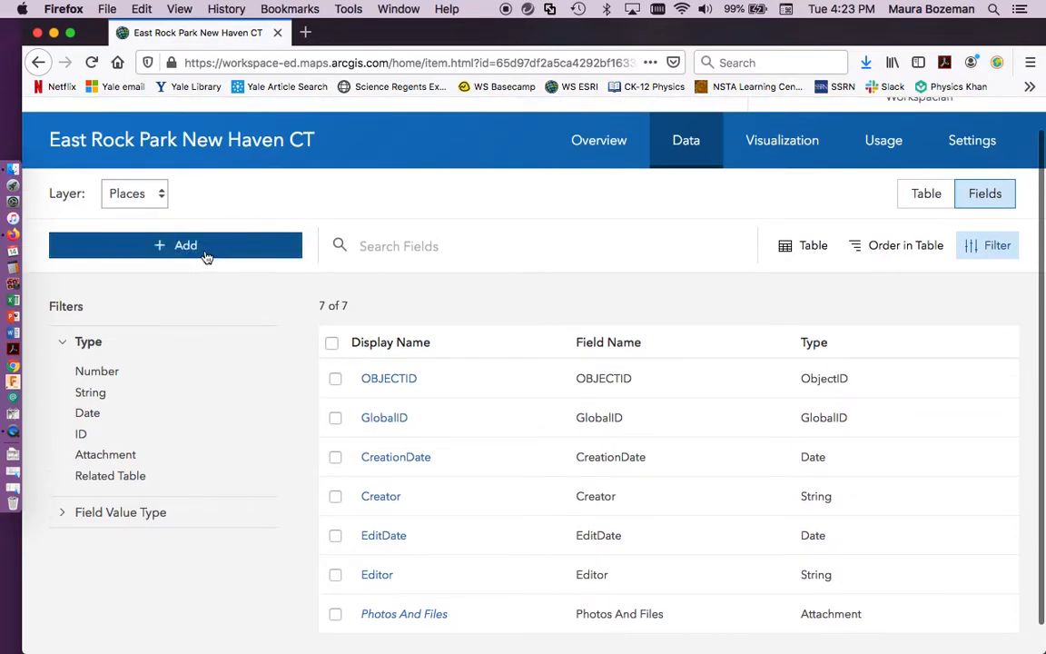
click(185, 246)
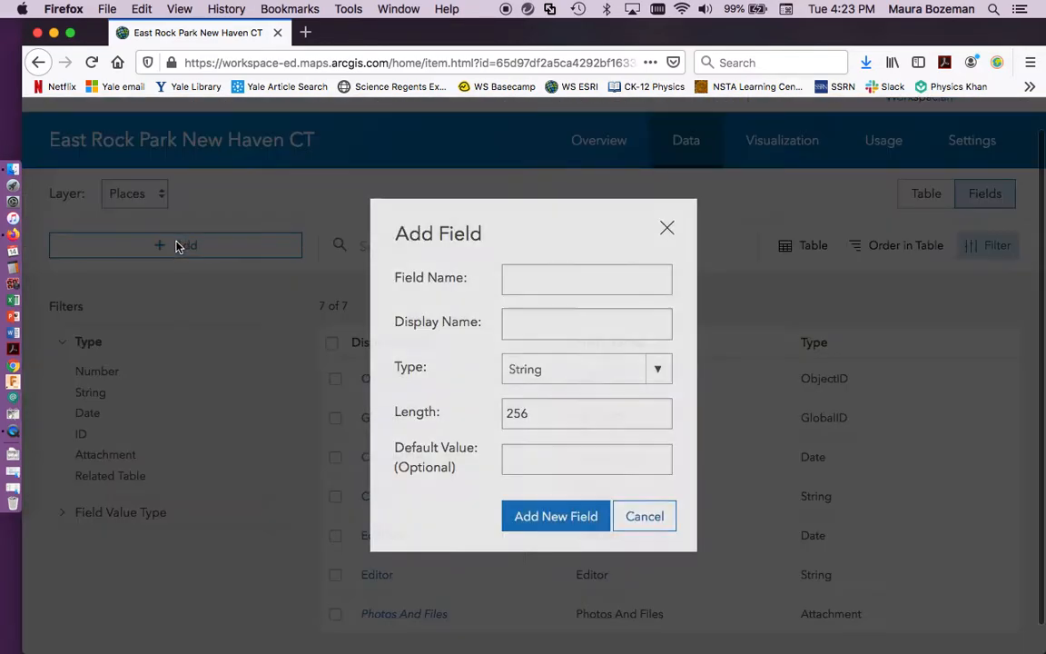
click(593, 279)
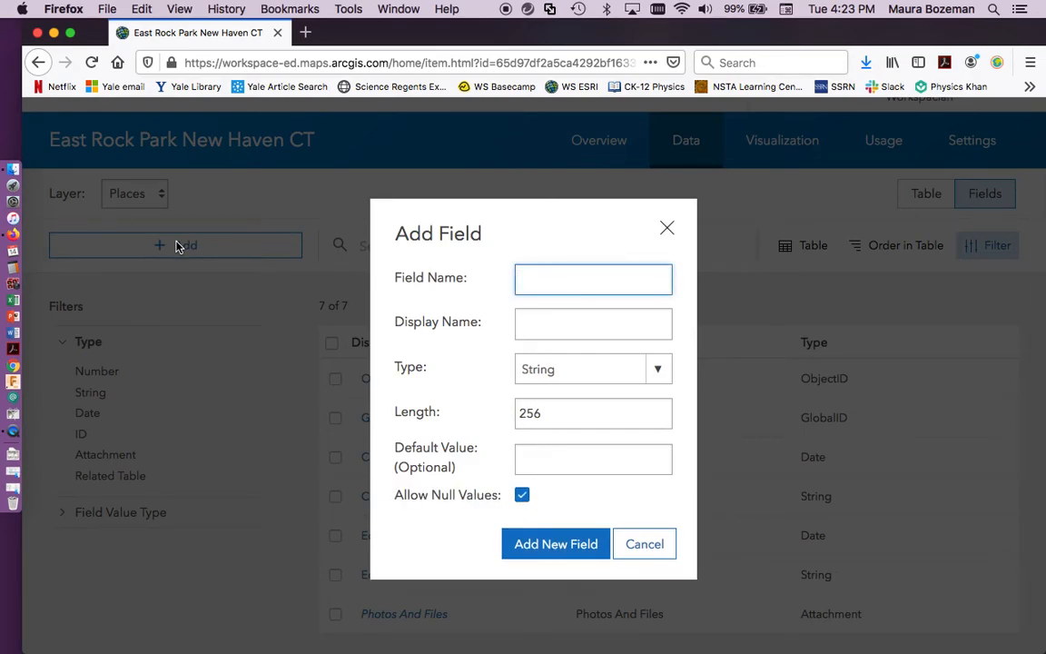
click(593, 279)
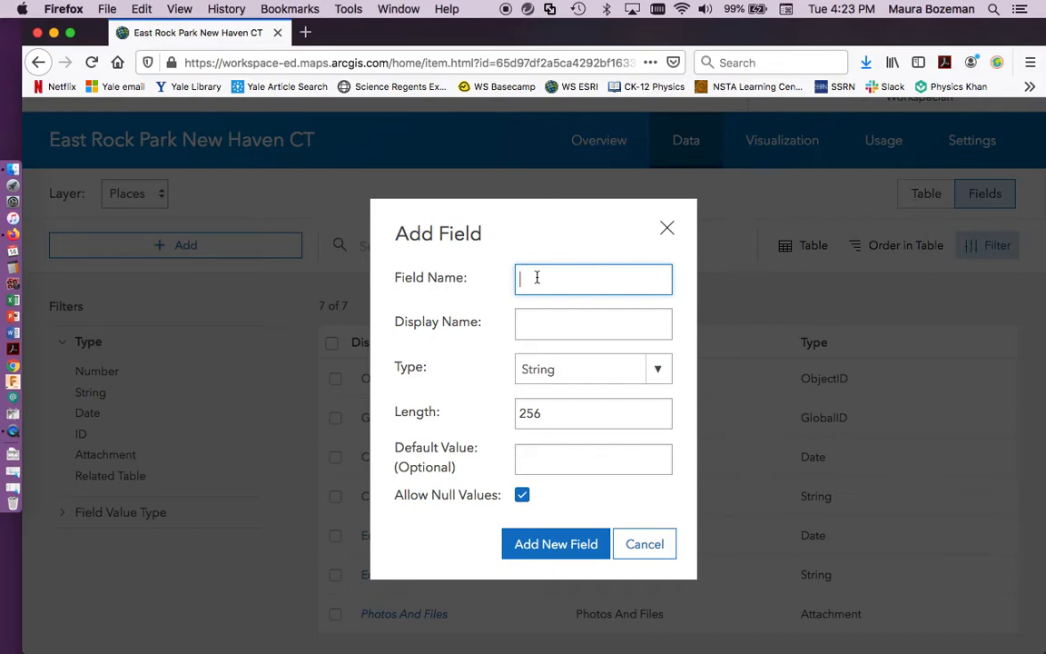
text(AssetType)
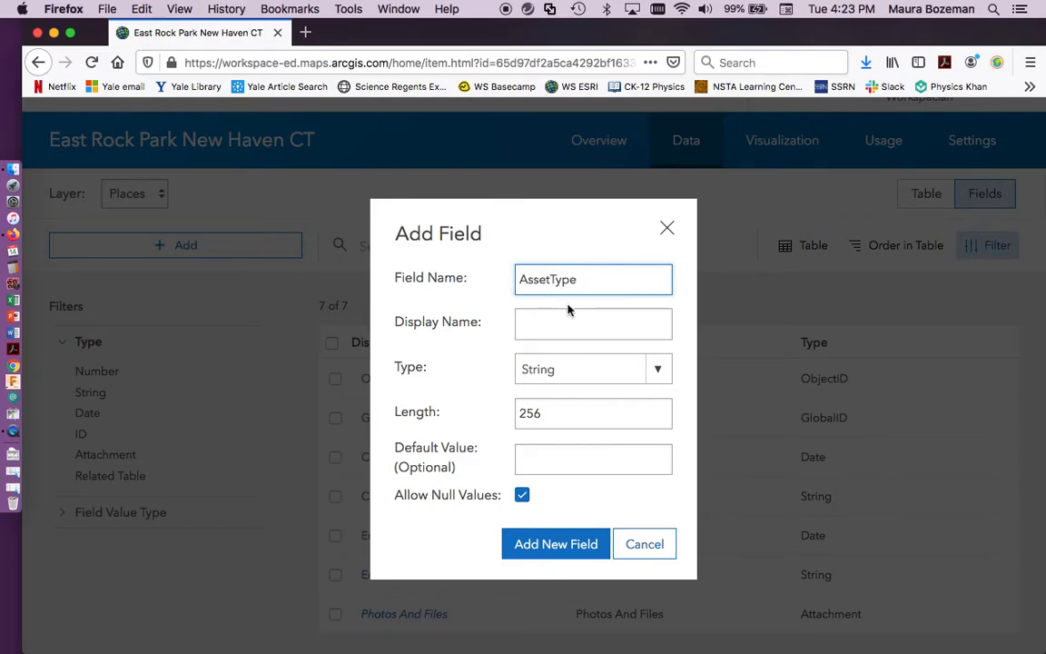
click(593, 279)
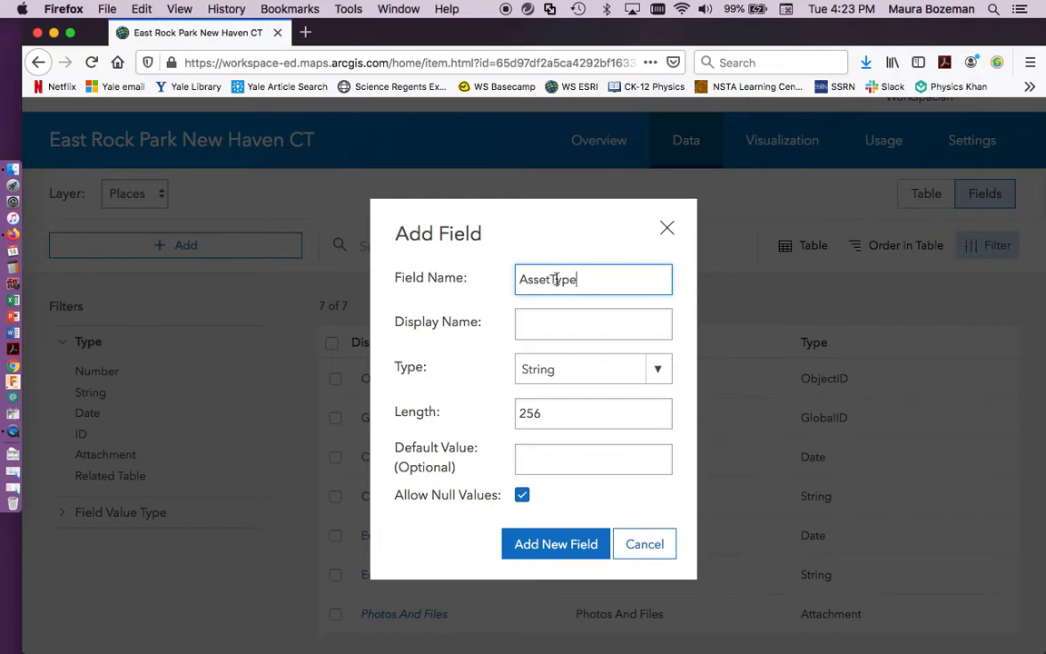
click(593, 323)
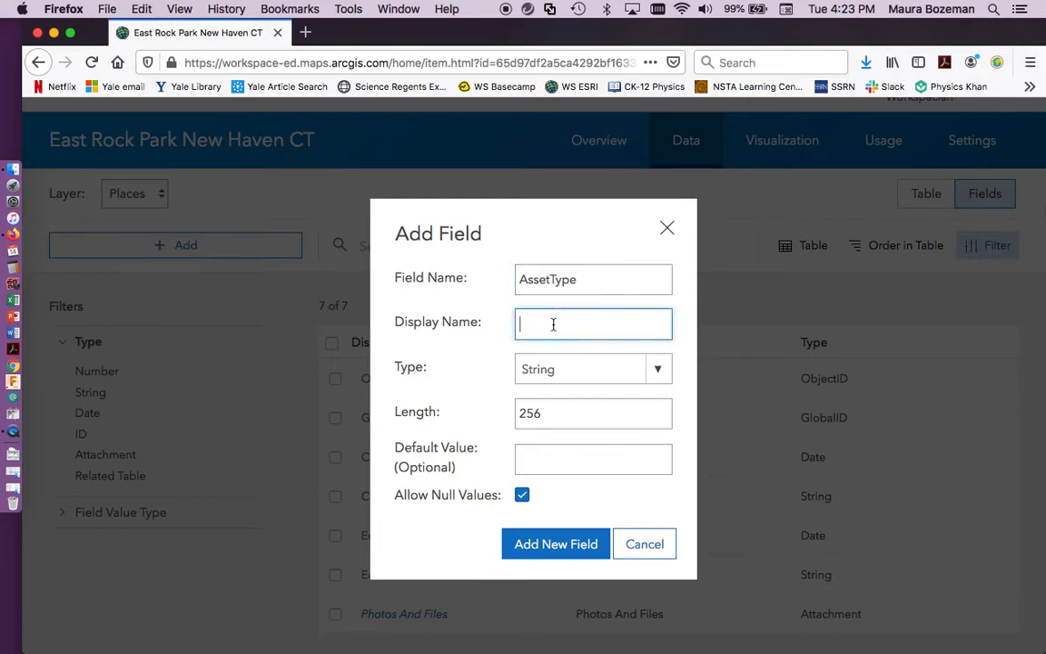
text(Type of Amenity)
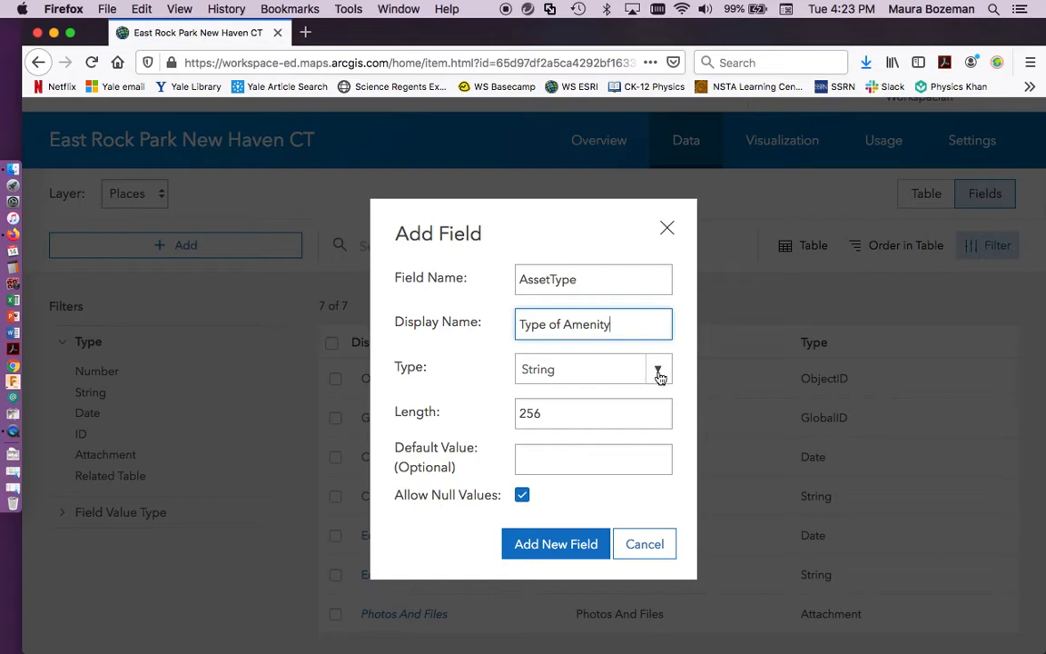
click(593, 369)
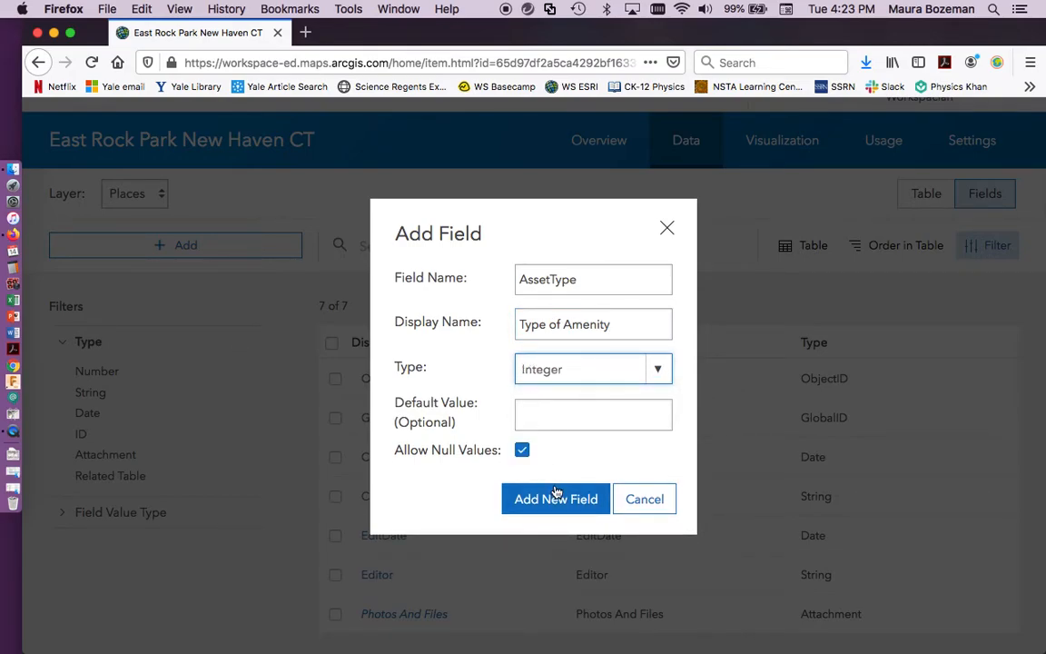
click(555, 499)
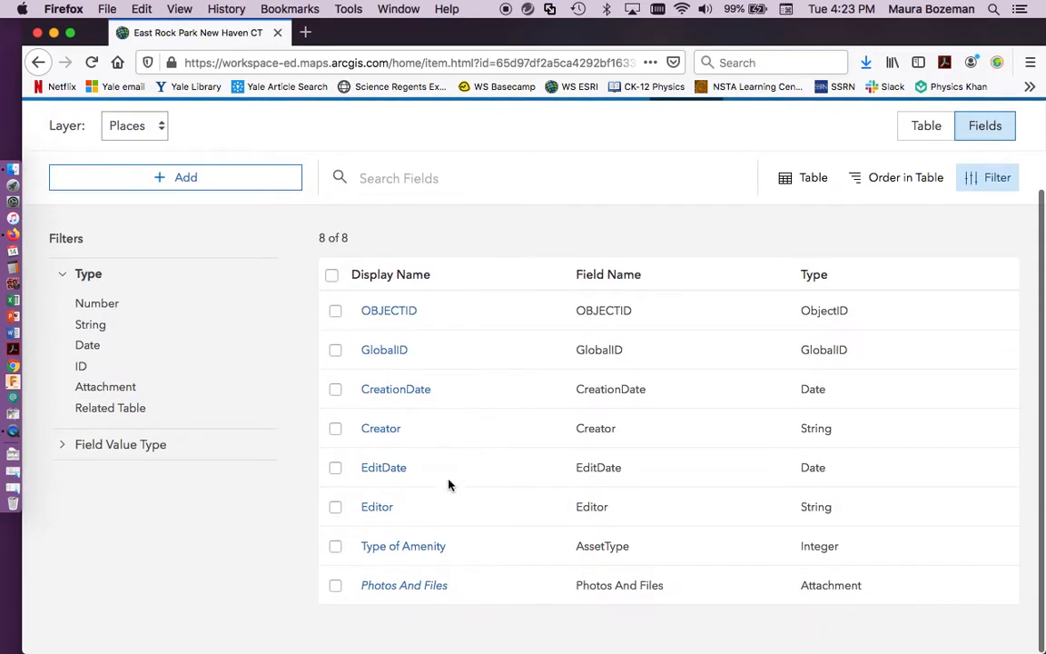
mouse_move(452, 545)
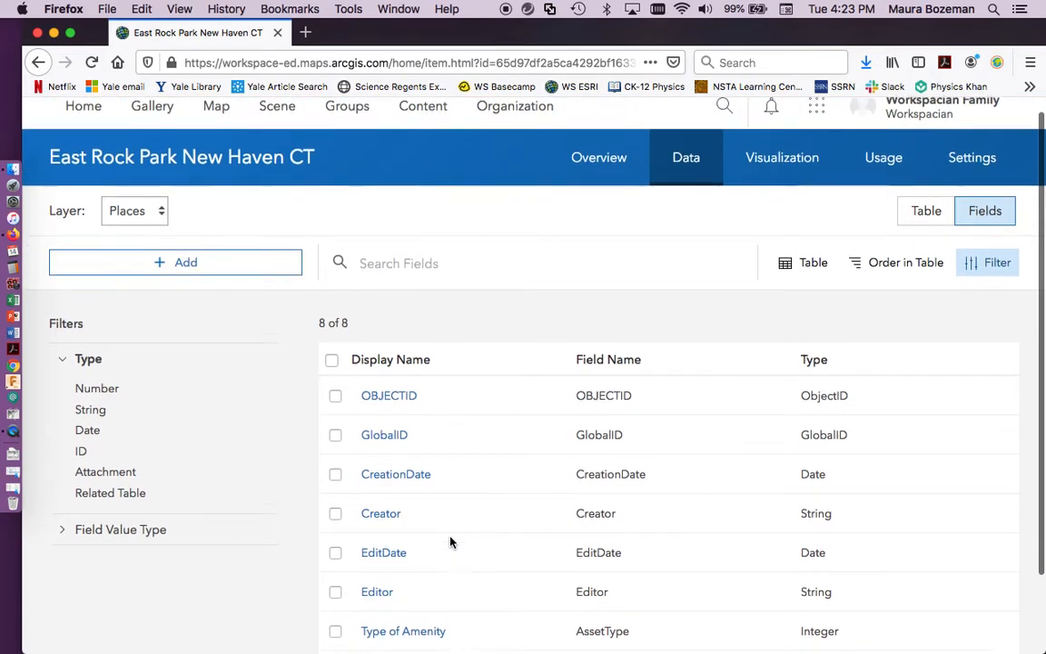
scroll(down, 3)
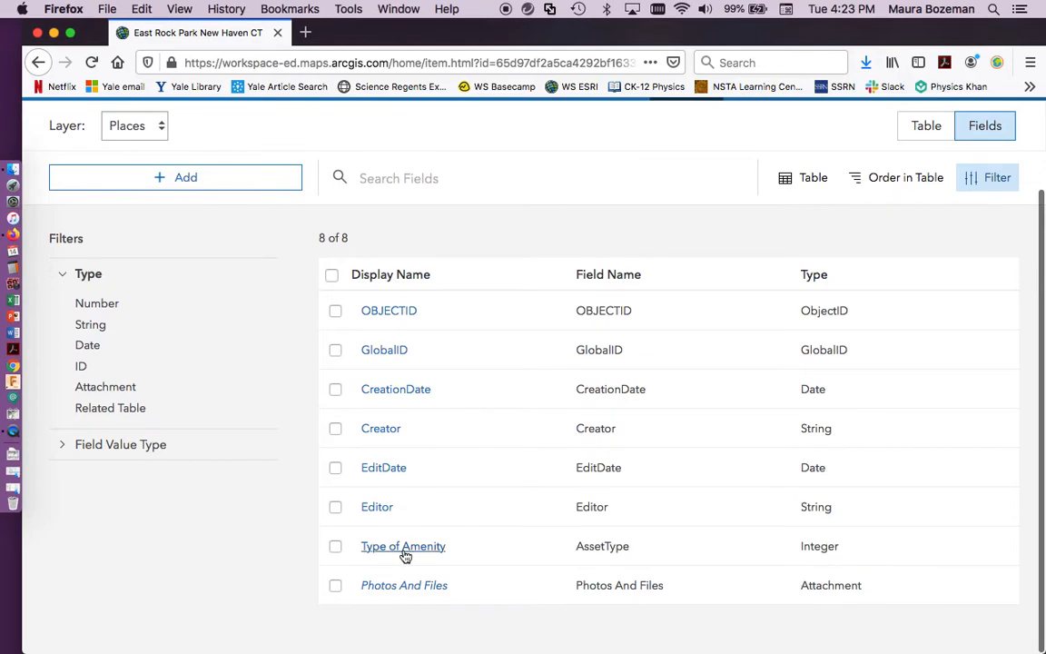
- Open the Type of Amenity field's detail page from the Fields list
click(403, 546)
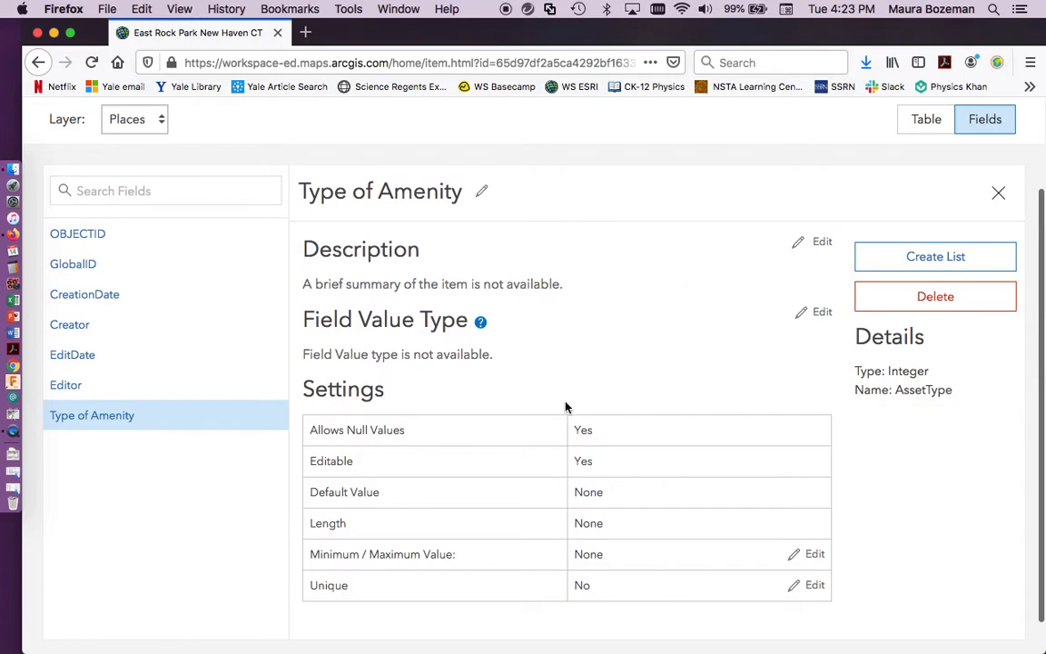
mouse_move(405, 182)
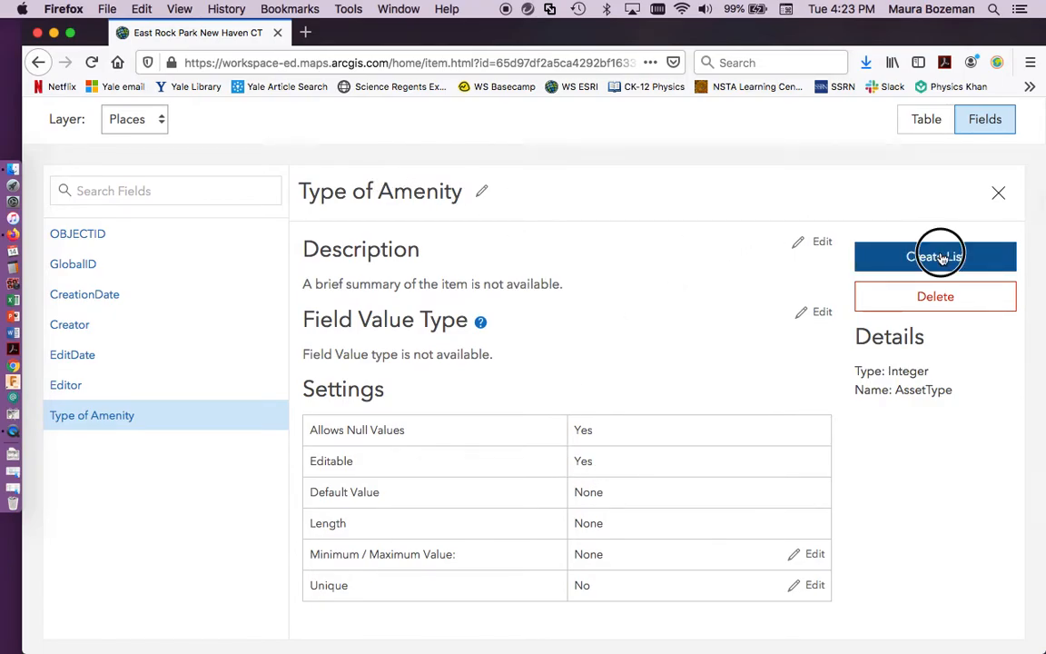
- Create the value list with Water Fountain, Restroom and Picnic table coded 0–2
click(936, 256)
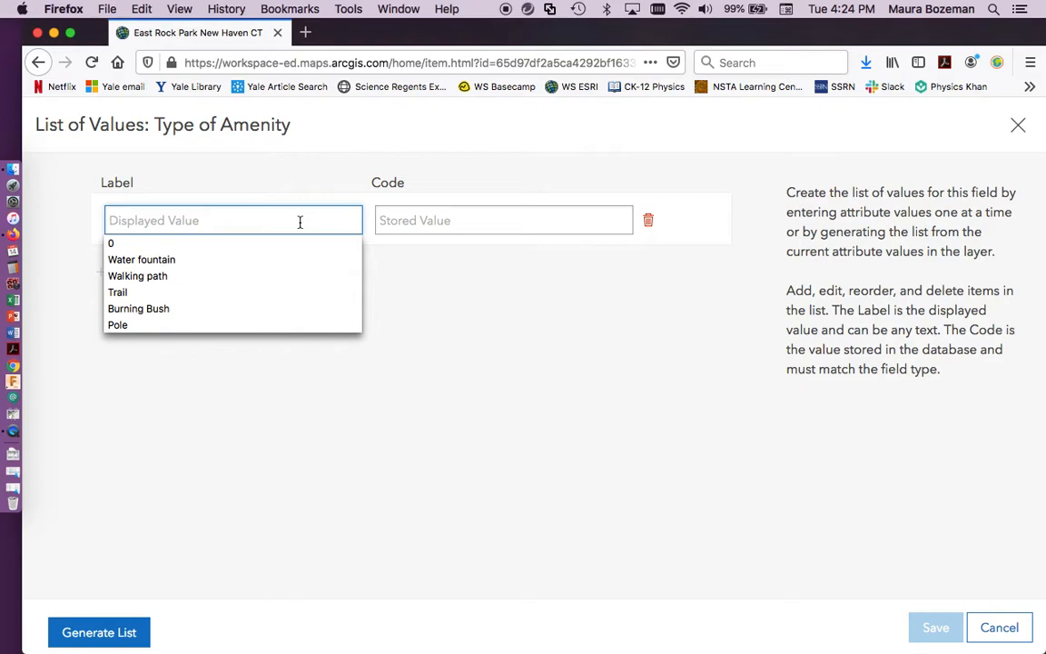
text(Water Fount)
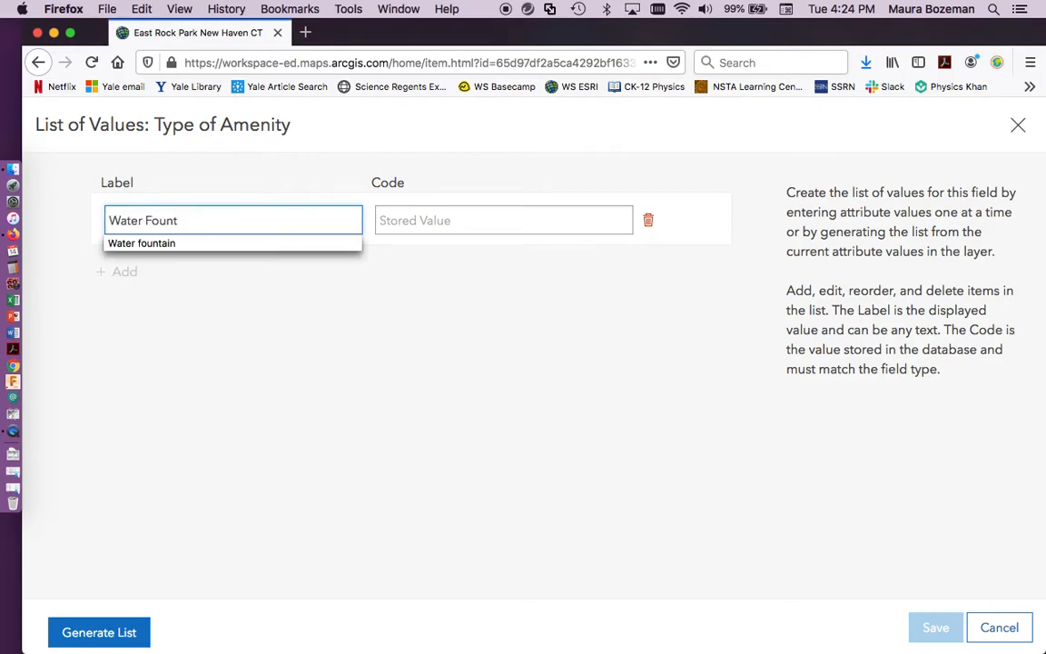
click(503, 219)
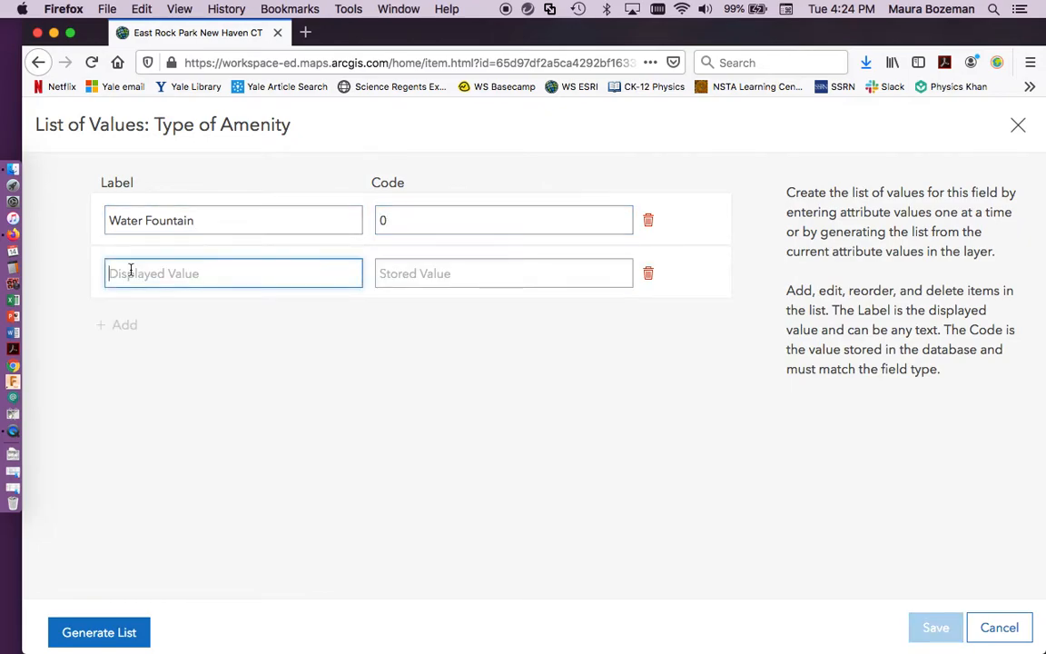
text(Re)
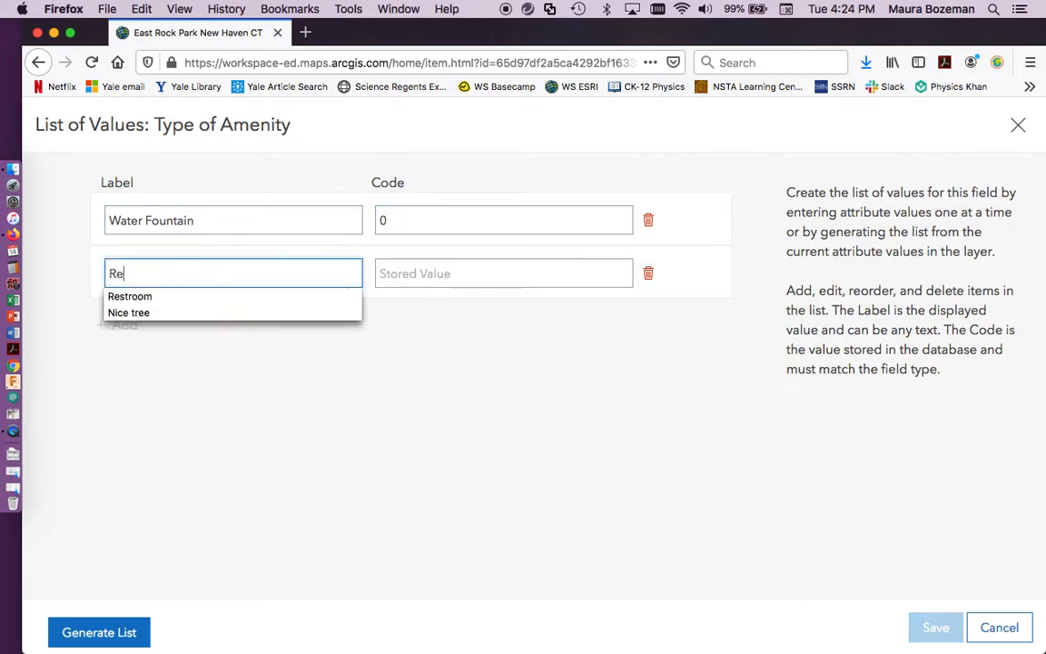
click(130, 297)
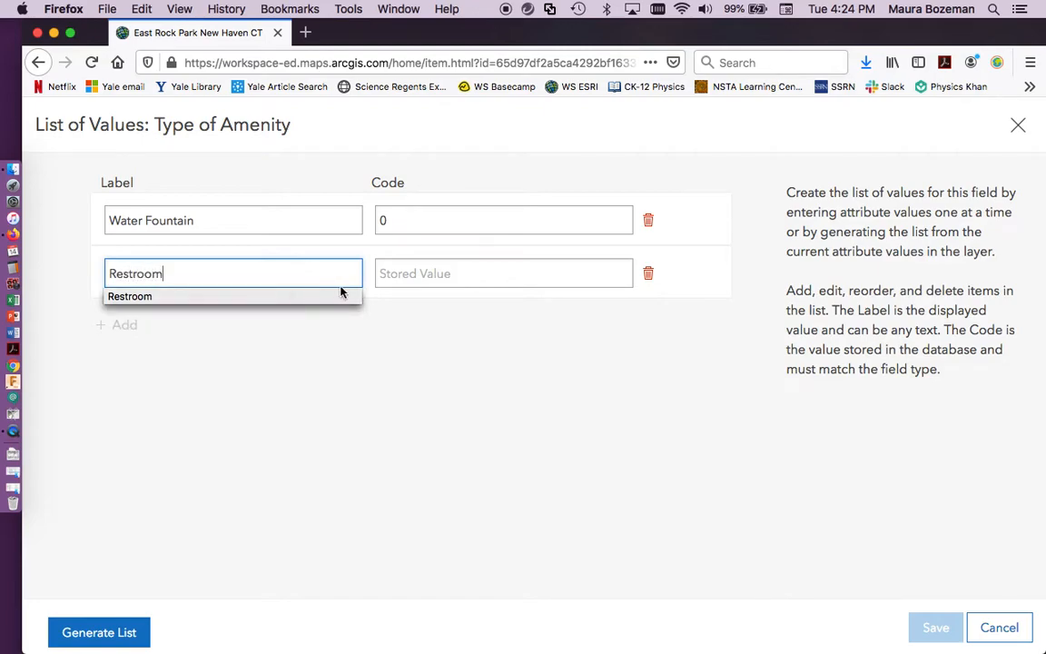
click(124, 324)
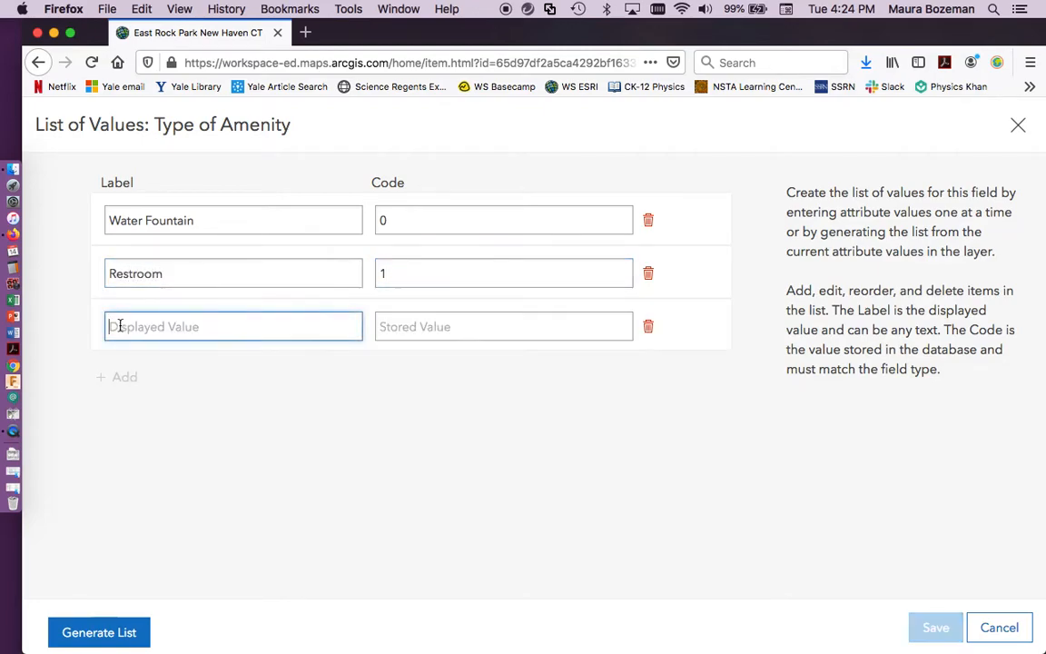
text(Picnic t)
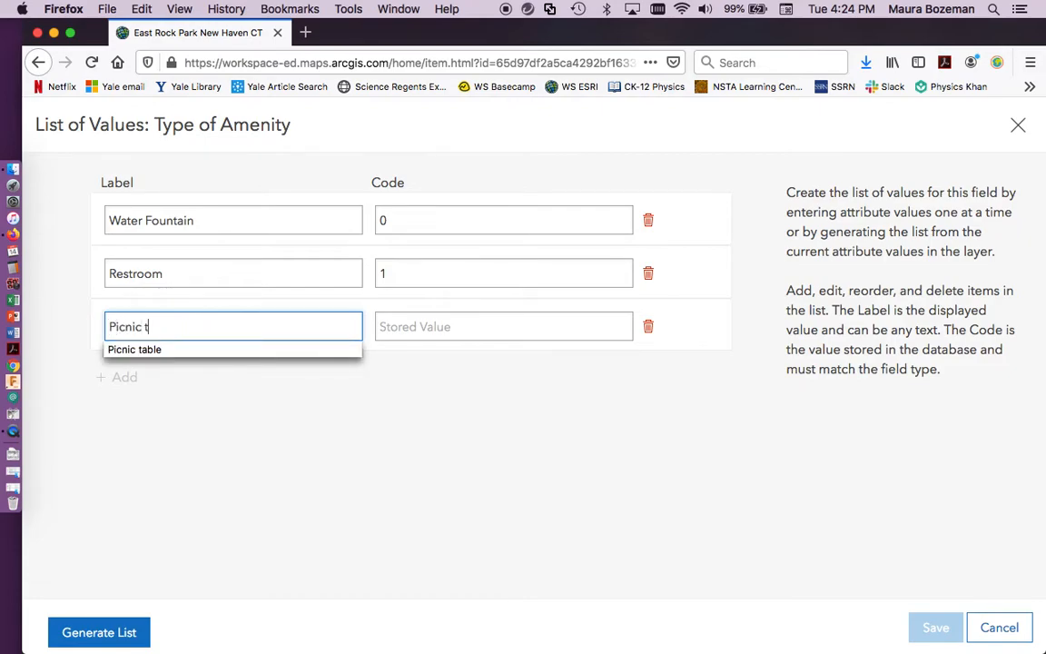
text(2)
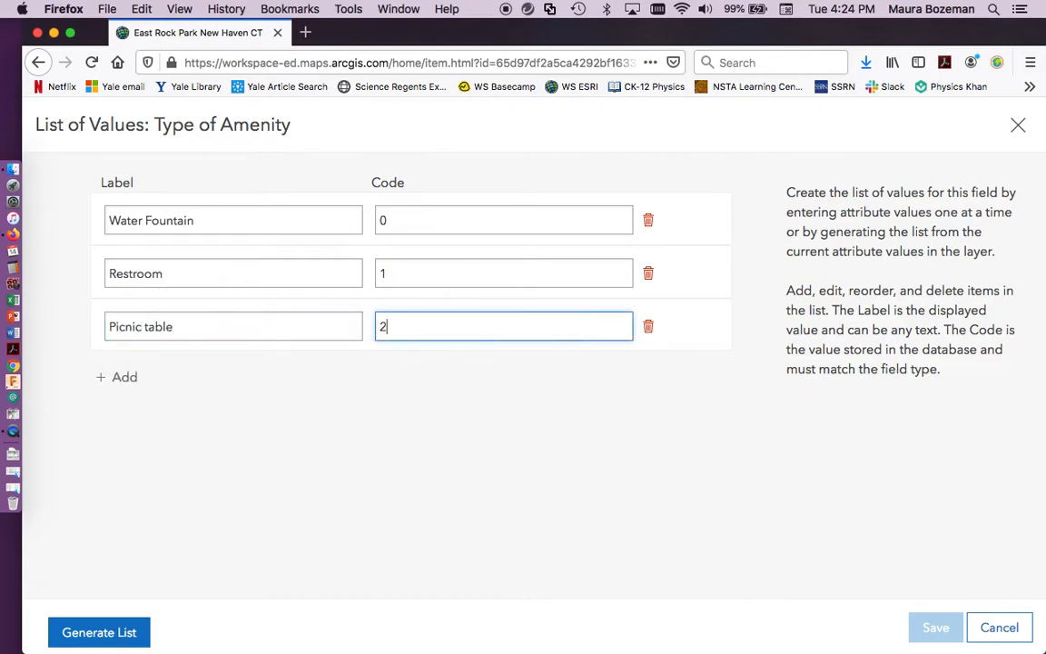
- Add Jungle Gym, Basketball Court and Main Entries to the list, coded 3–5
click(116, 377)
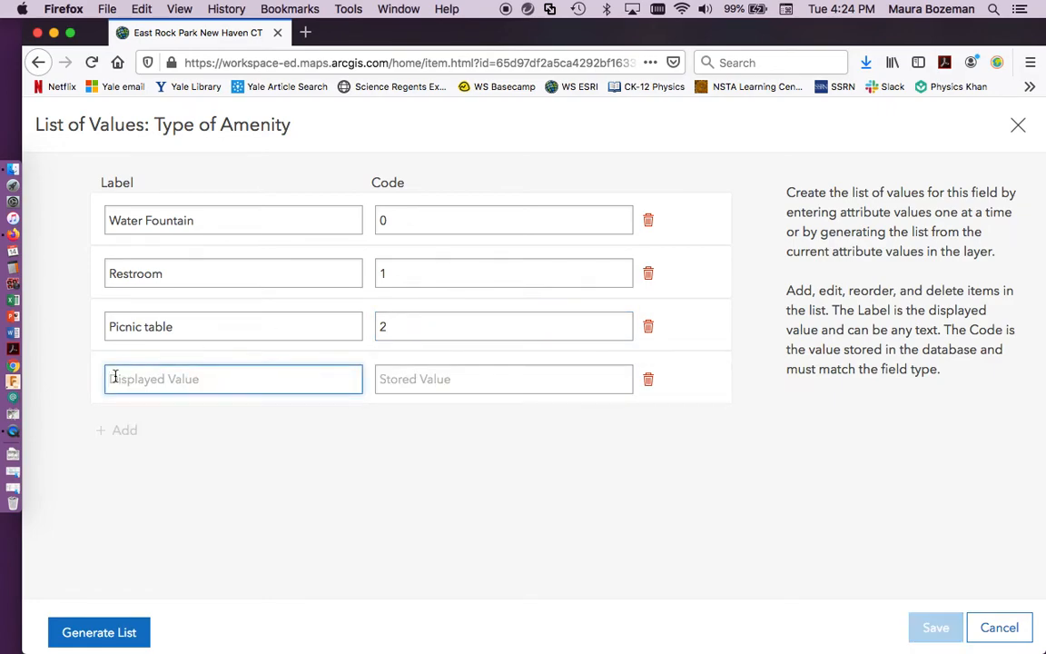
text(Jungle Gym)
click(504, 379)
text(3)
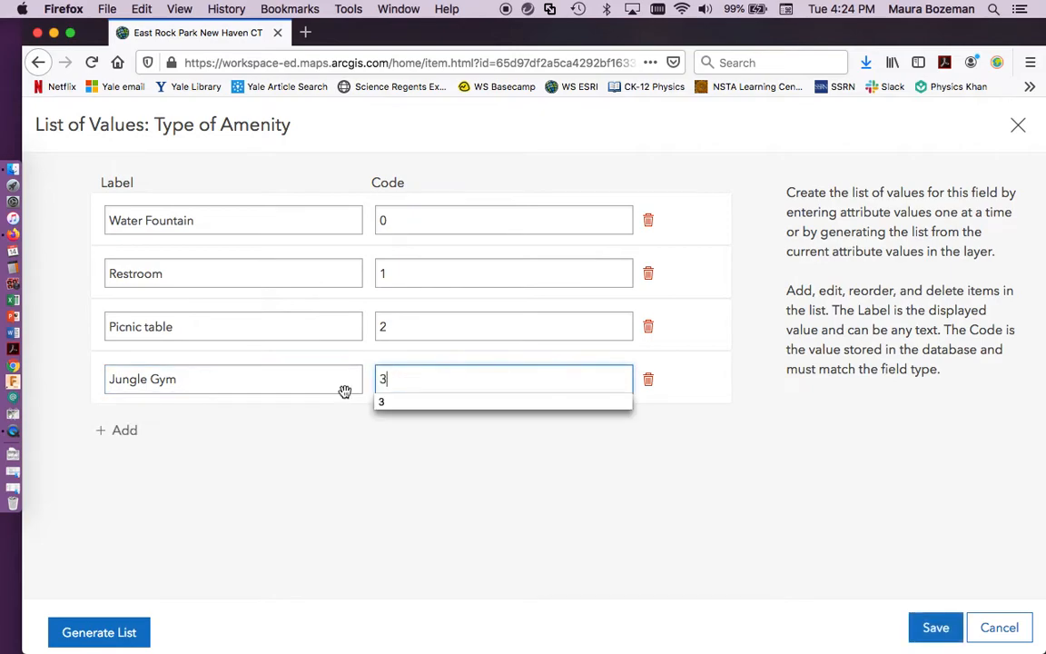
click(117, 430)
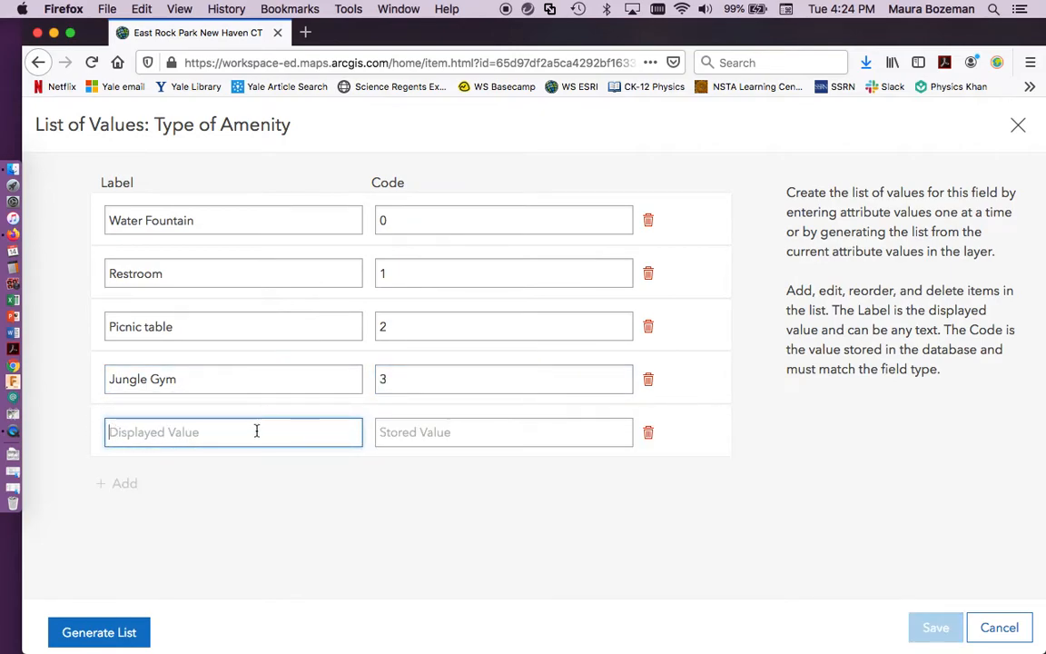
text(Basketbal)
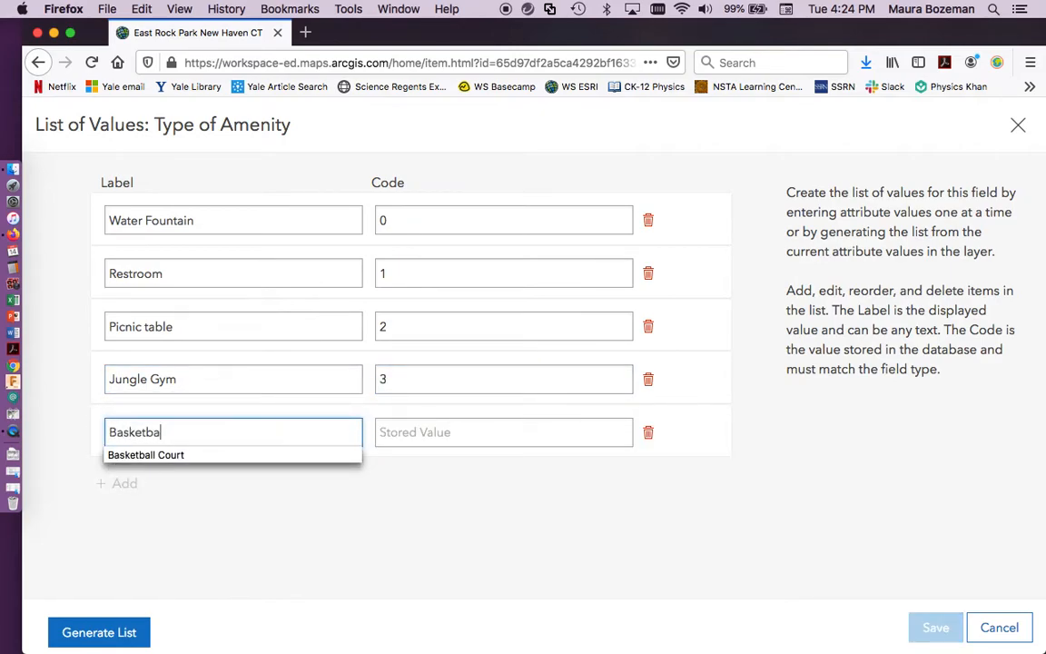
click(145, 456)
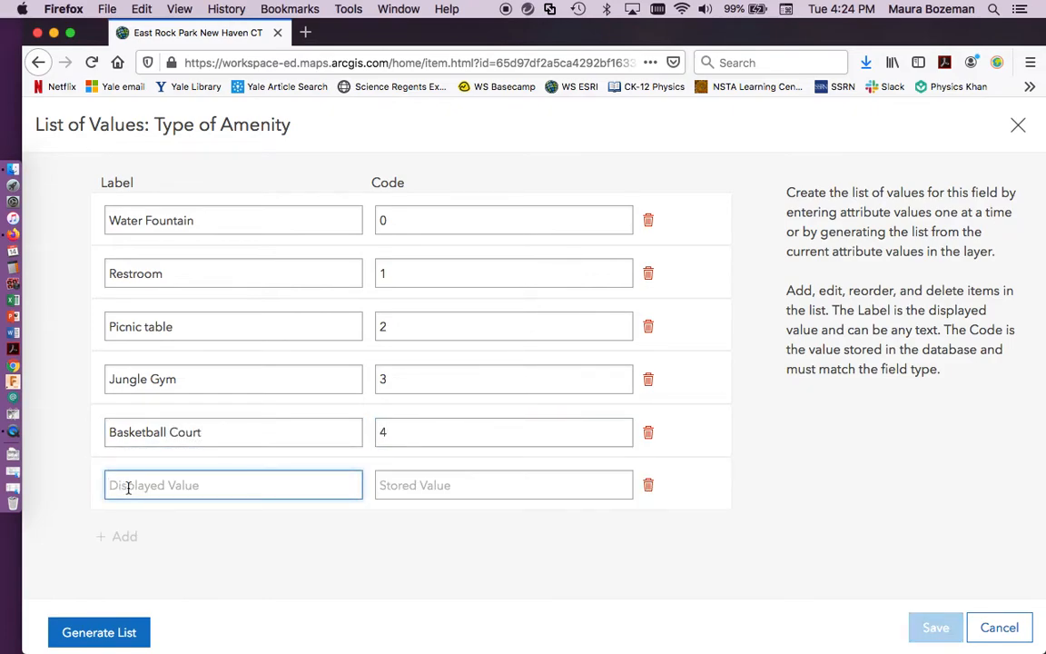
text(Main)
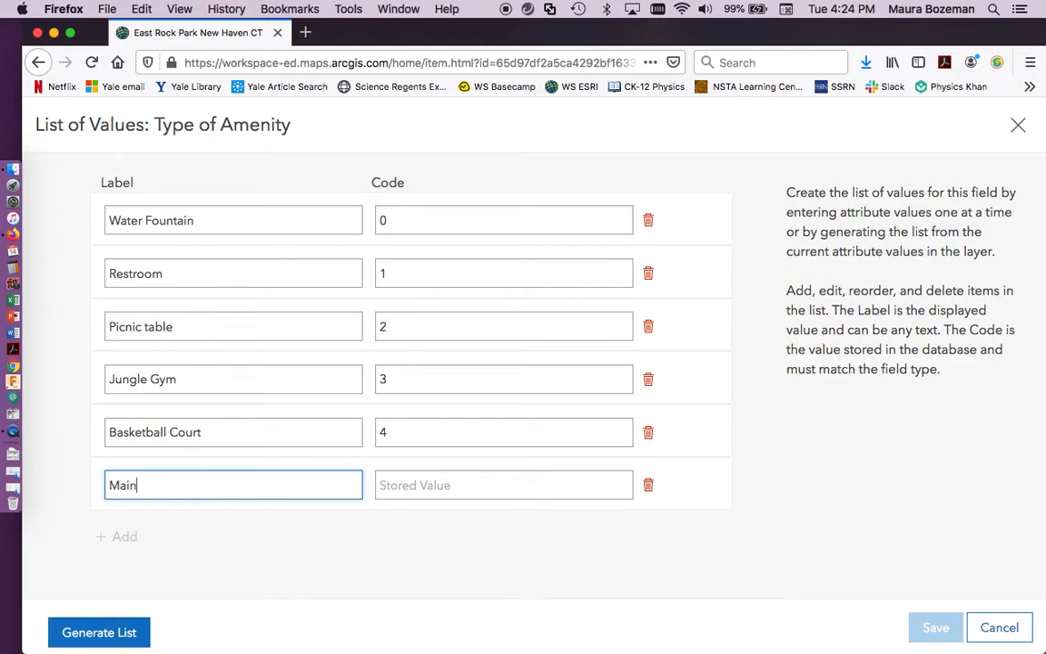
text(Entries)
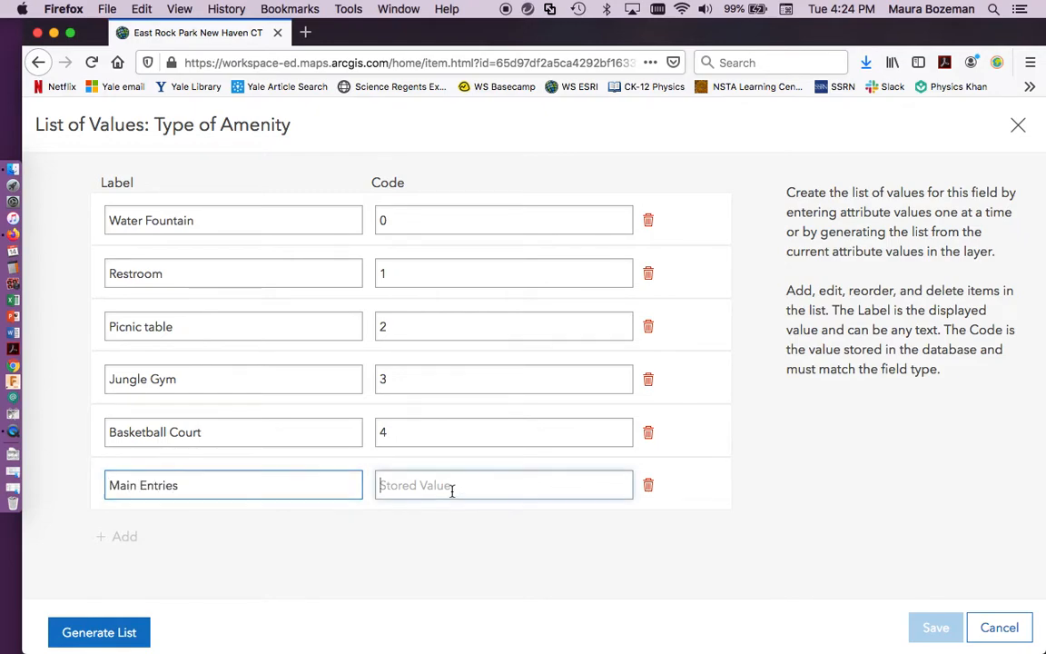
text(5)
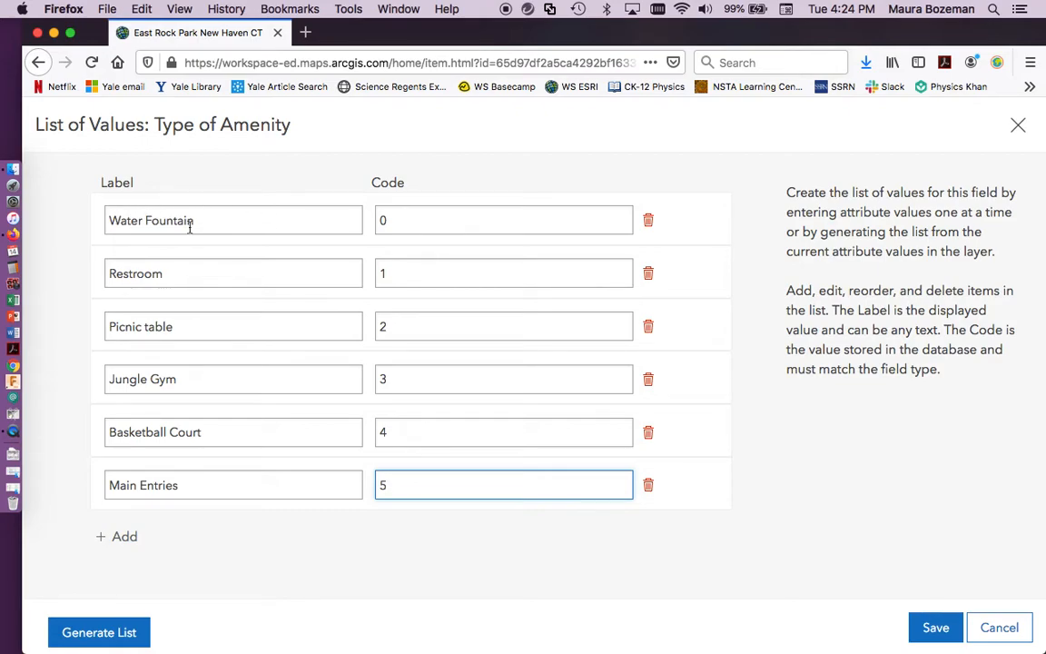
mouse_move(419, 220)
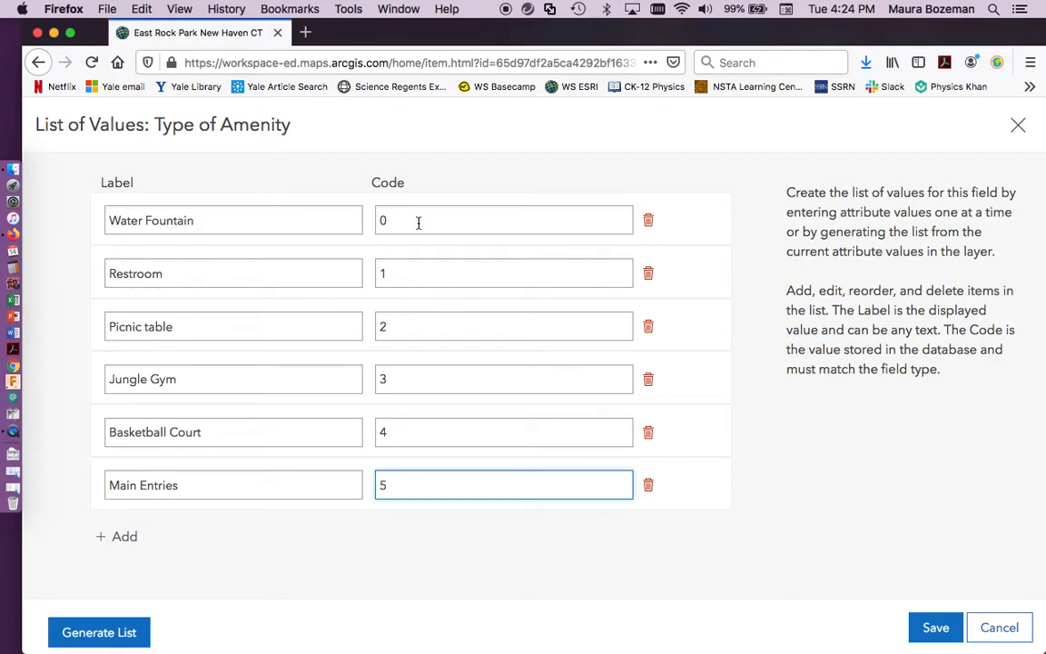
mouse_move(409, 235)
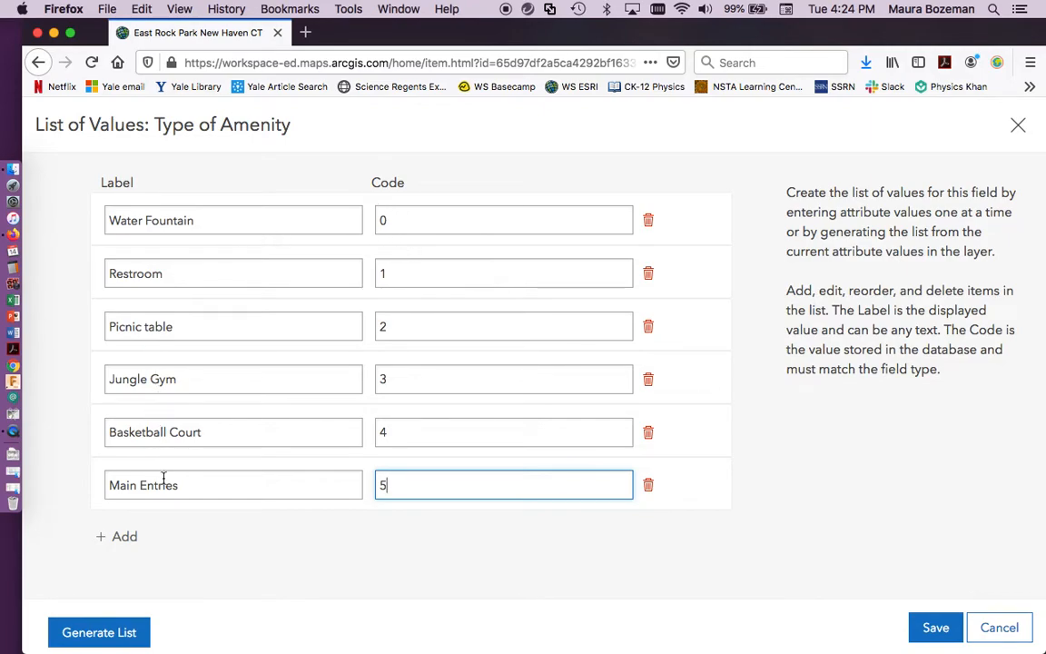
- Drag Main Entries, Restroom and Water Fountain to the top of the Type of Amenity list and save
click(232, 484)
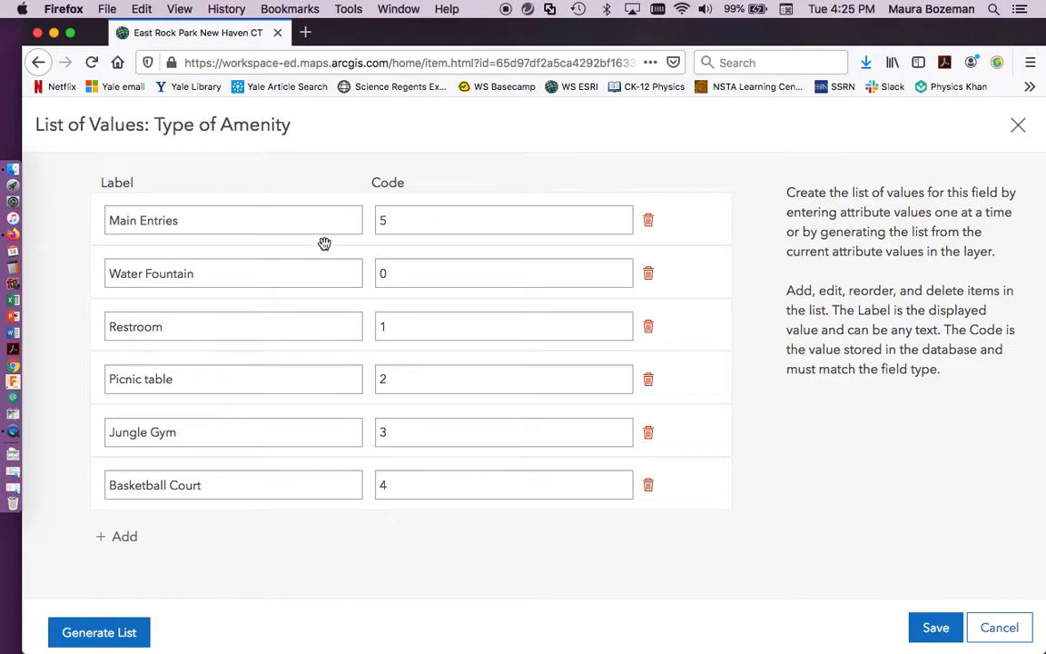
drag(324, 326, 310, 264)
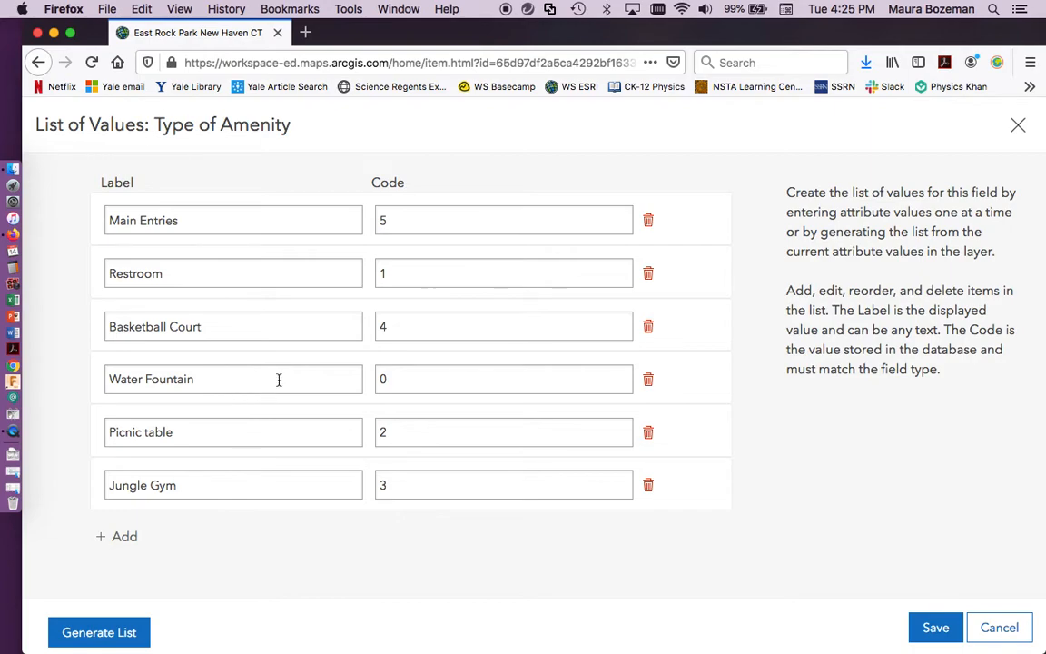
drag(279, 379, 279, 326)
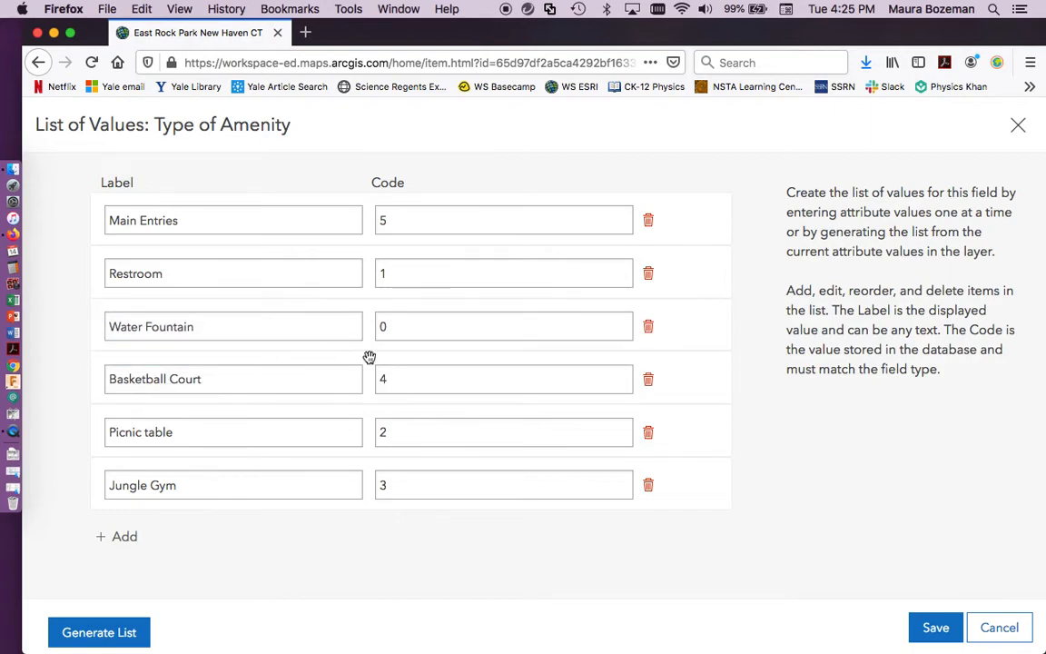
click(936, 628)
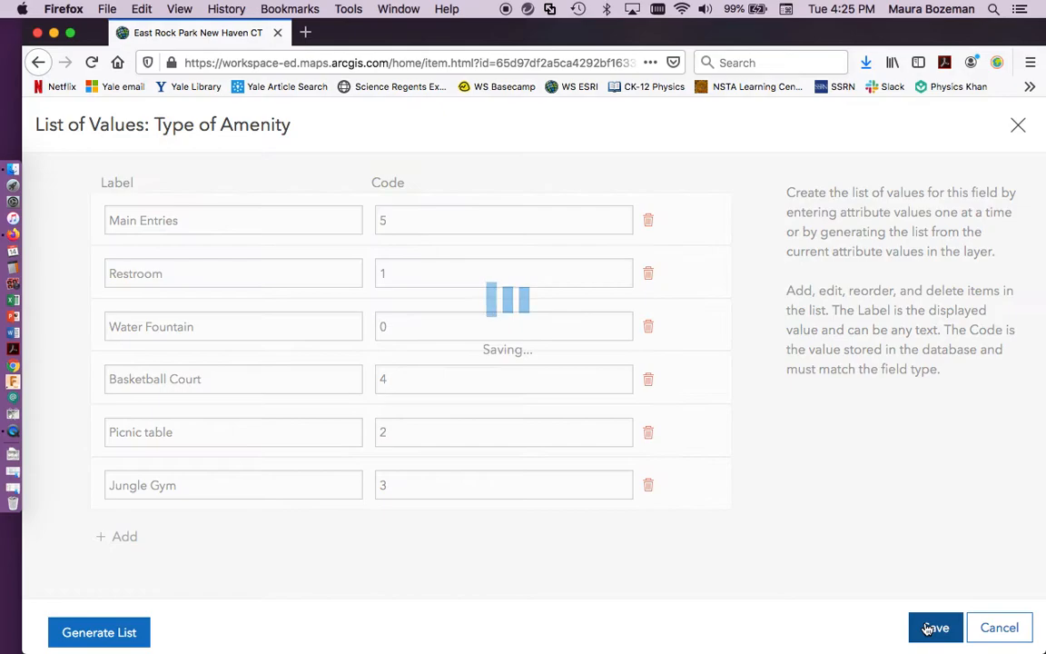
click(935, 627)
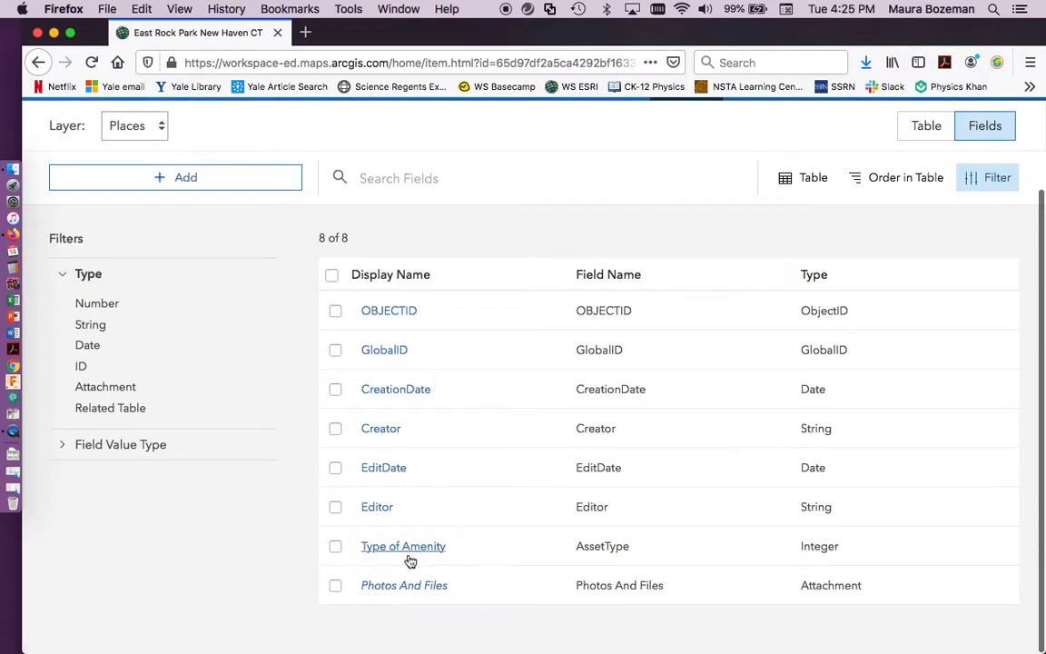
- Create a String field named Notes, length 256, as the Places layer's ninth field
click(175, 177)
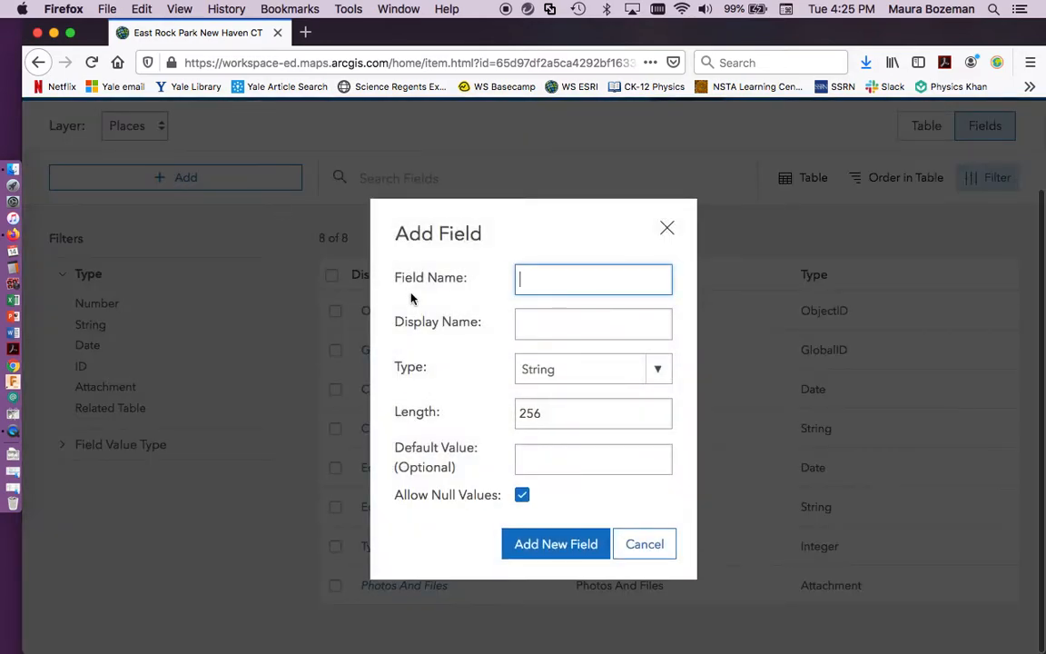
text(Notes)
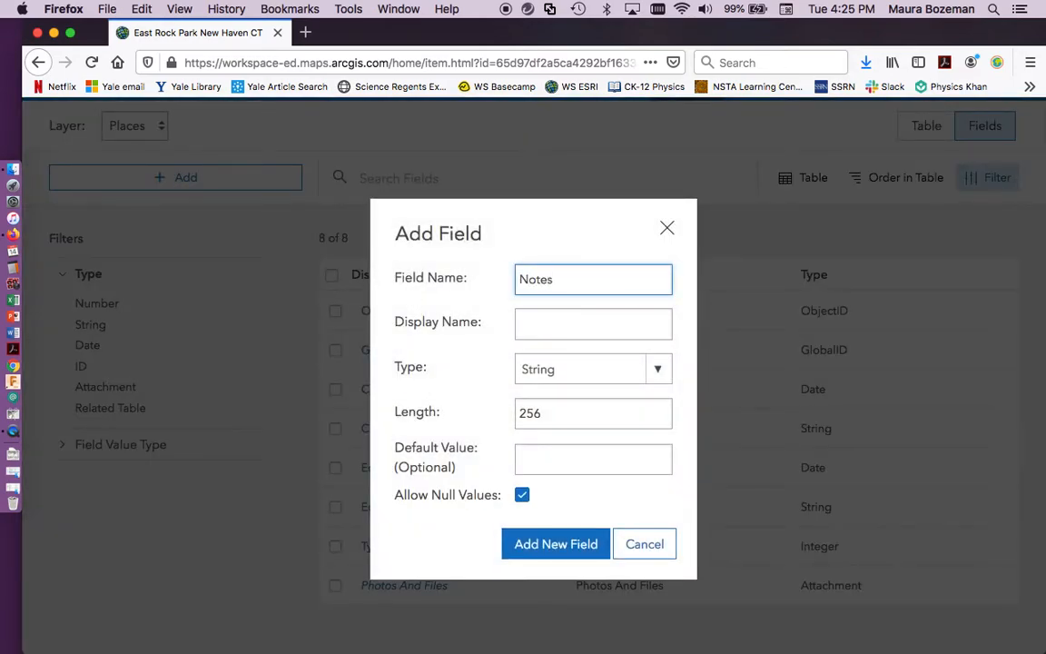
text(Notes)
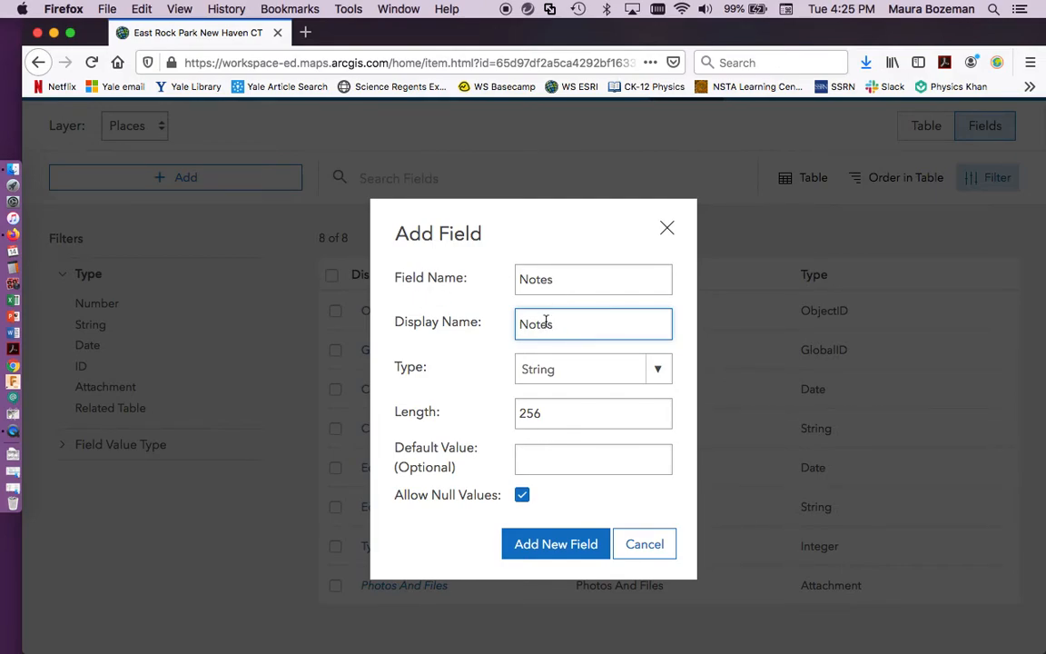
mouse_move(573, 372)
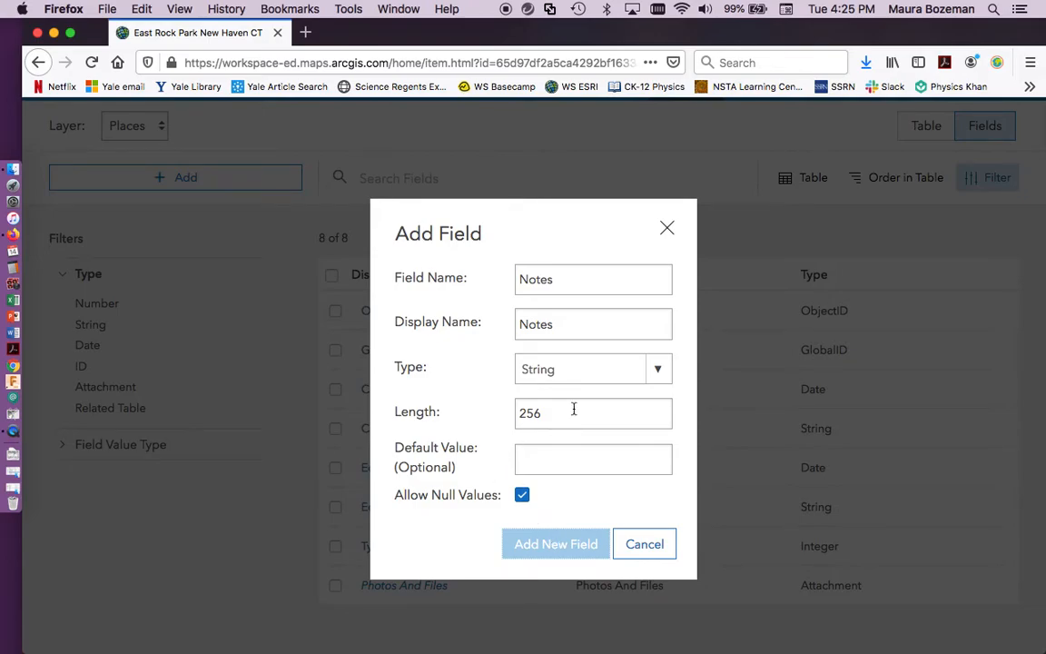
click(555, 543)
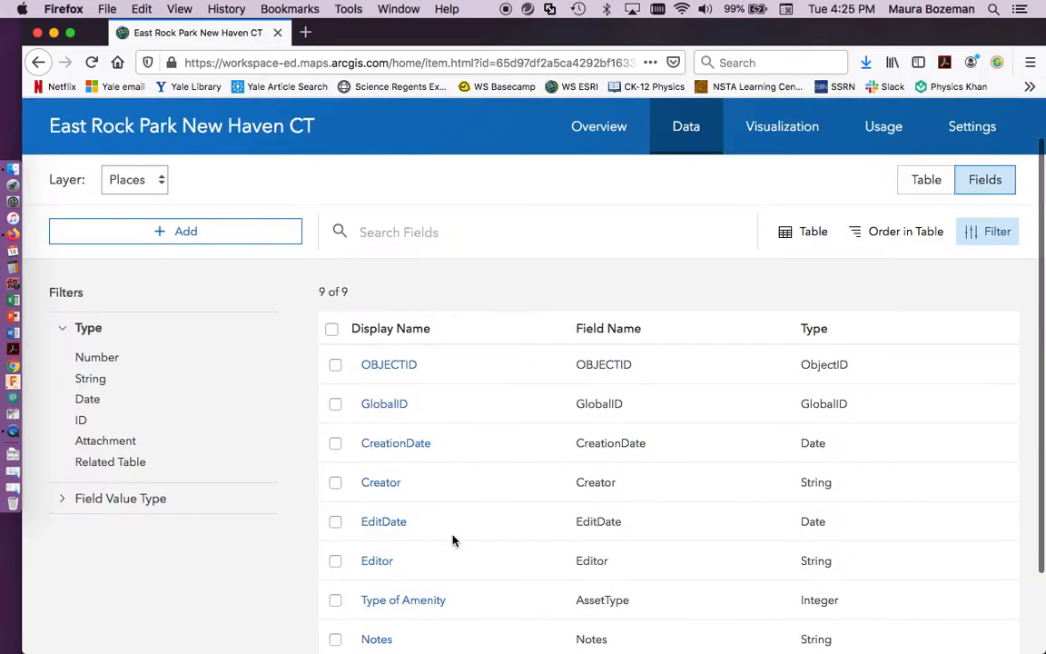
scroll(down, 3)
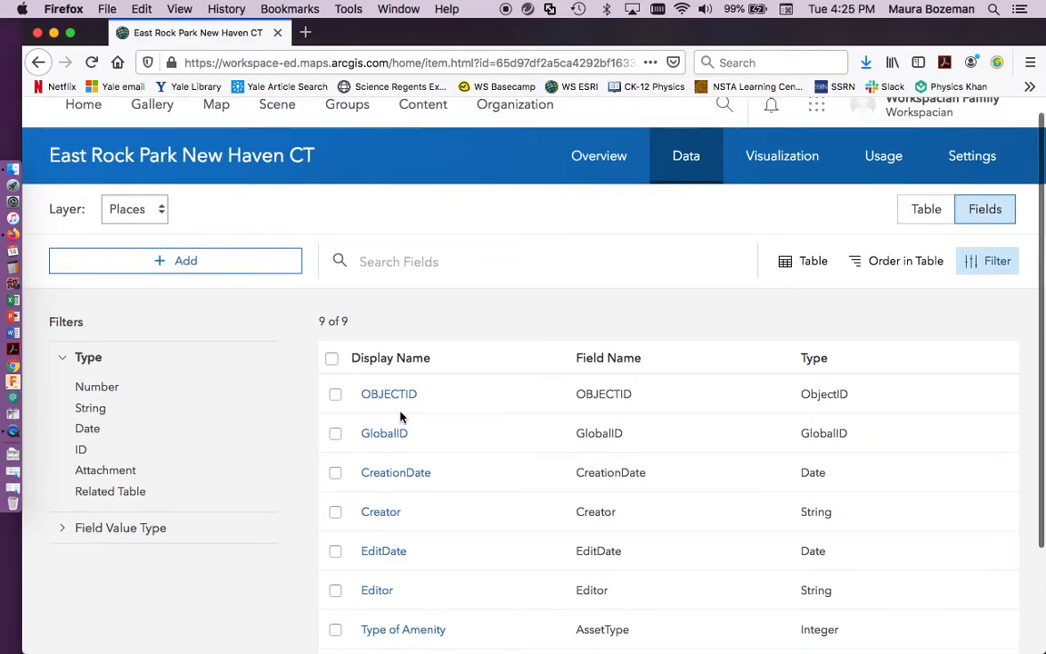
scroll(down, 3)
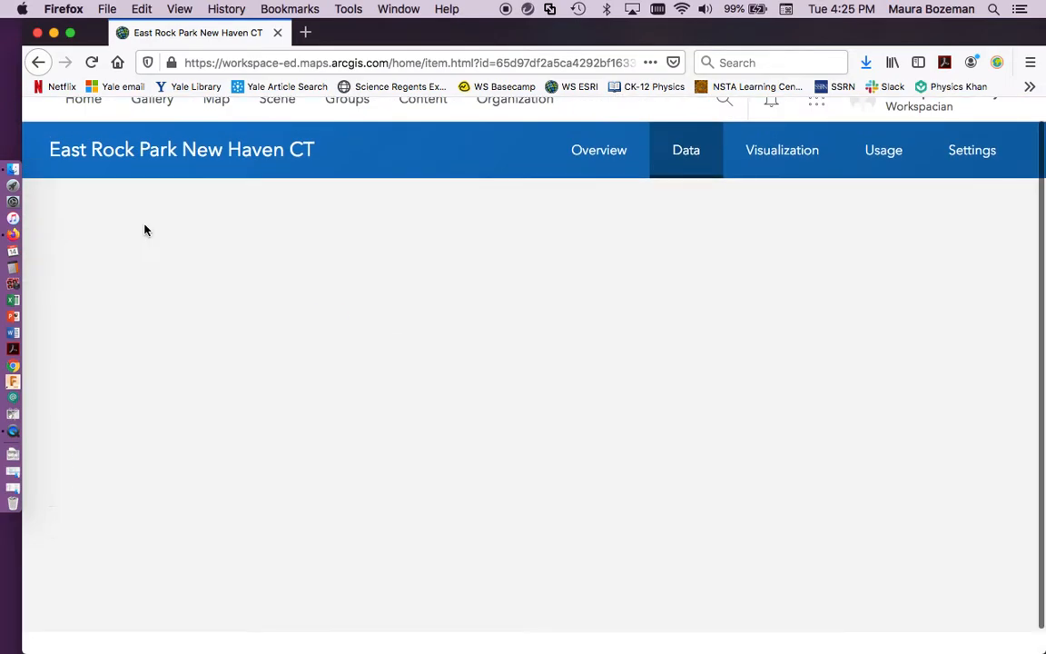
- Switch to the Paths layer, create a String field named Paths, and open its details
click(685, 149)
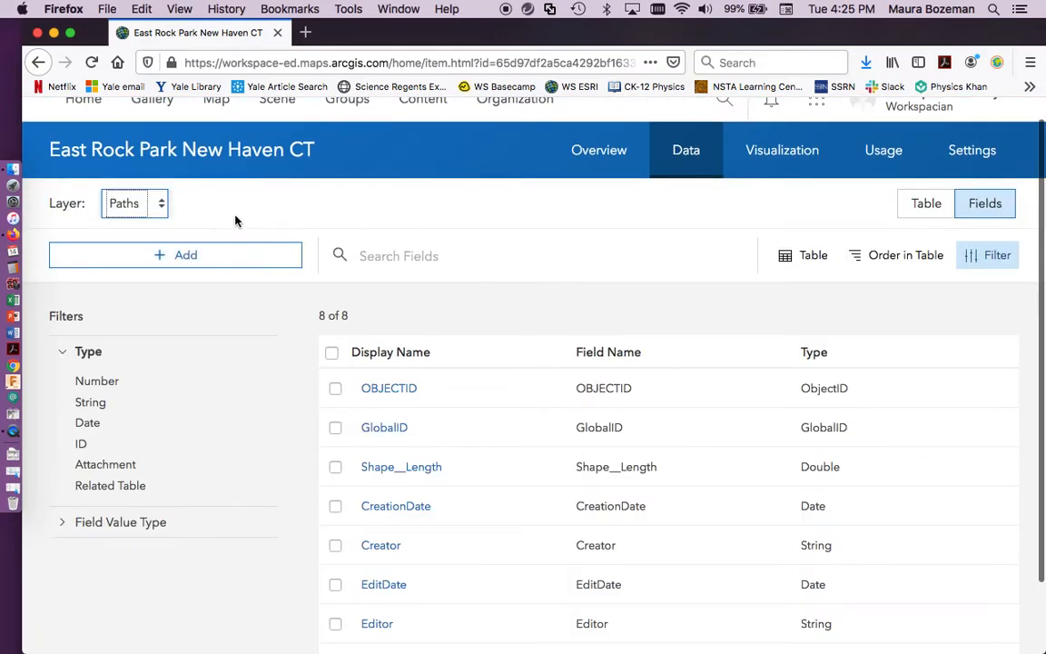
scroll(down, 3)
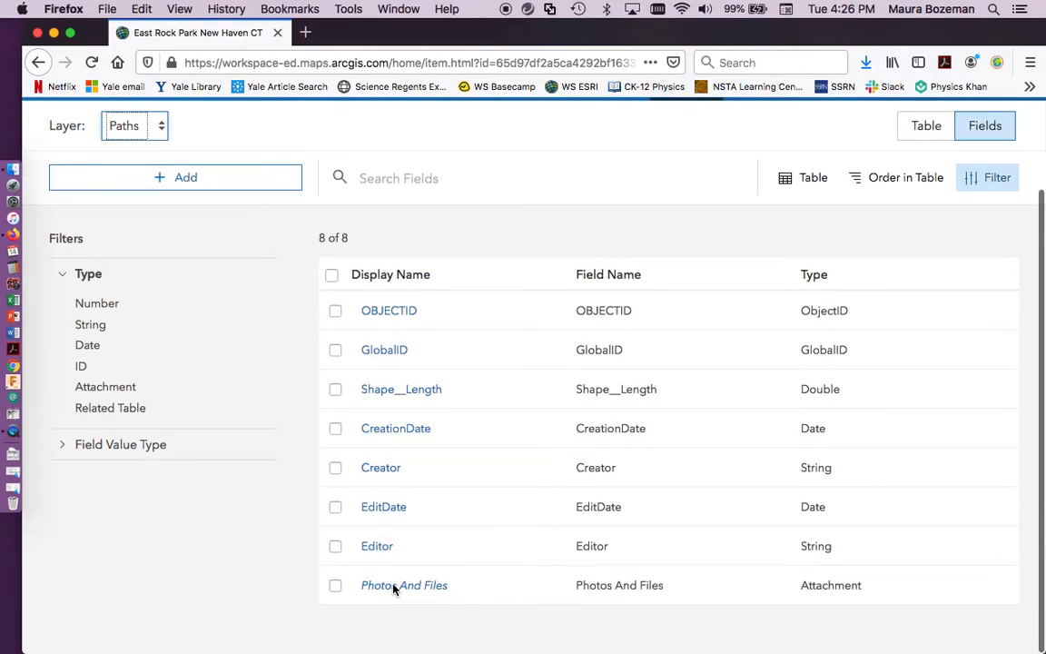
click(175, 178)
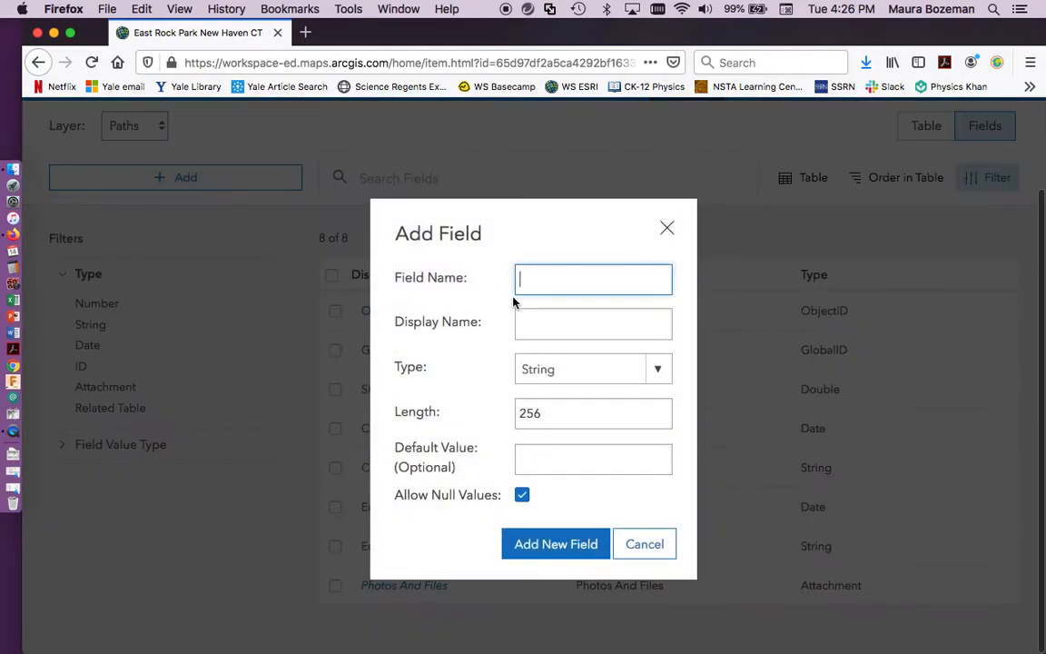
text(Path)
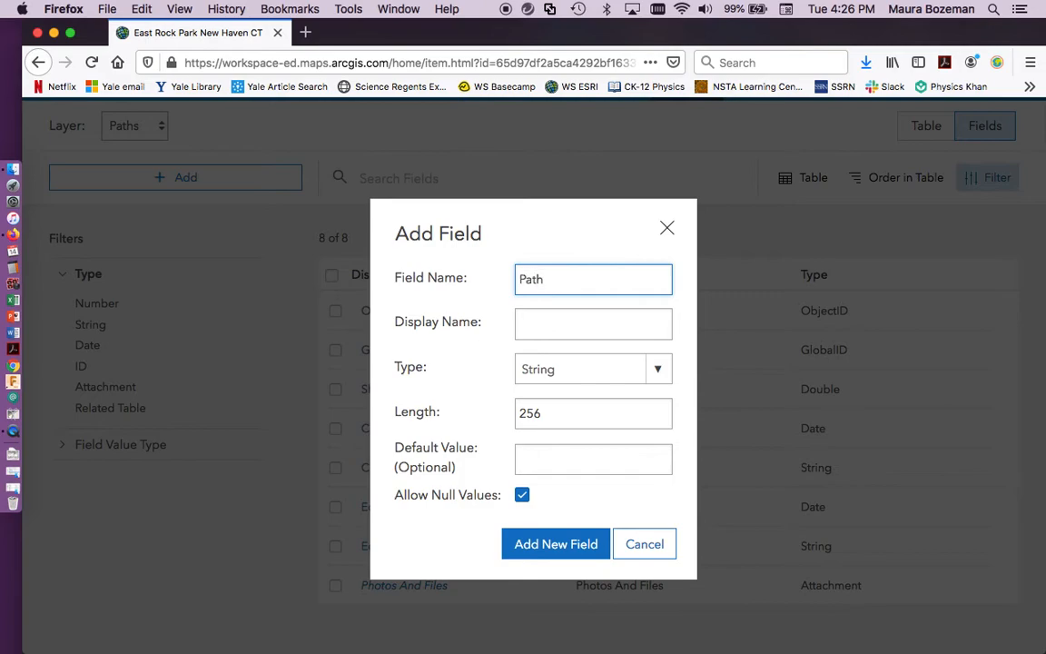
text(P)
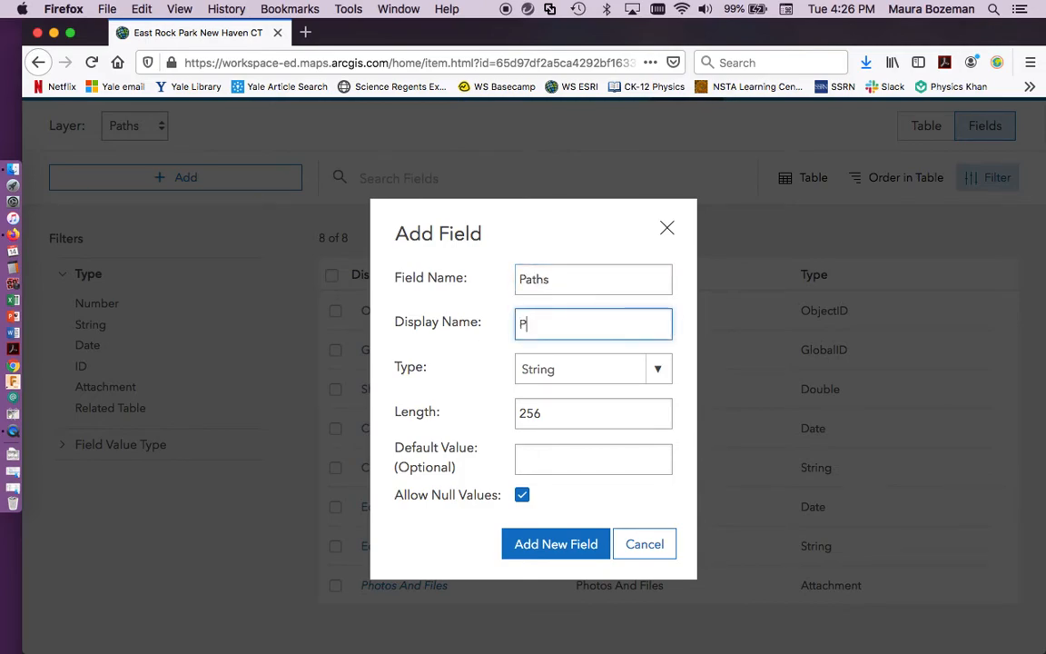
text(aths)
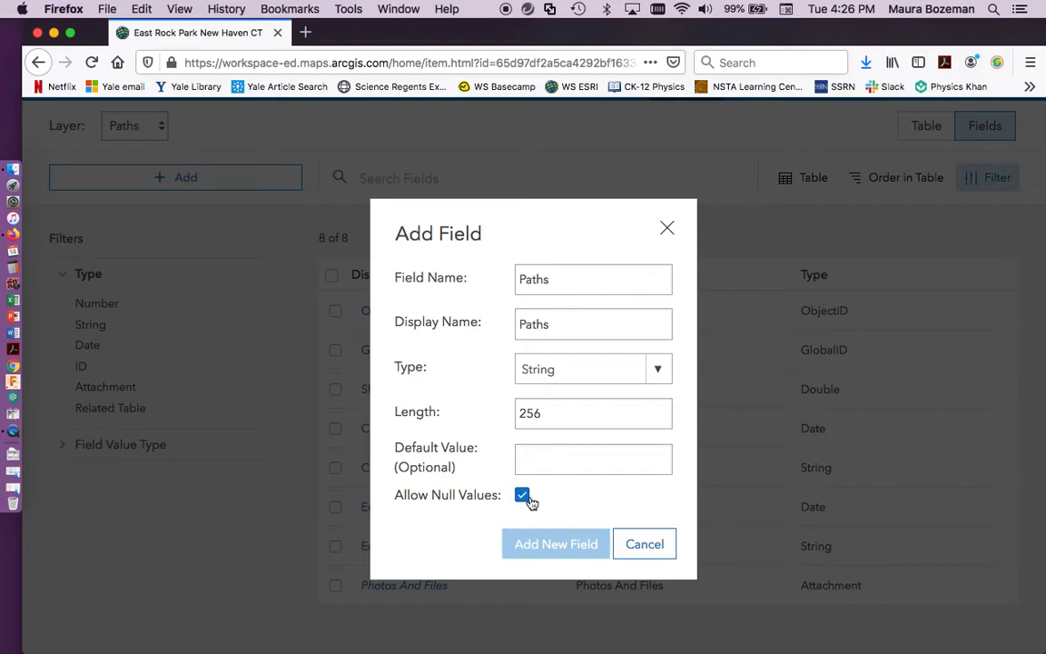
click(555, 544)
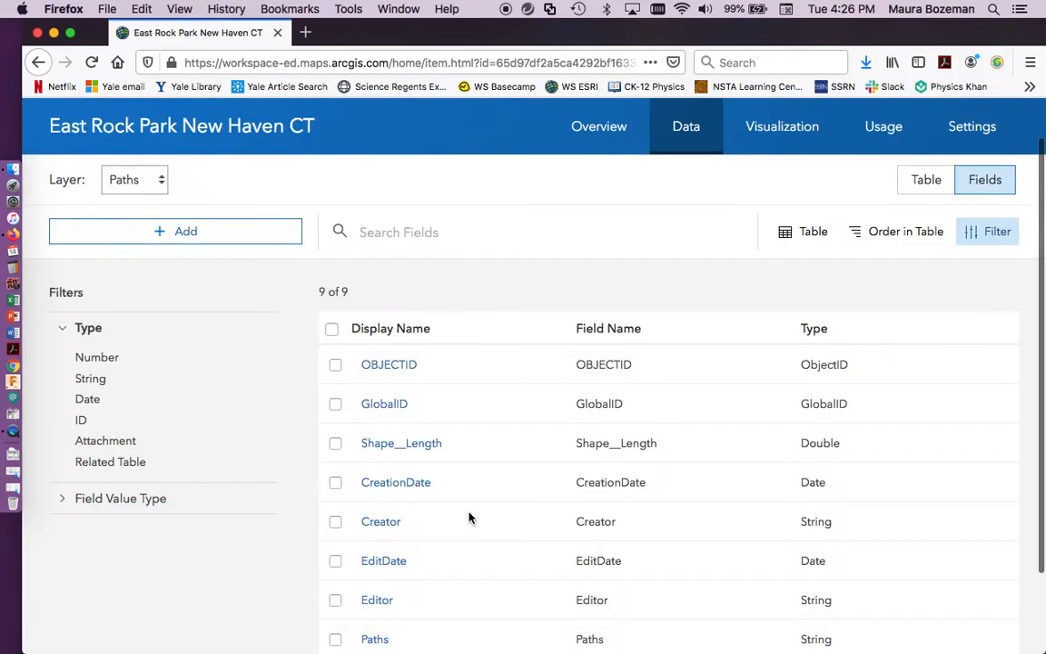
click(374, 638)
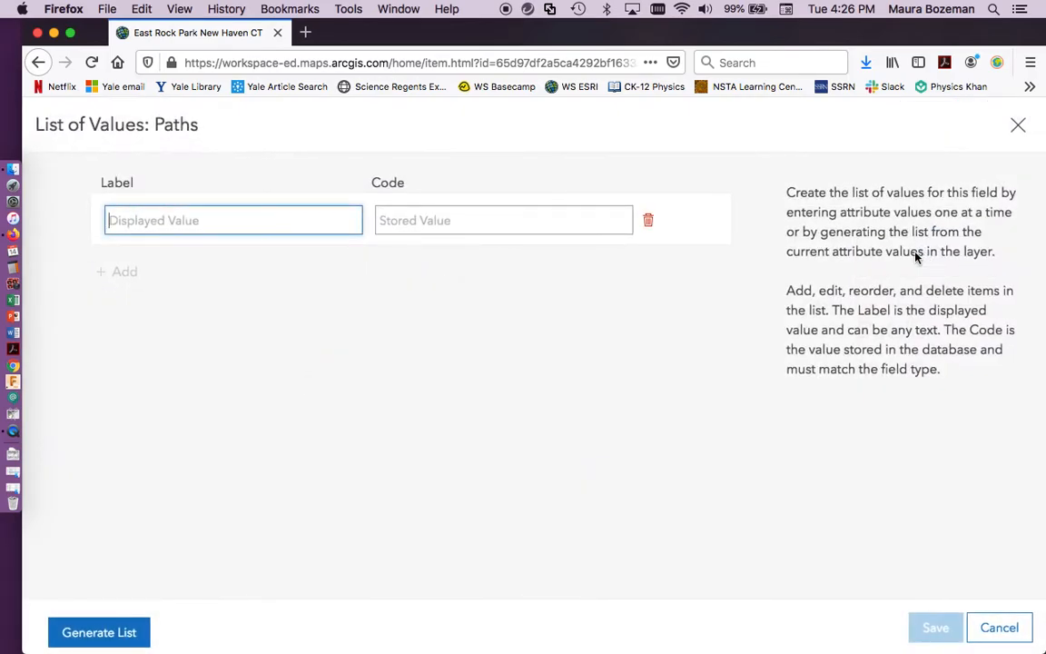
- Enter values Trail (0), Biking path (1), Sidewalk (2), Parking (3) and save the list
click(232, 220)
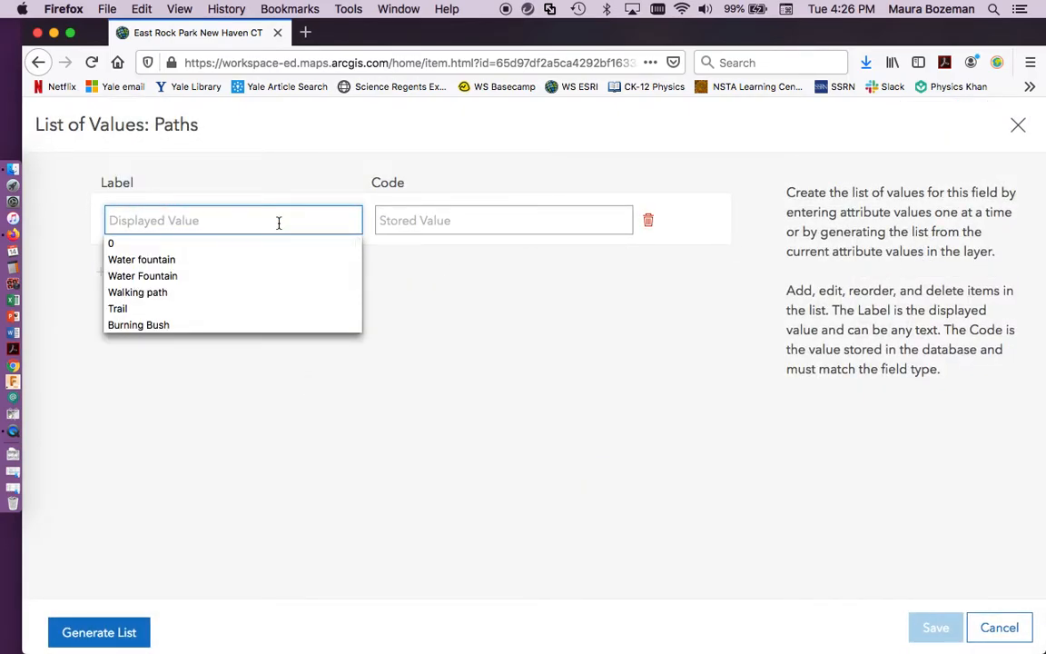
text(T)
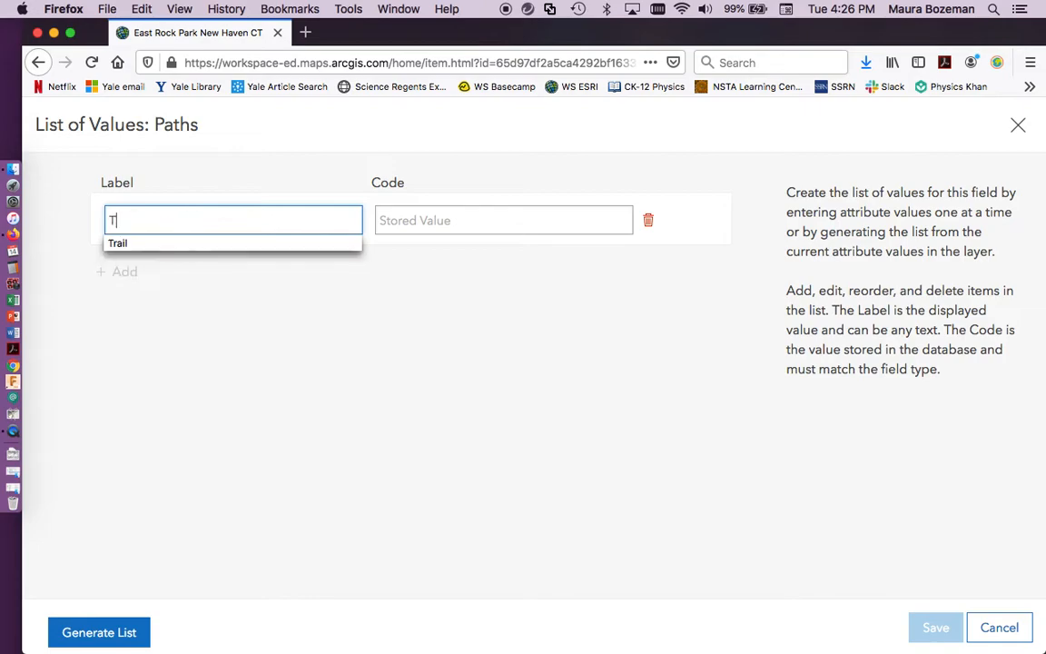
text(rail)
click(504, 220)
text(0)
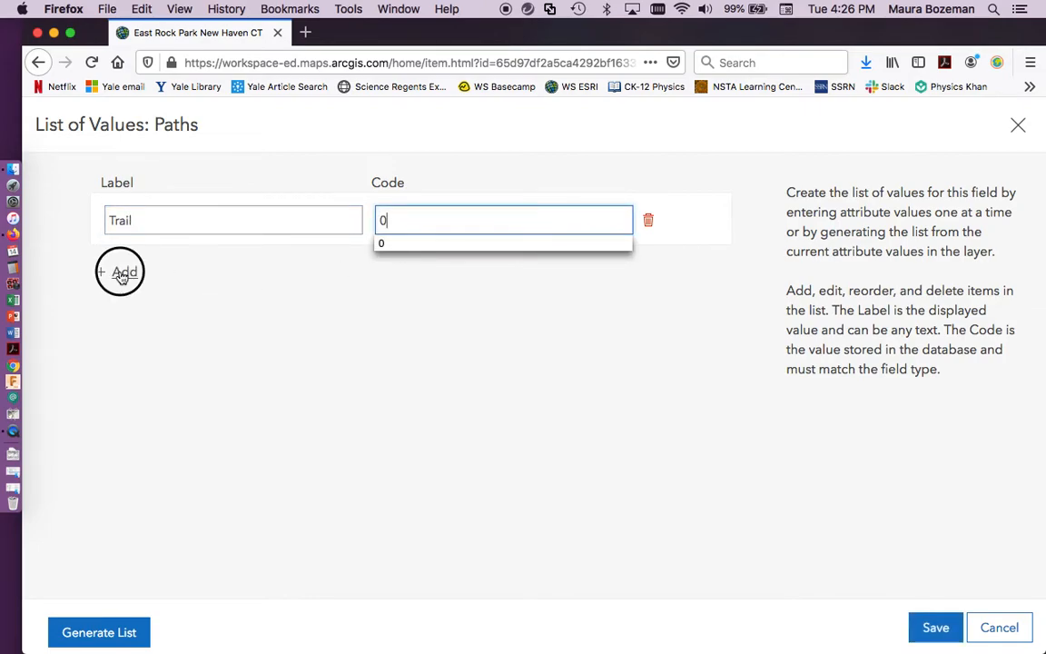
click(120, 271)
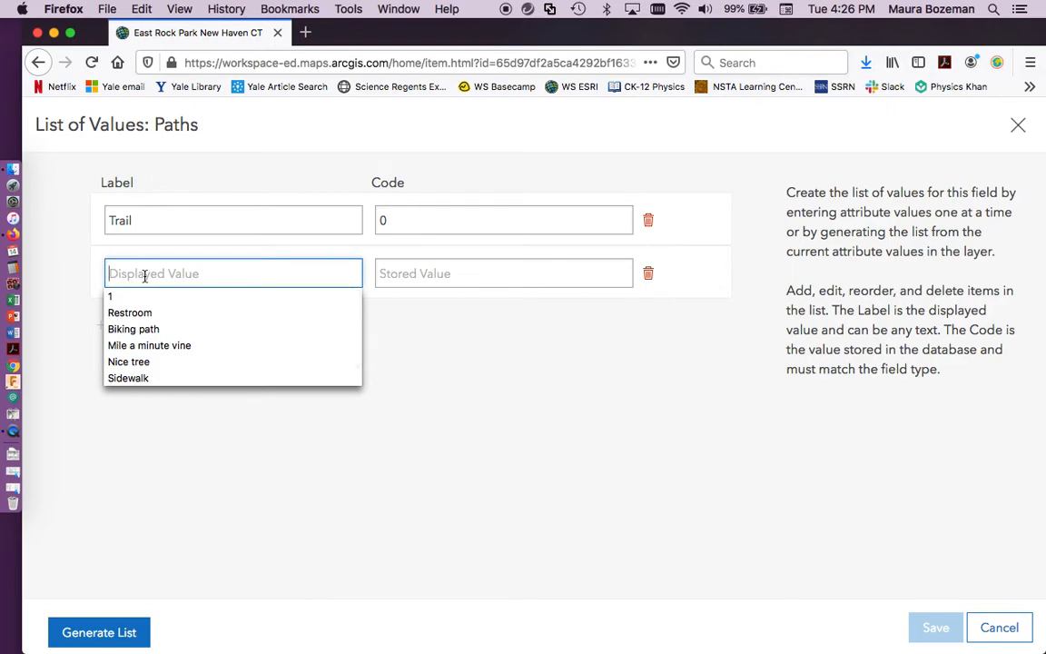
text(Biking path)
click(504, 273)
text(1)
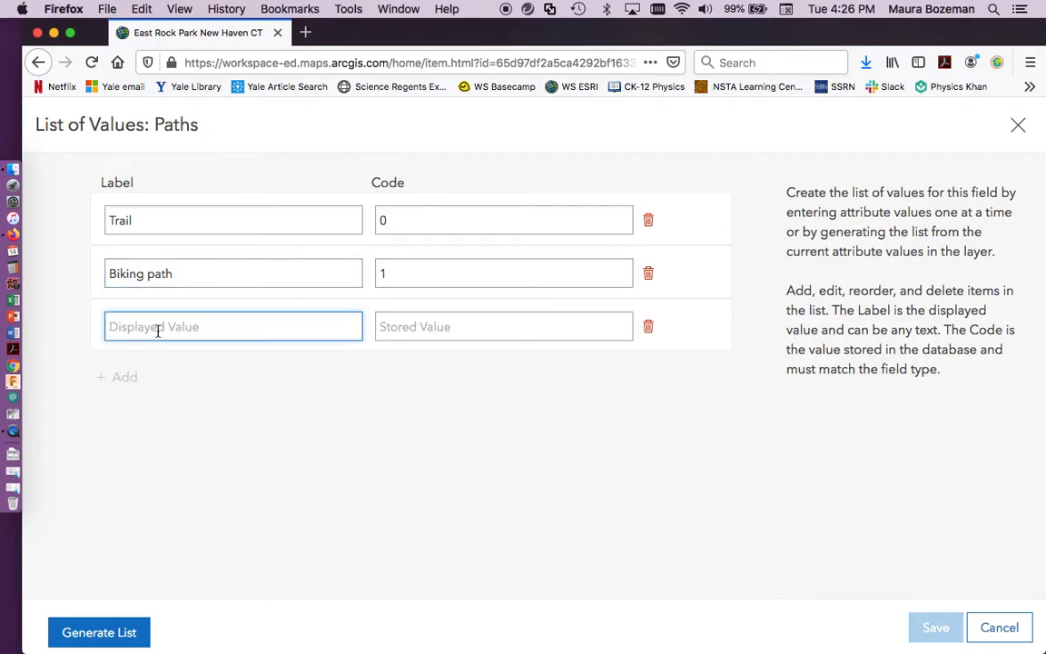
text(side)
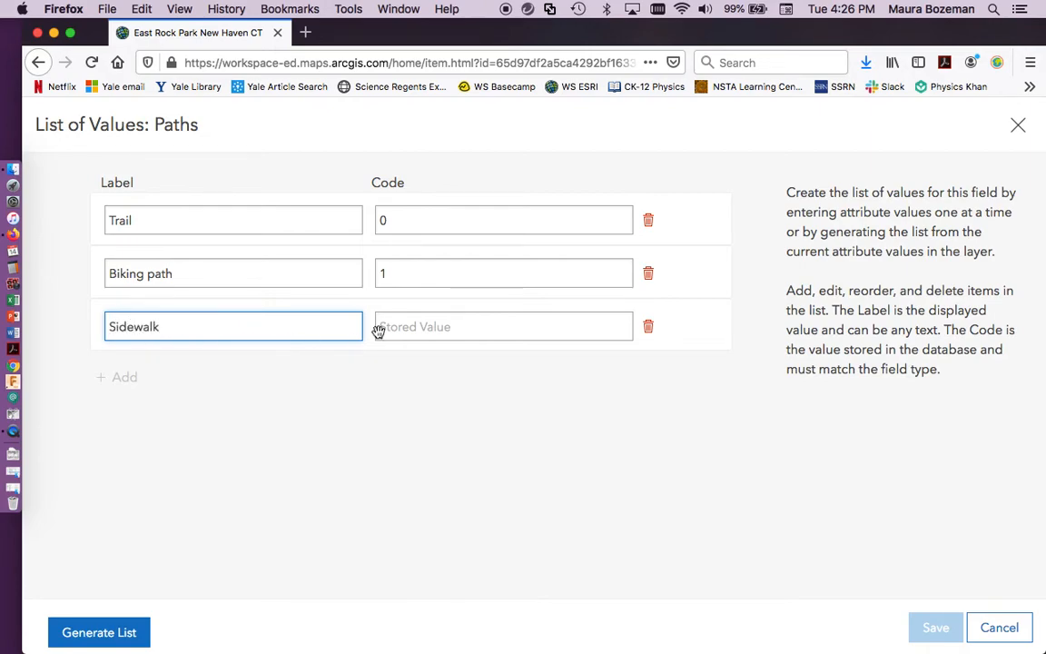
click(124, 377)
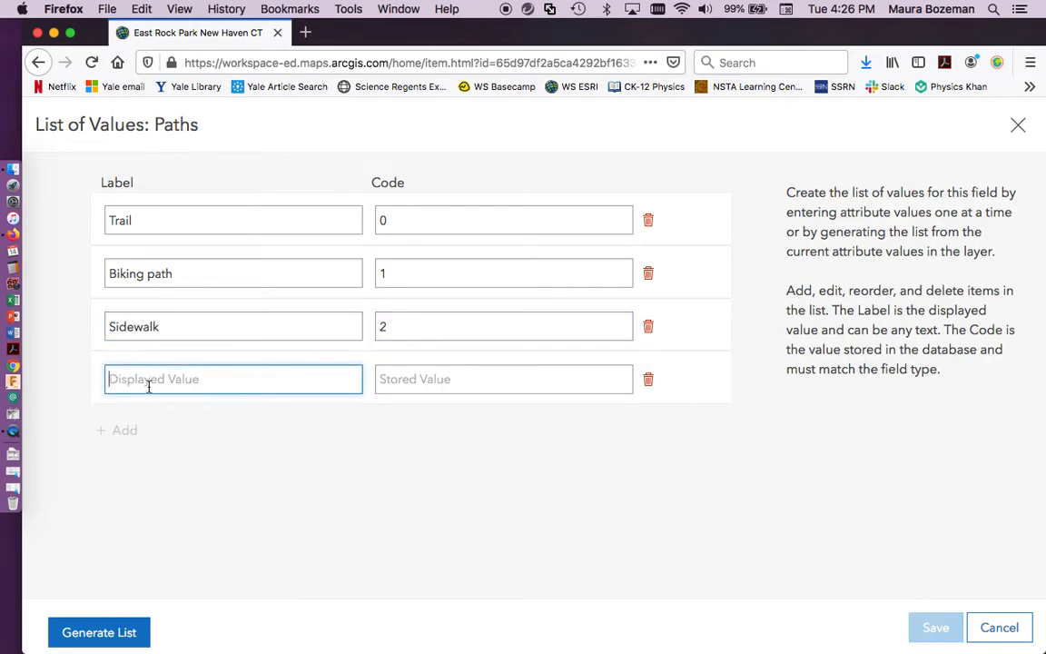
text(Park)
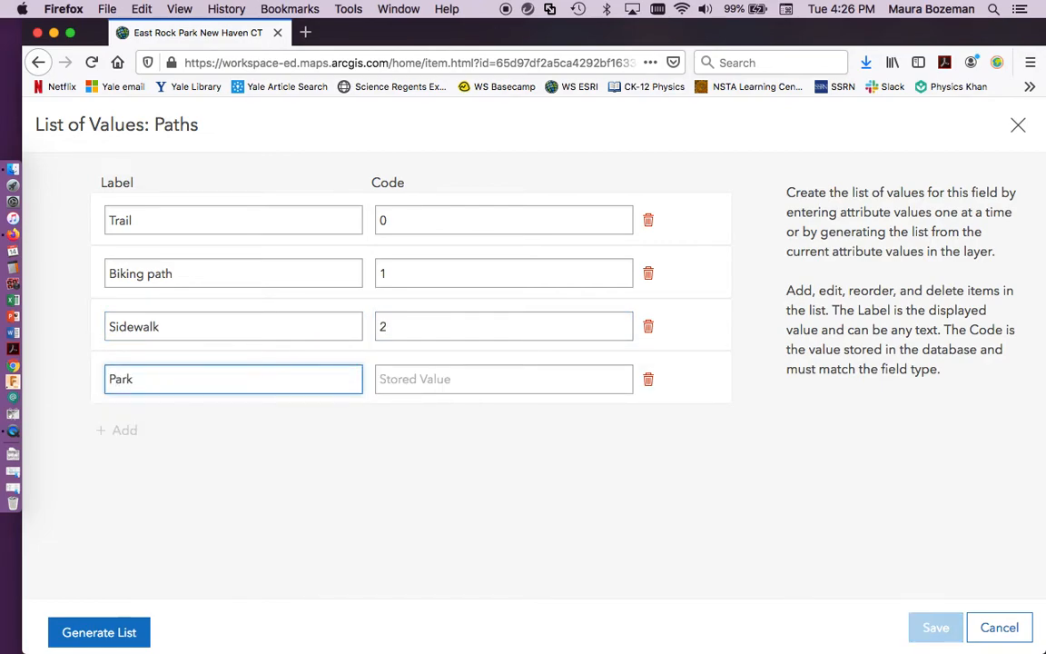
click(504, 379)
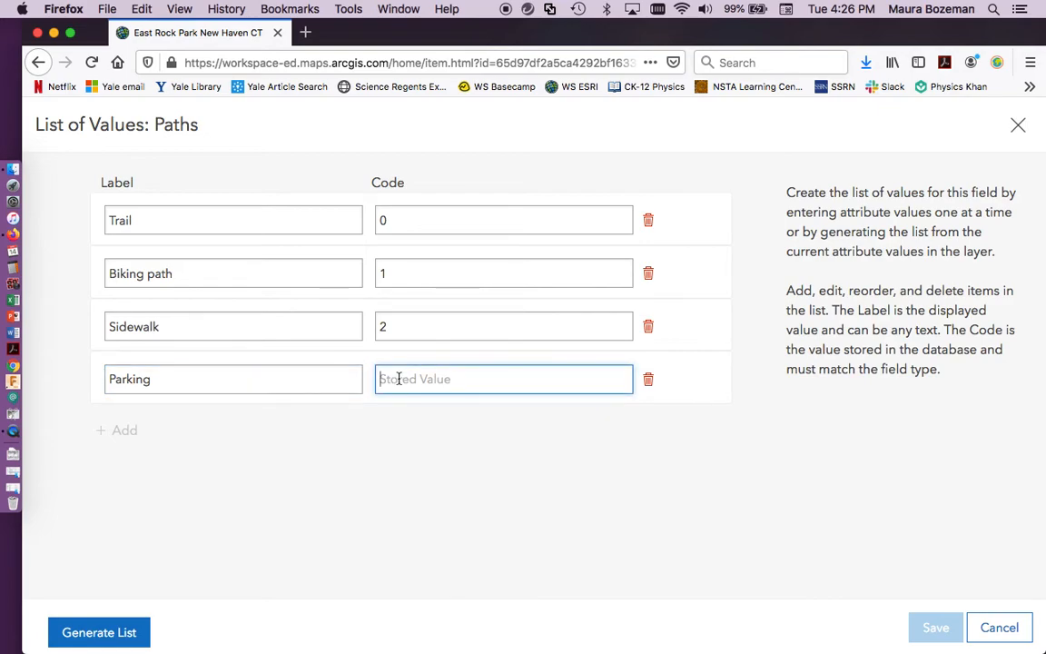
text(3)
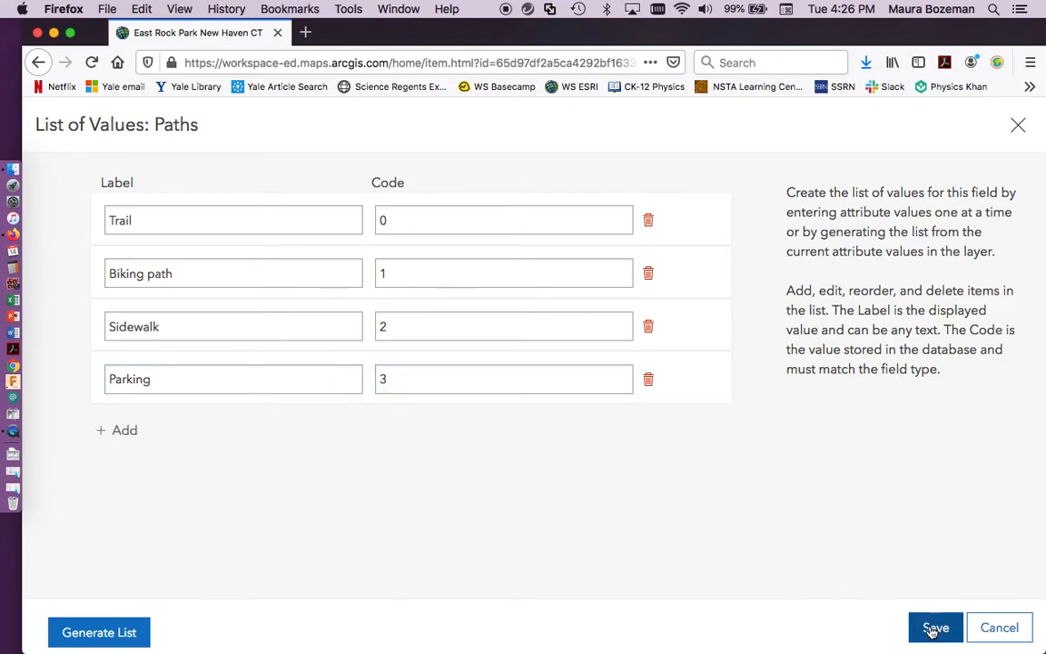
click(936, 628)
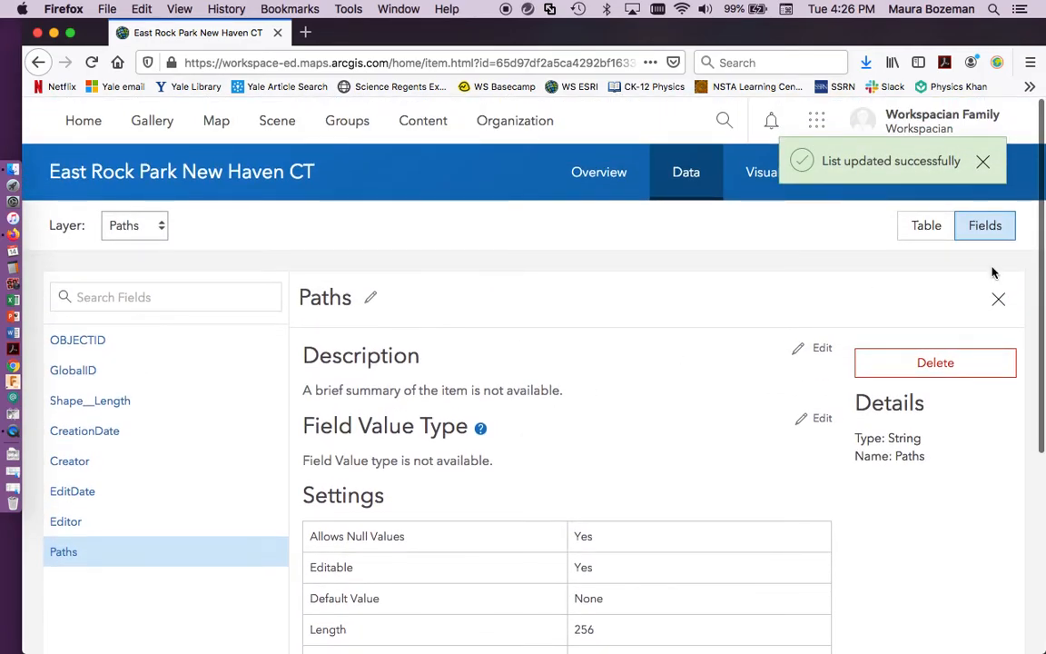
- Close the Paths field details and add a String field named Notes
click(998, 299)
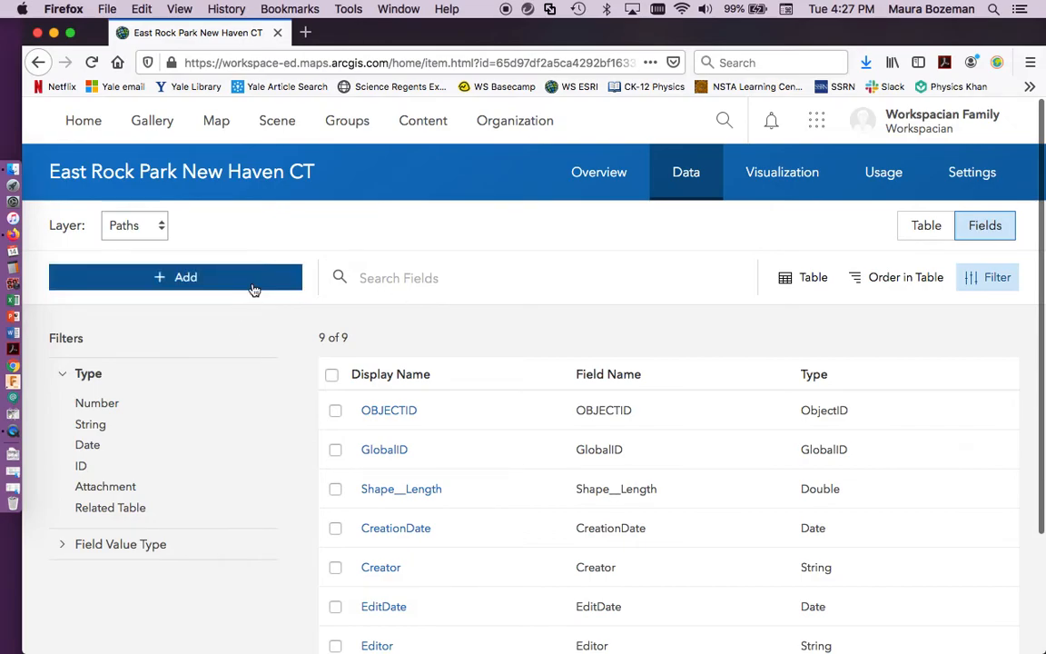
click(176, 277)
text(Notes)
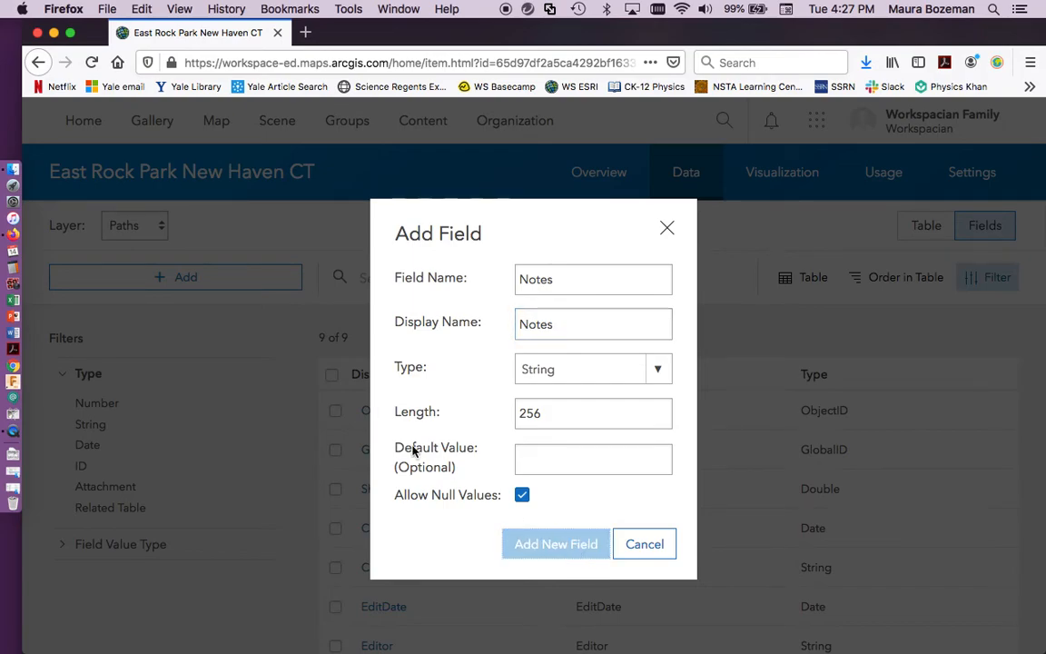
click(555, 544)
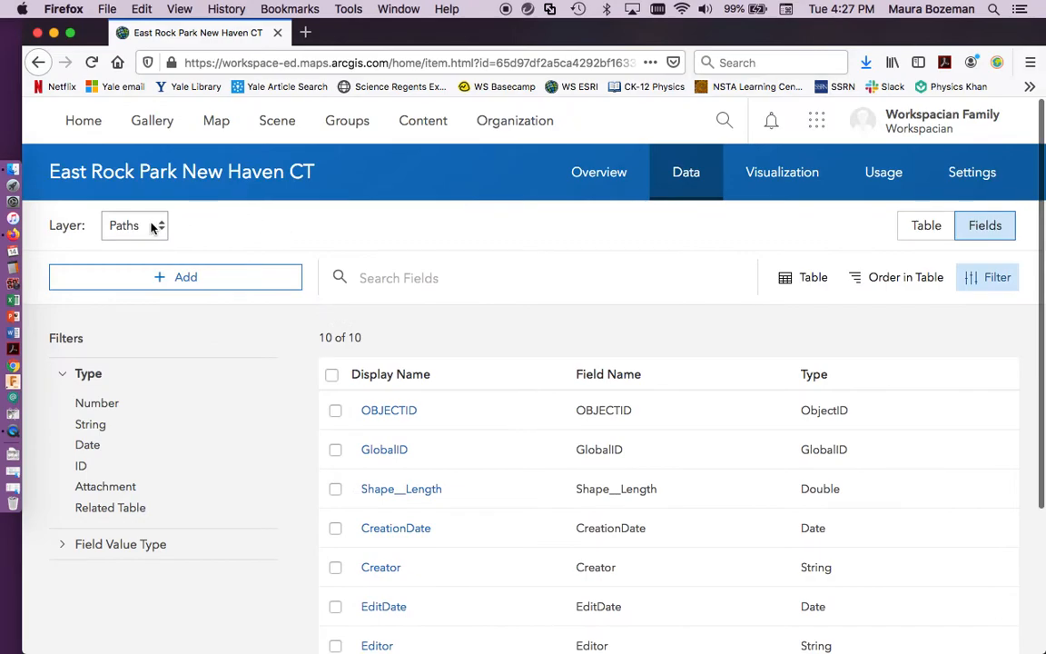
- Create a String field named Areas on the Areas layer
click(134, 225)
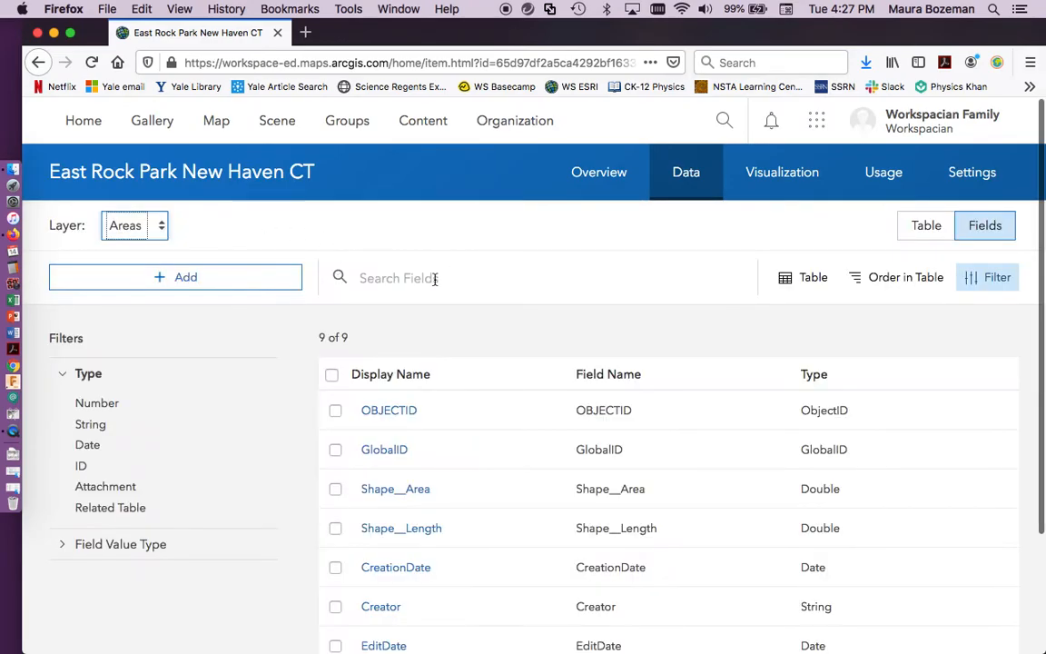
scroll(down, 3)
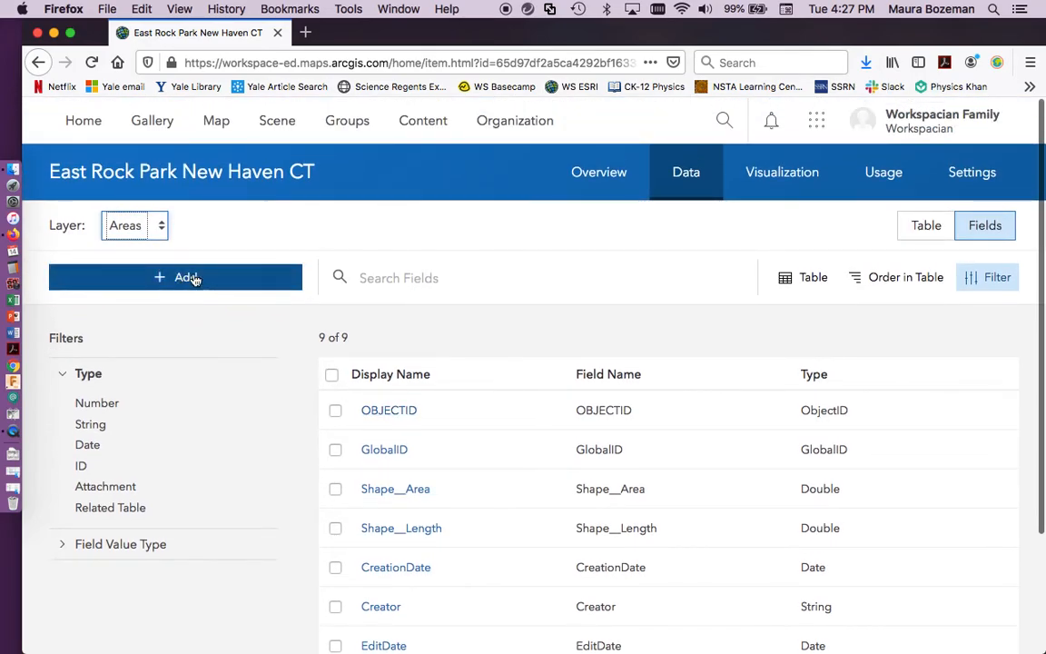
scroll(down, 3)
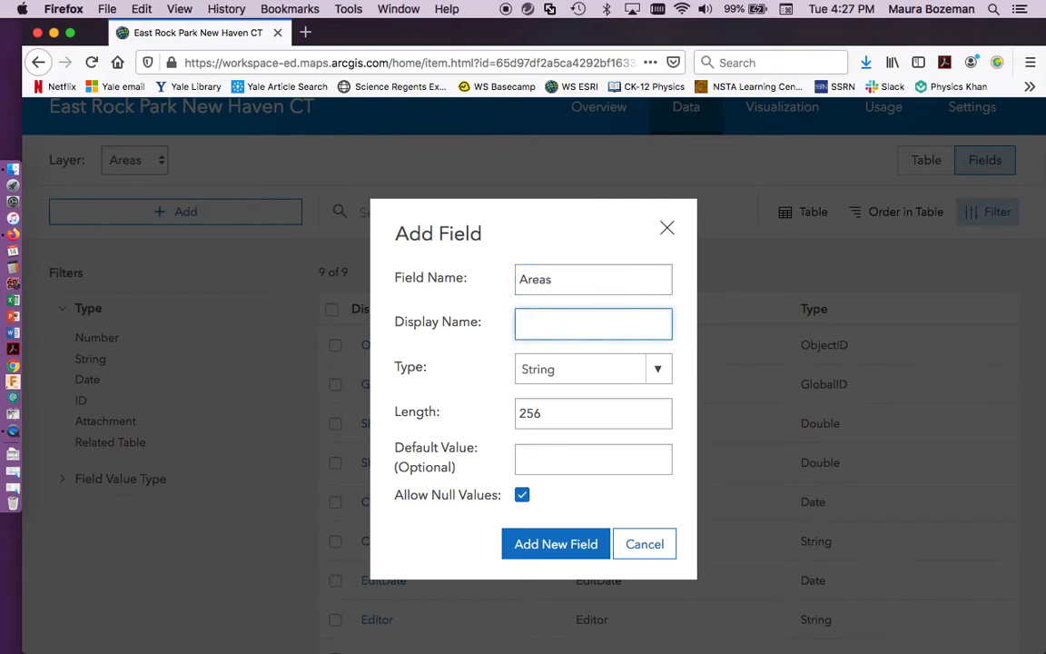
text(Areas)
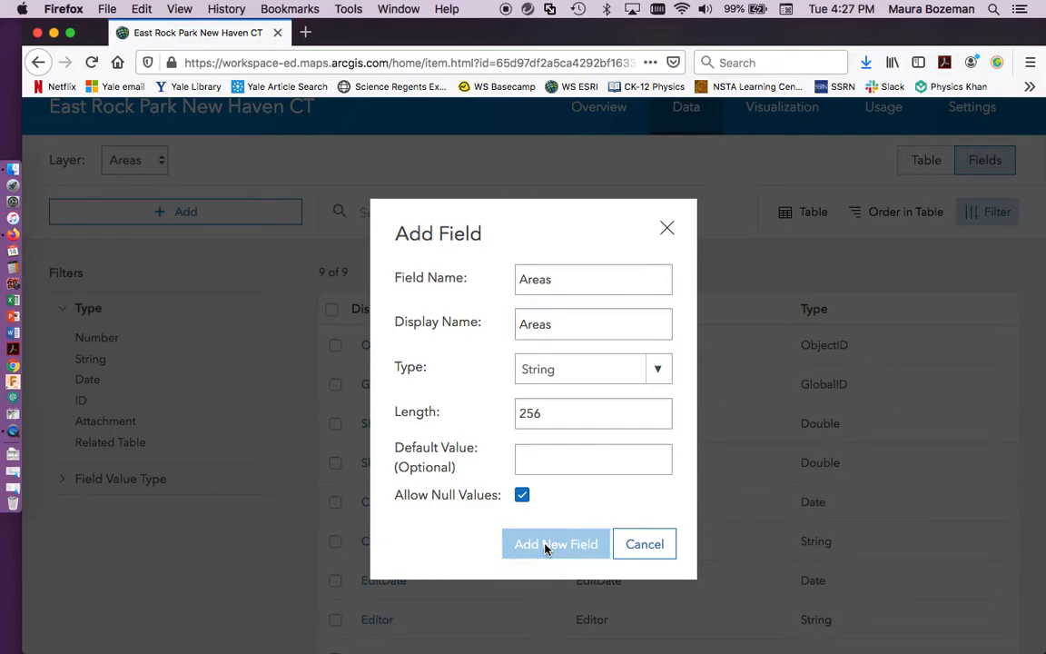
click(555, 544)
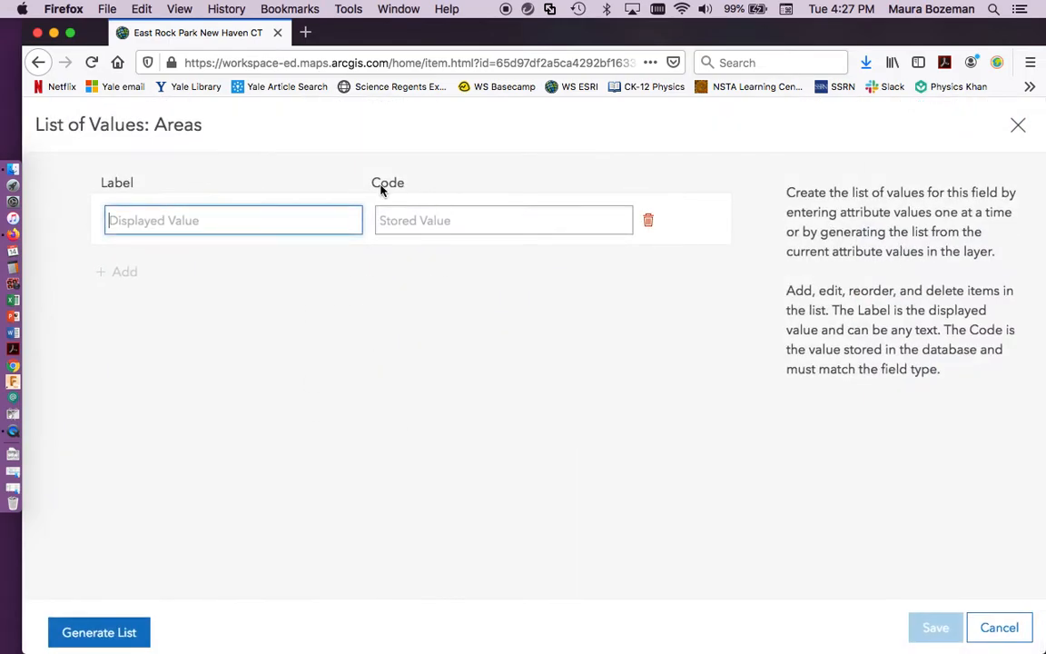
- Enter BBQ area with code 0 and Grassy area with code 1, then save the list
click(232, 220)
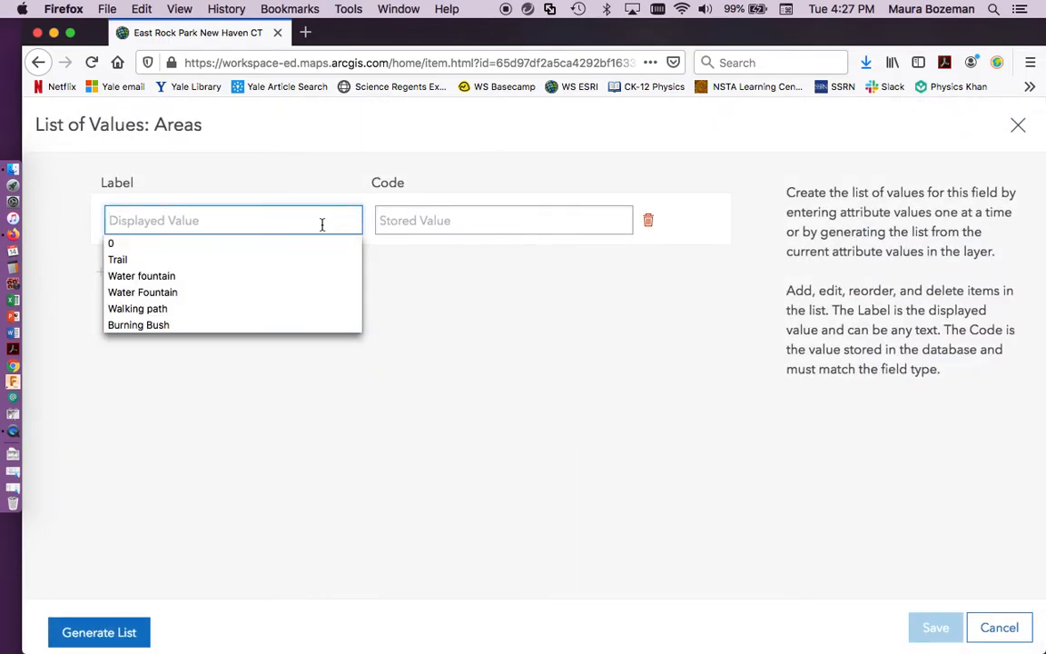
text(BBQ area)
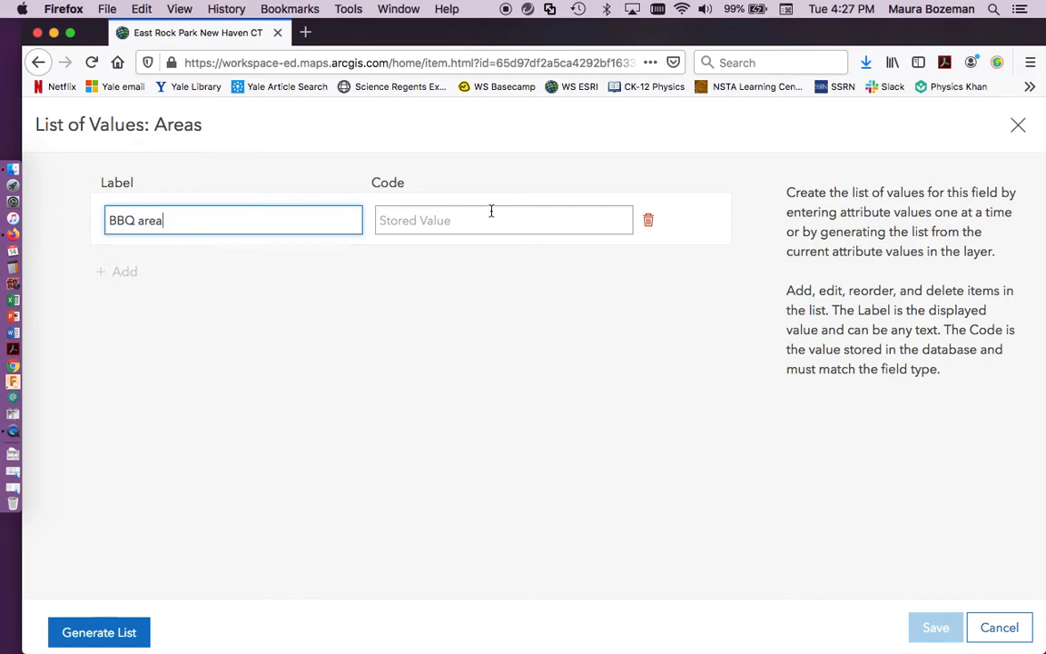
text(0)
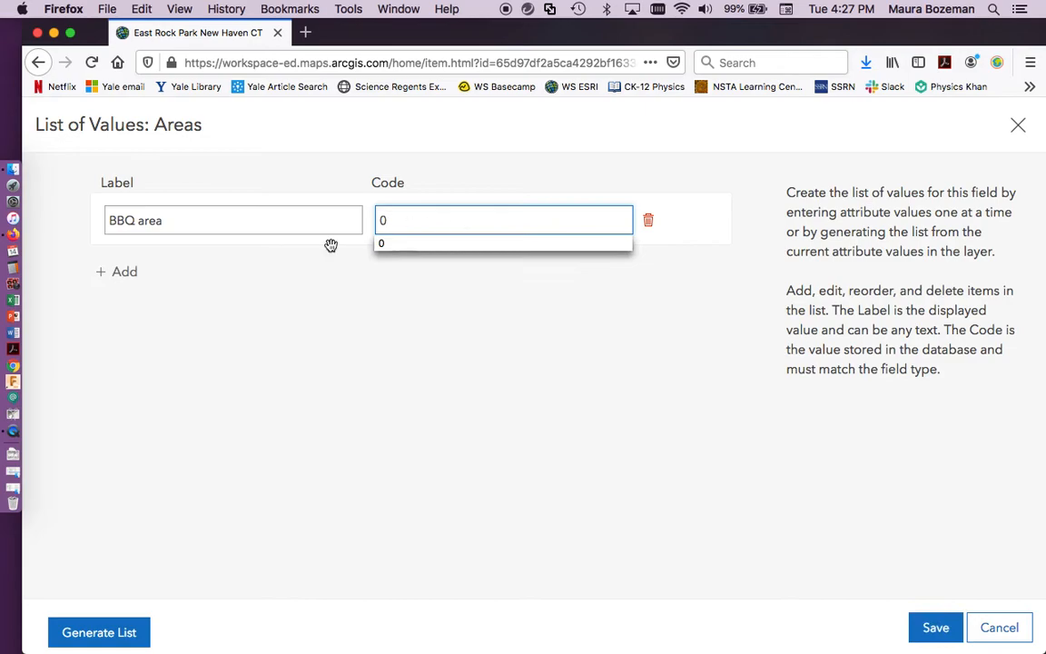
click(116, 272)
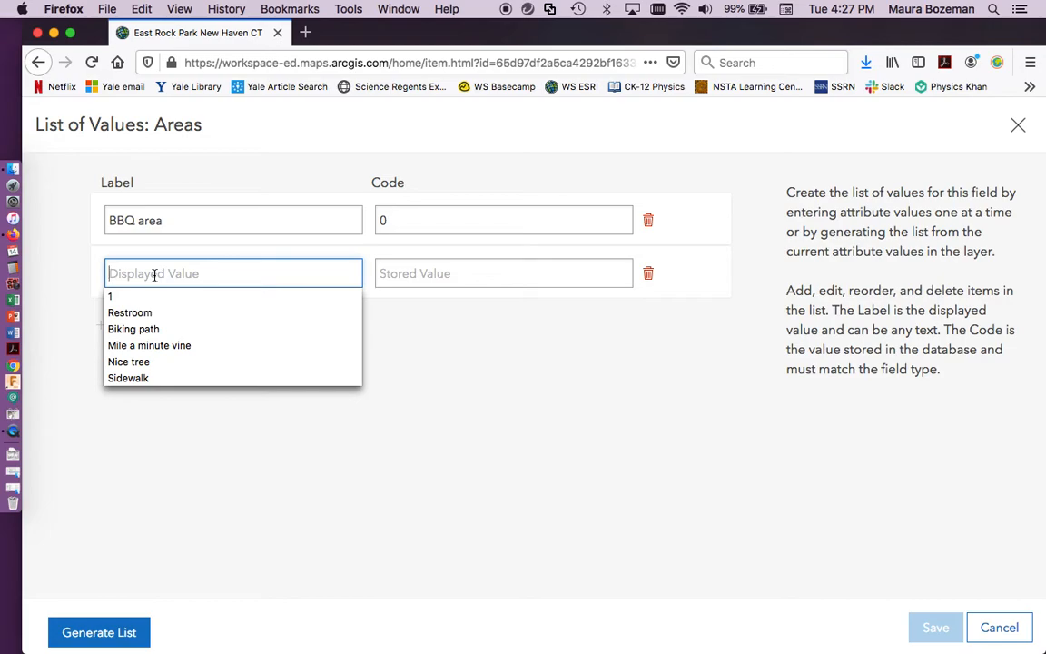
text(Grassy area)
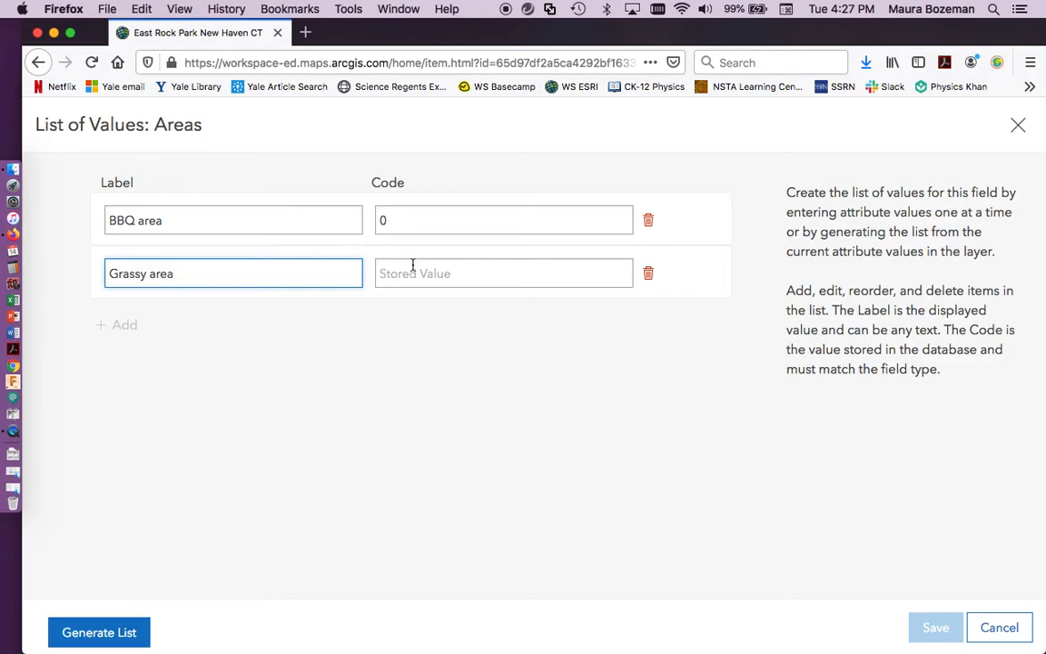
text(1)
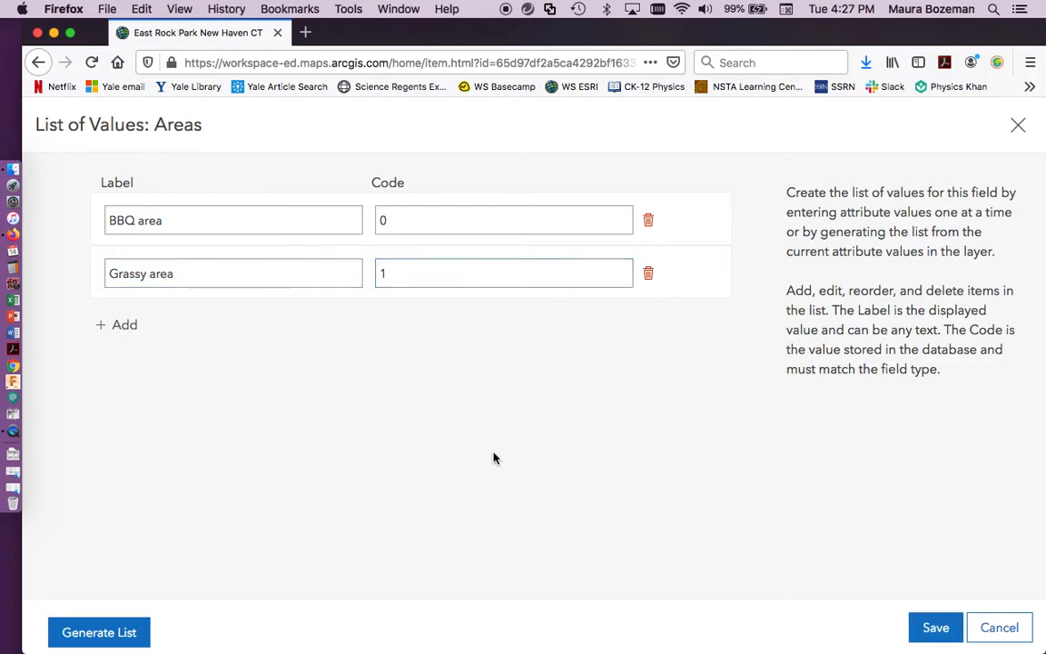
click(936, 627)
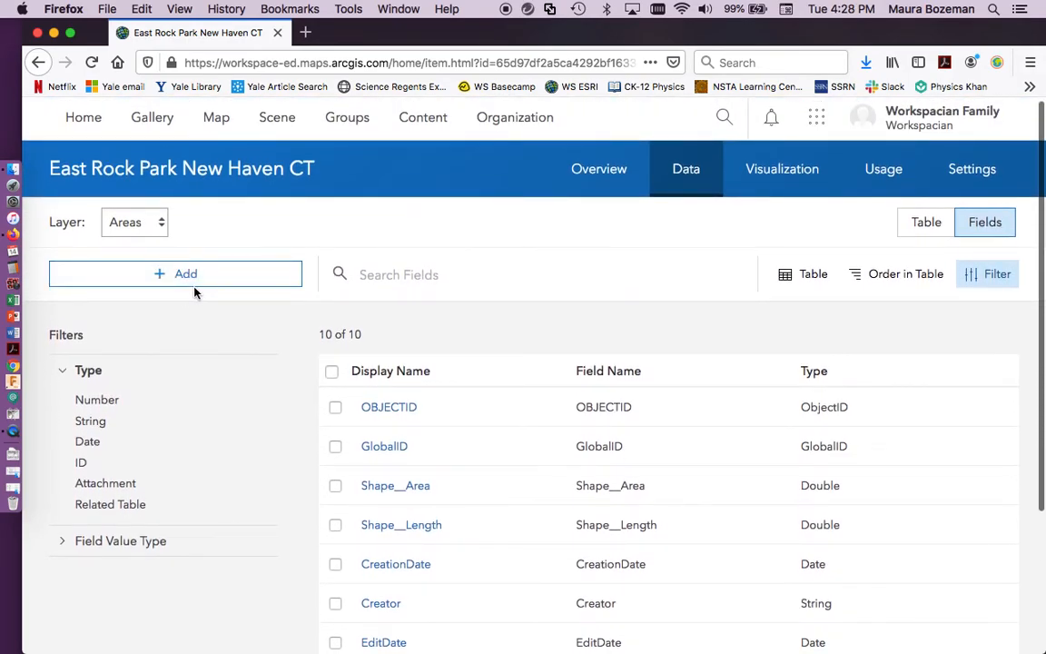
- Add a String field named Notes, giving the Areas layer eleven fields
click(176, 273)
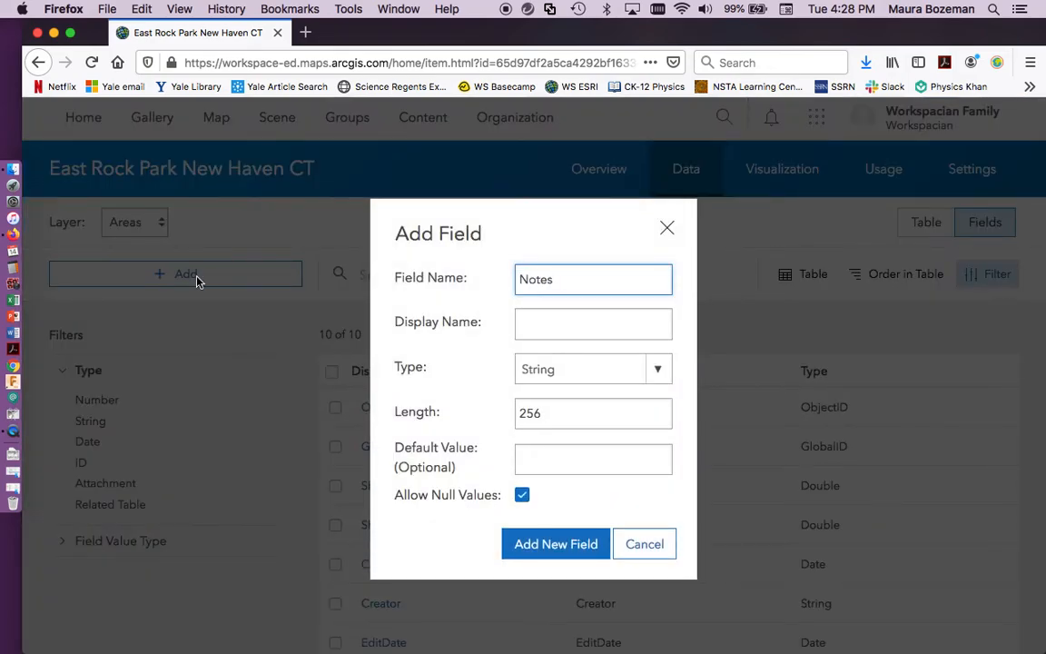
text(Notes)
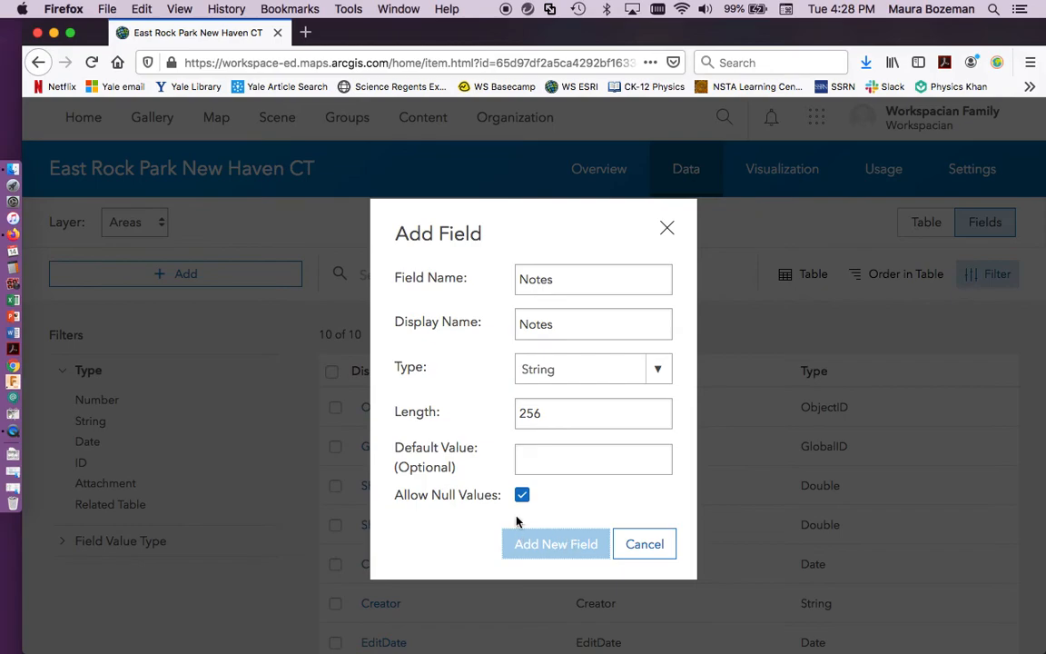
click(555, 544)
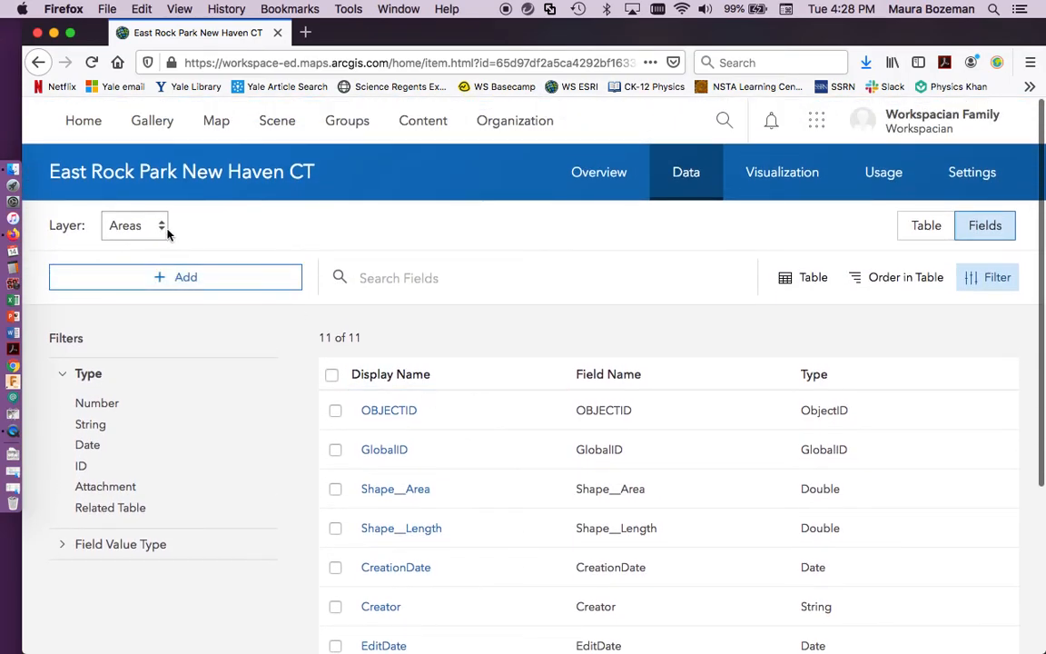
- Return to the item overview and cancel disabling attachments on Places
click(599, 172)
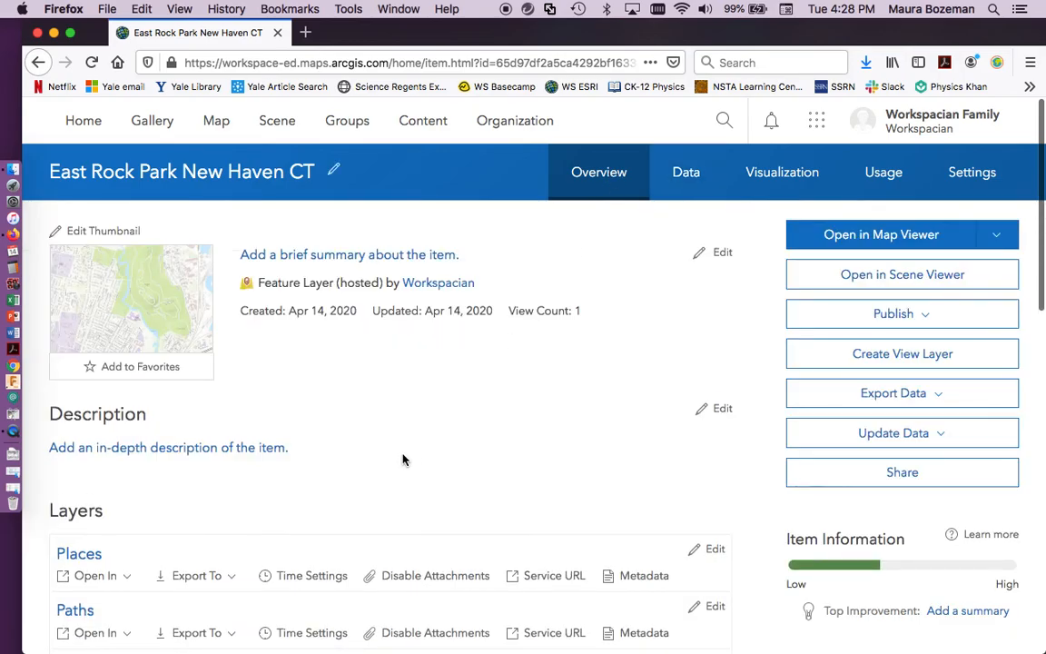
scroll(down, 3)
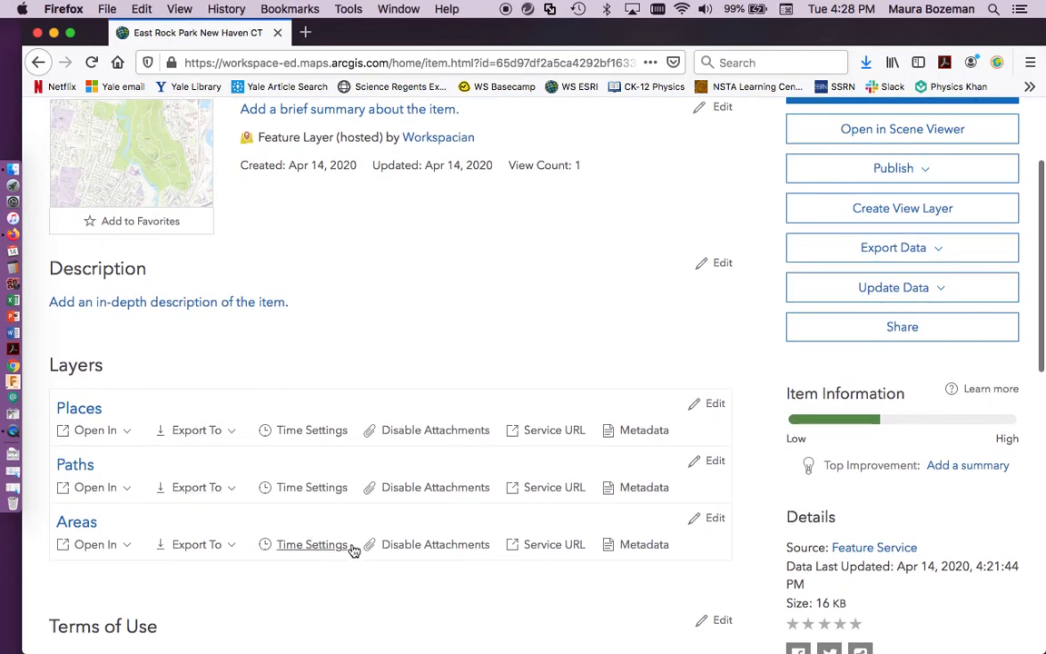
mouse_move(482, 415)
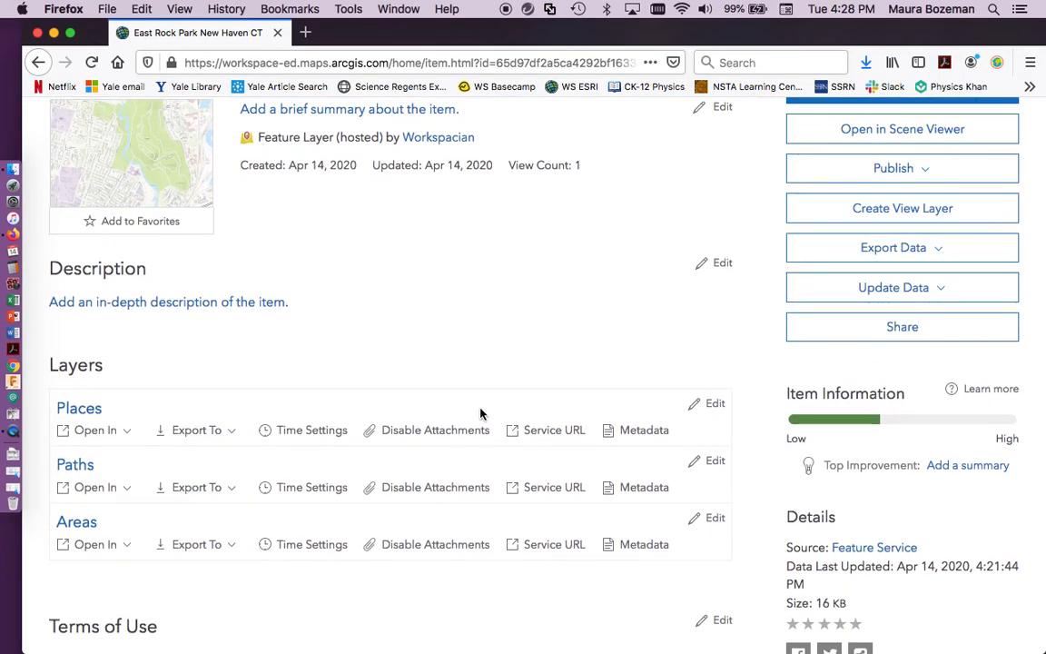
mouse_move(412, 450)
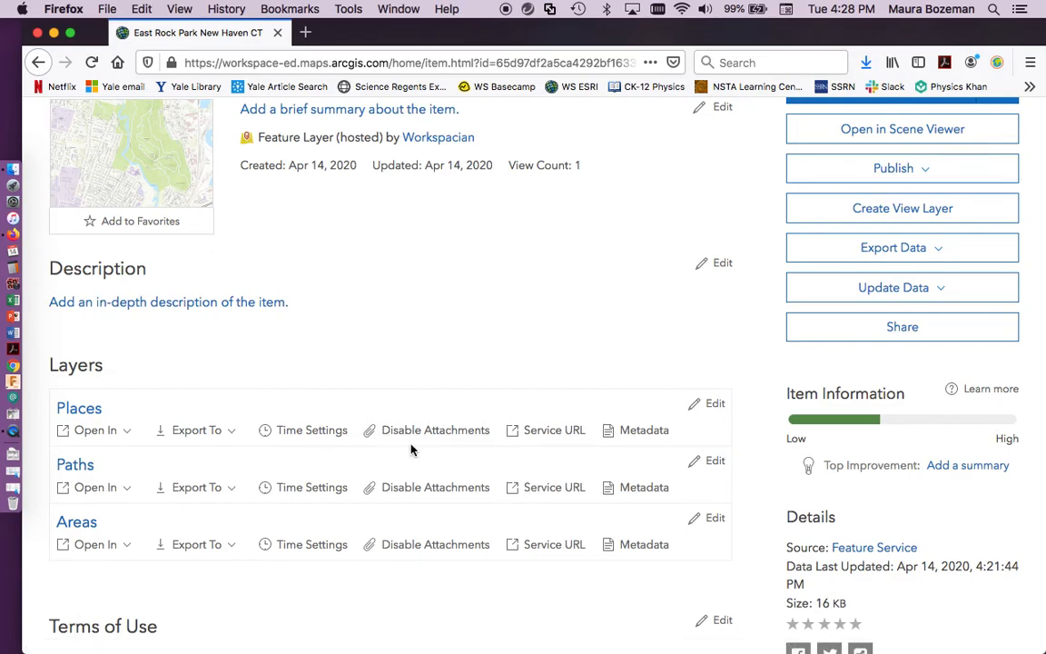
mouse_move(435, 430)
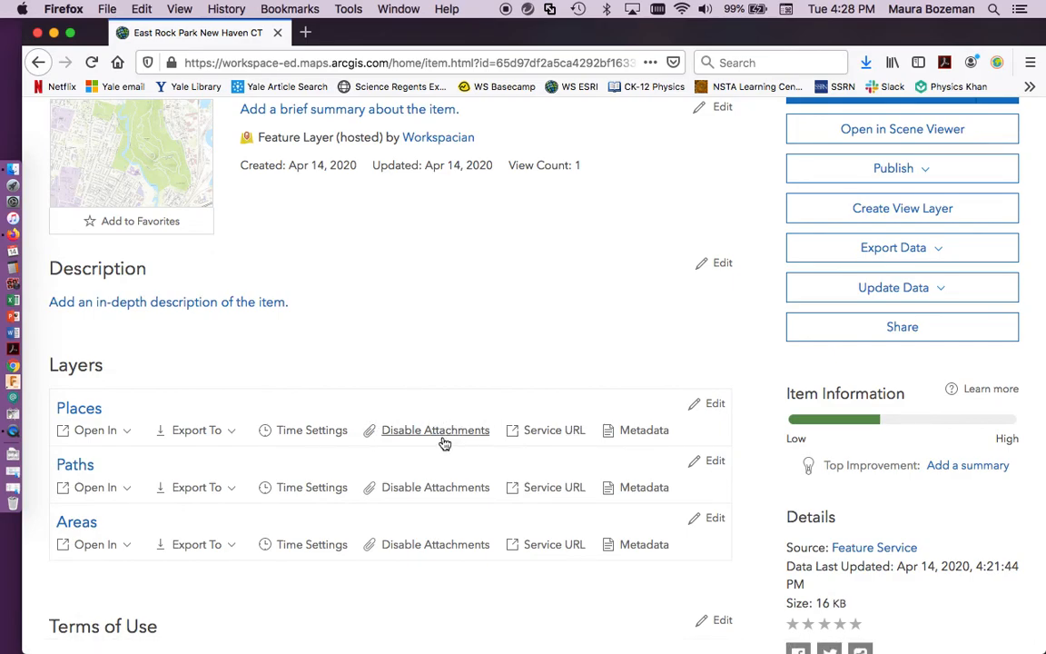
click(435, 430)
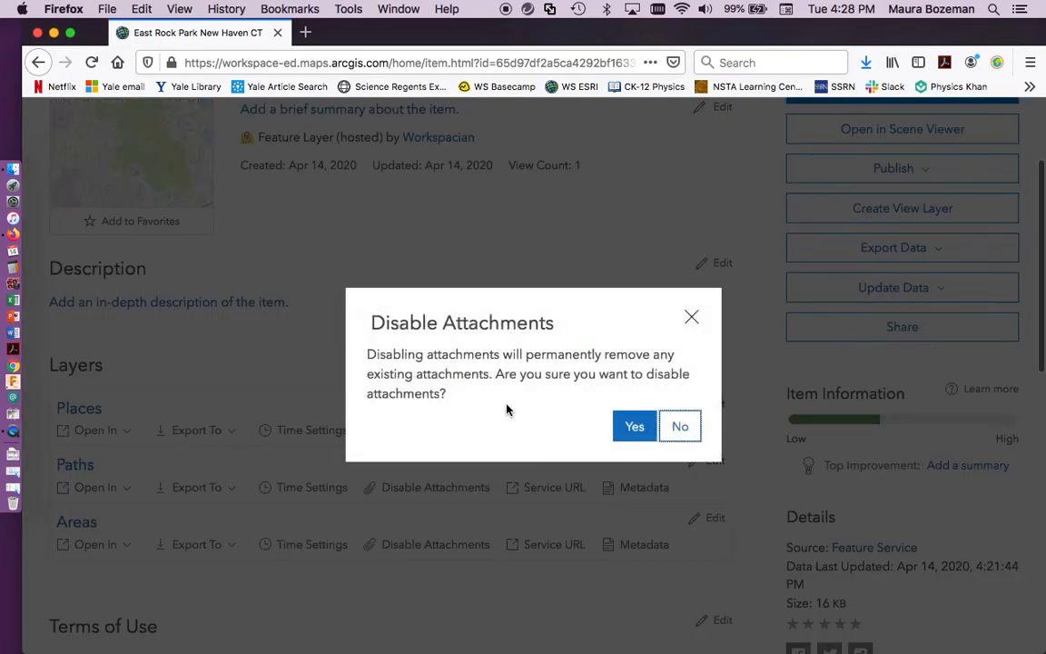
mouse_move(691, 320)
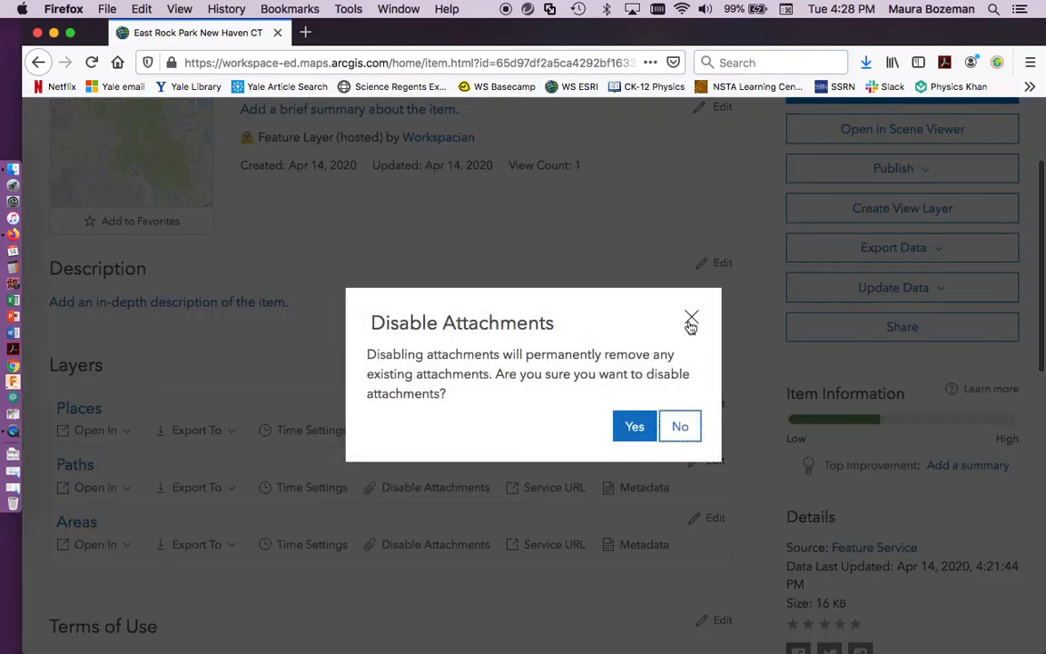
click(680, 426)
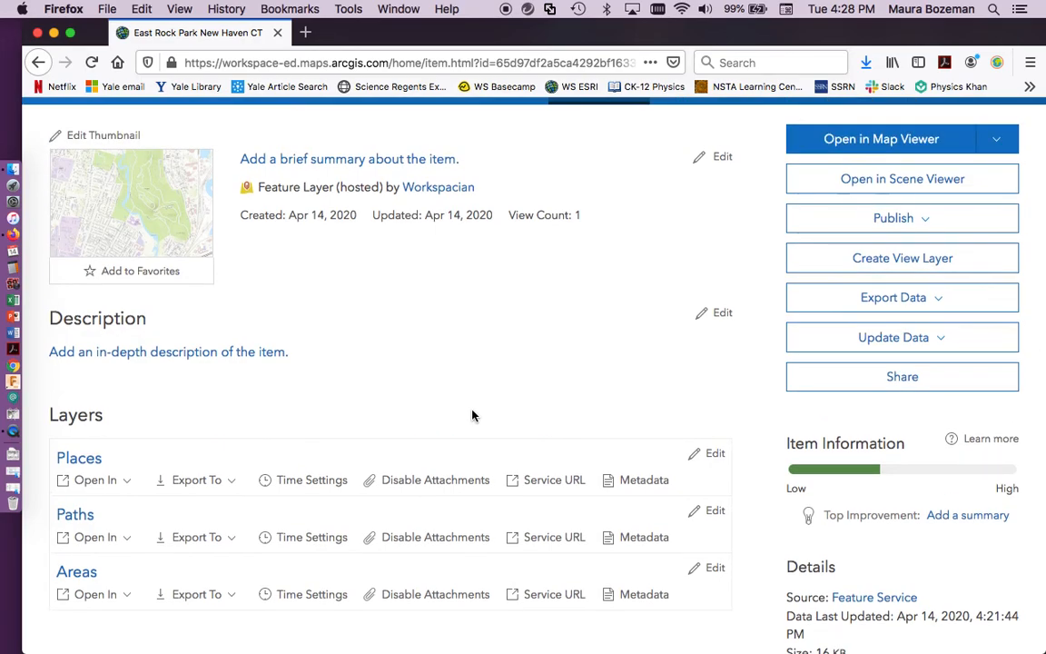
scroll(down, 3)
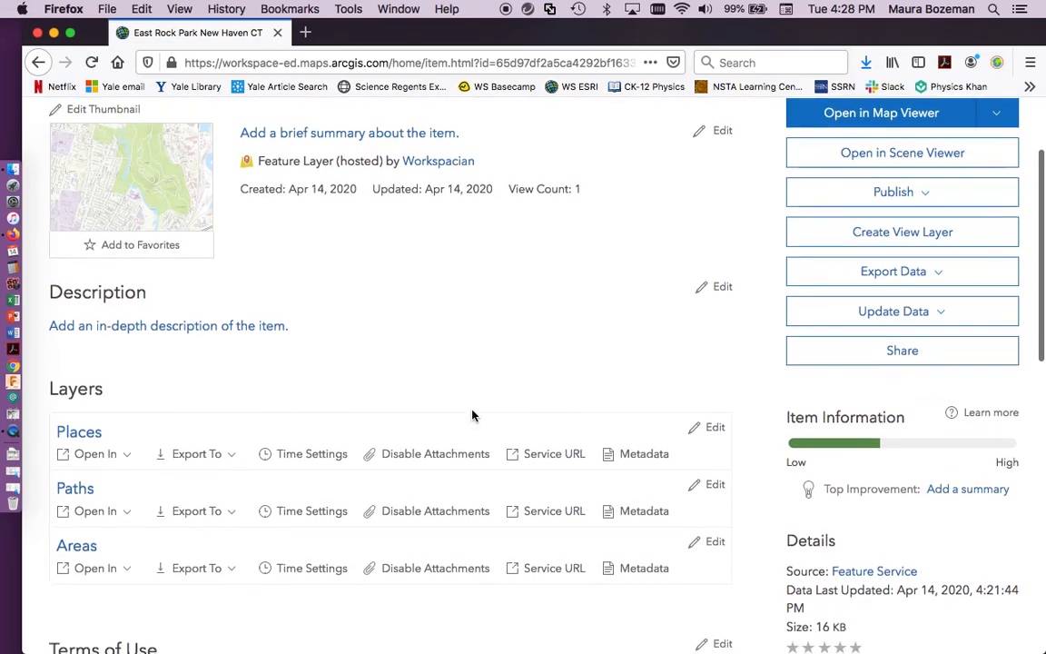
scroll(down, 3)
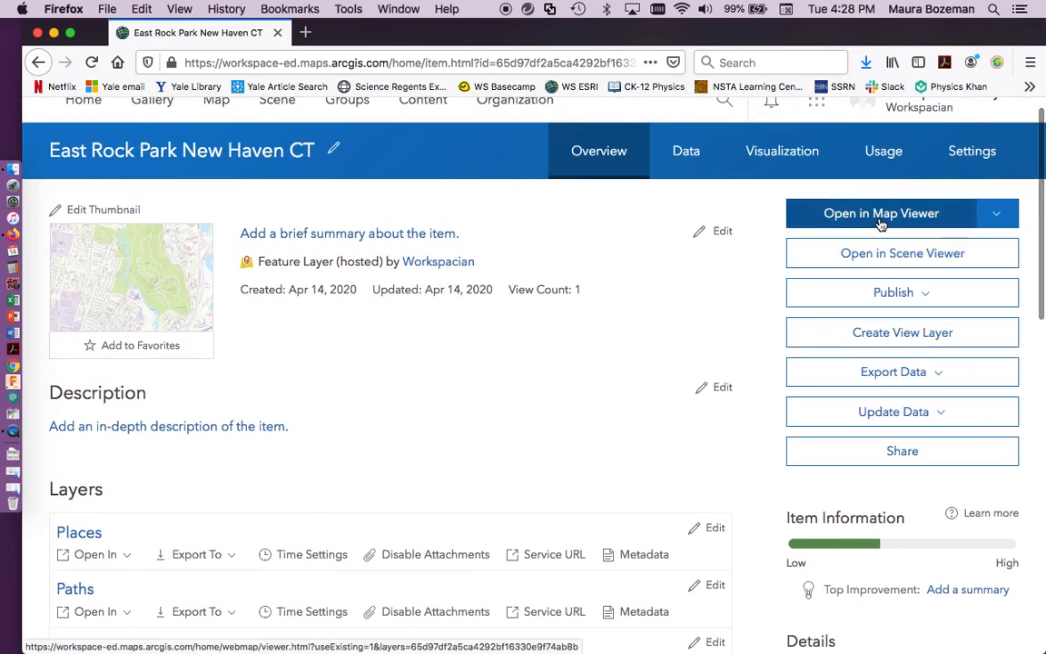
- Choose Add to new map from the Open in Map Viewer menu
click(996, 213)
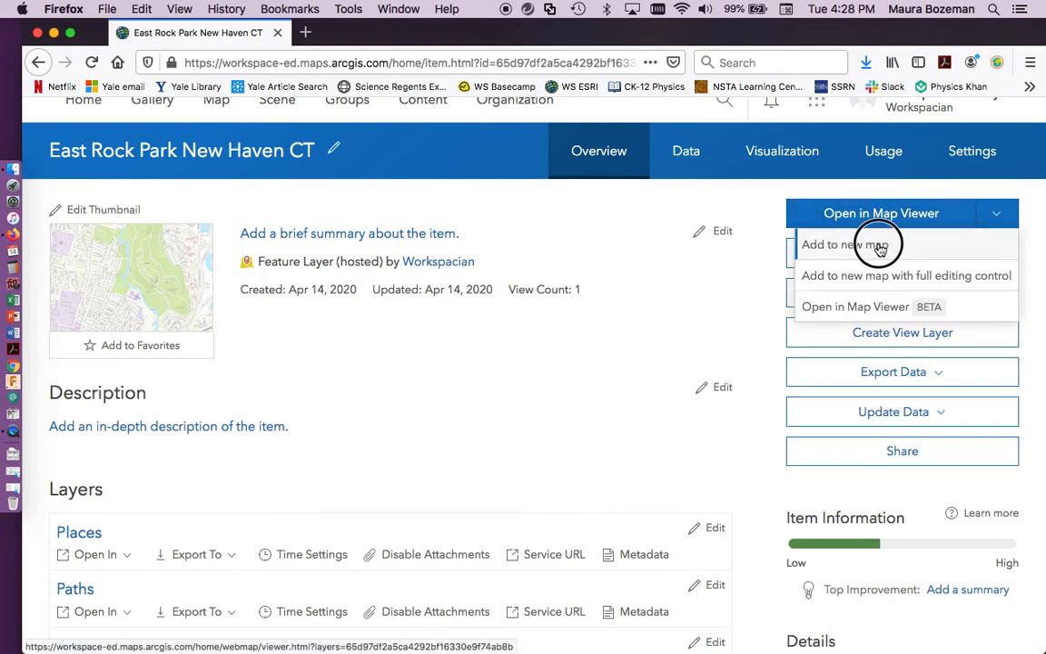
click(841, 245)
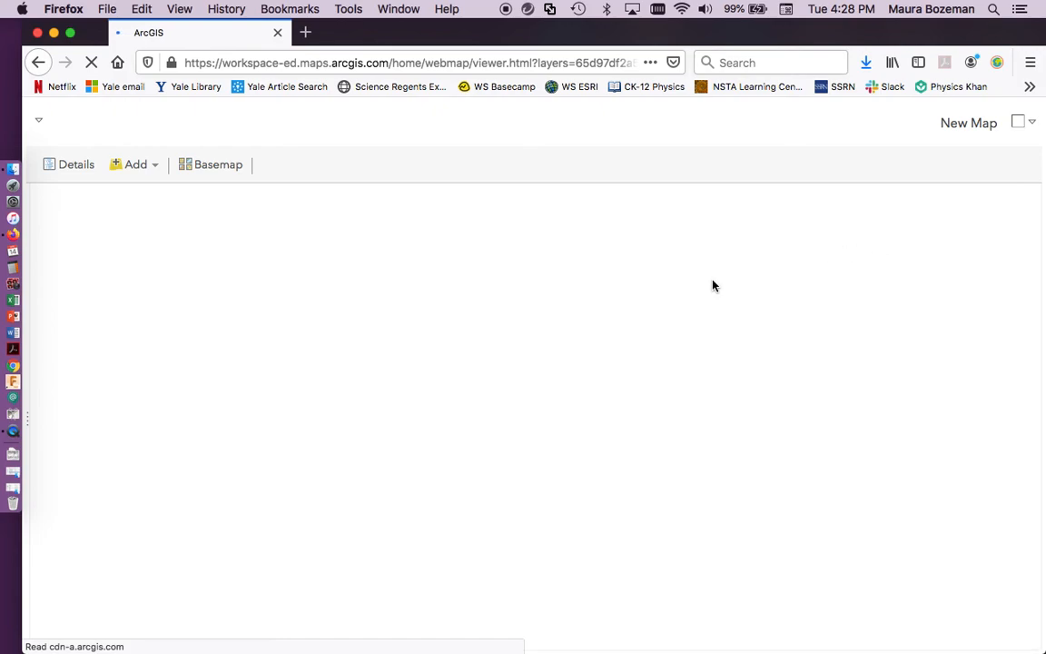